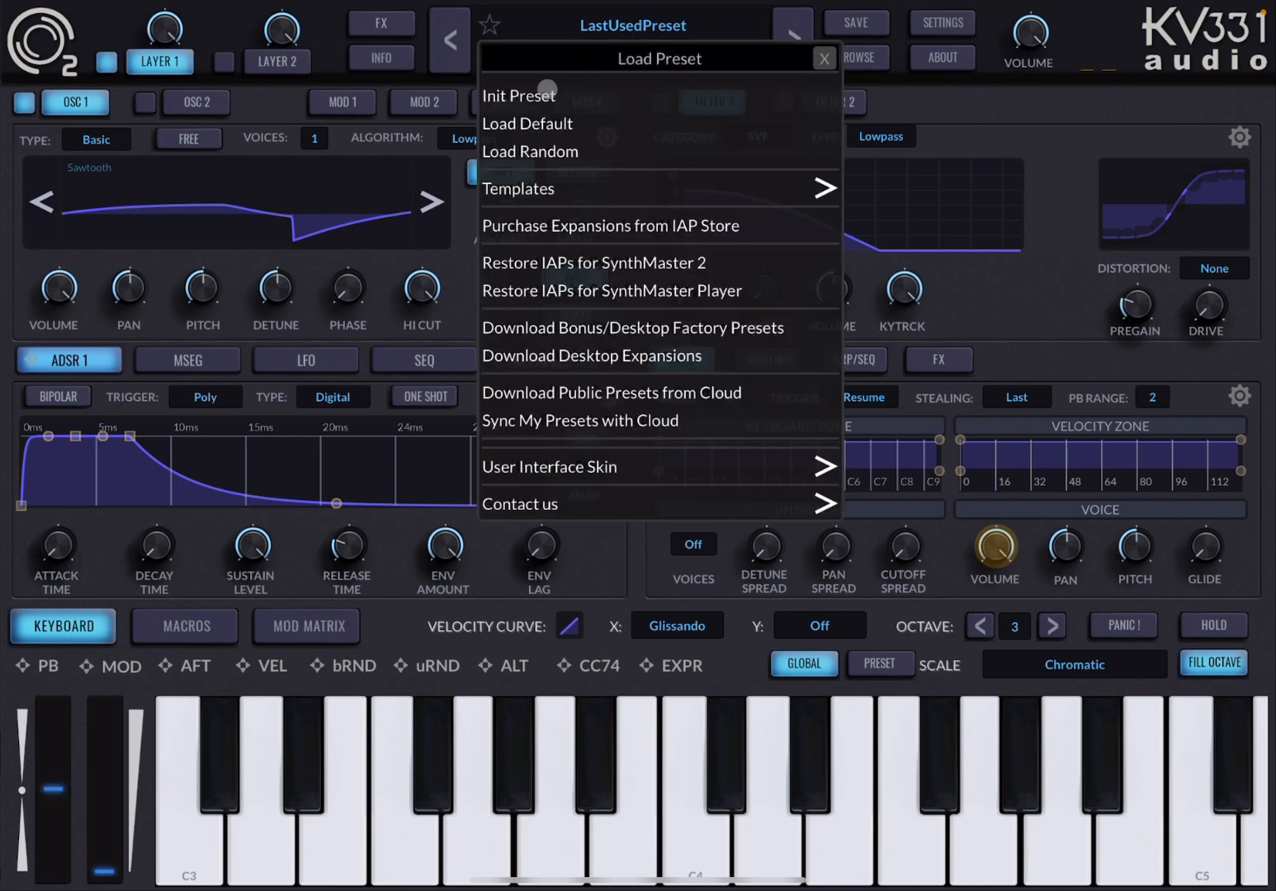
Load Init Preset from the Load Preset menu, replacing the last patch with 'New Preset'.
left_click(517, 95)
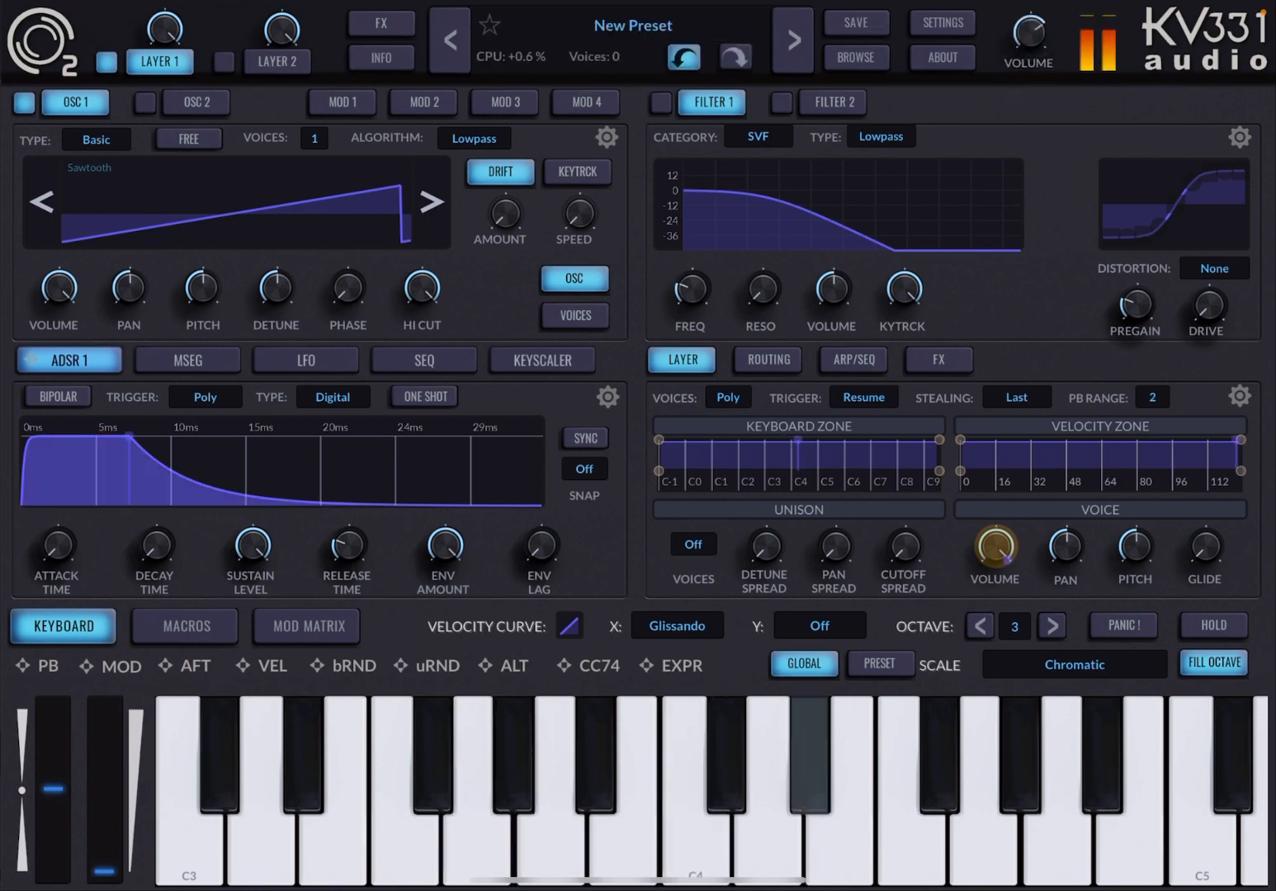
left_click(482, 784)
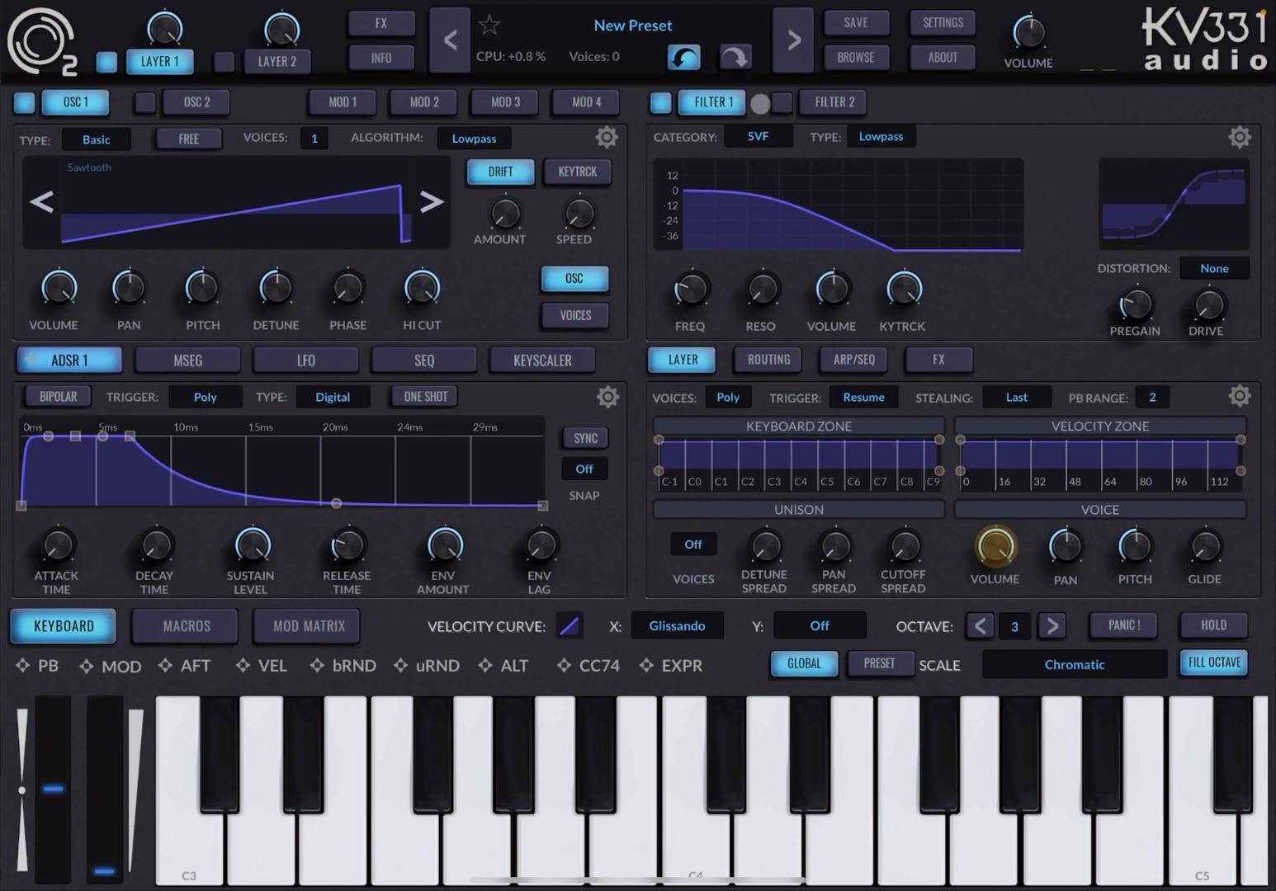
left_click(779, 102)
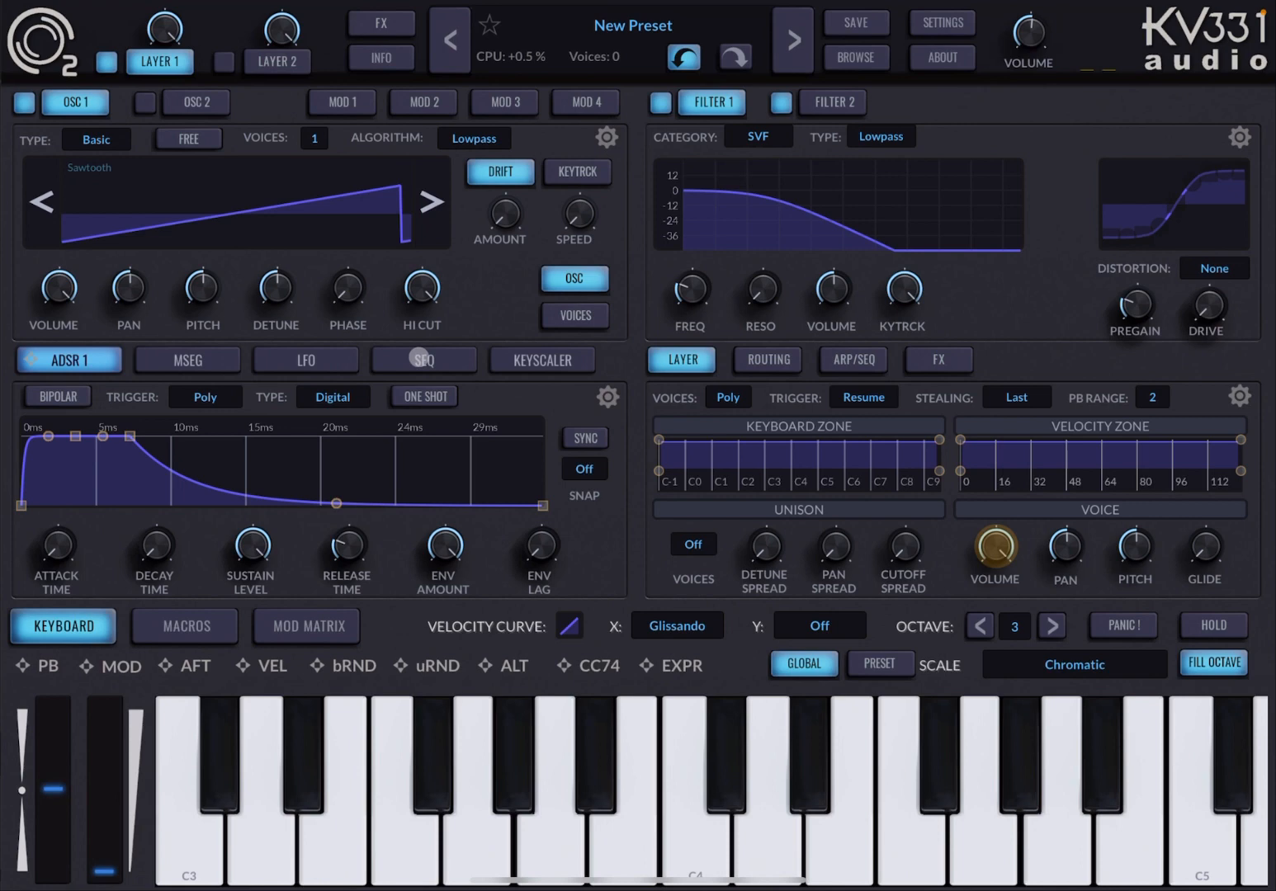
Assign Sequencer 1 as a modulation source on Filter 1's FREQ cutoff knob.
left_click(422, 359)
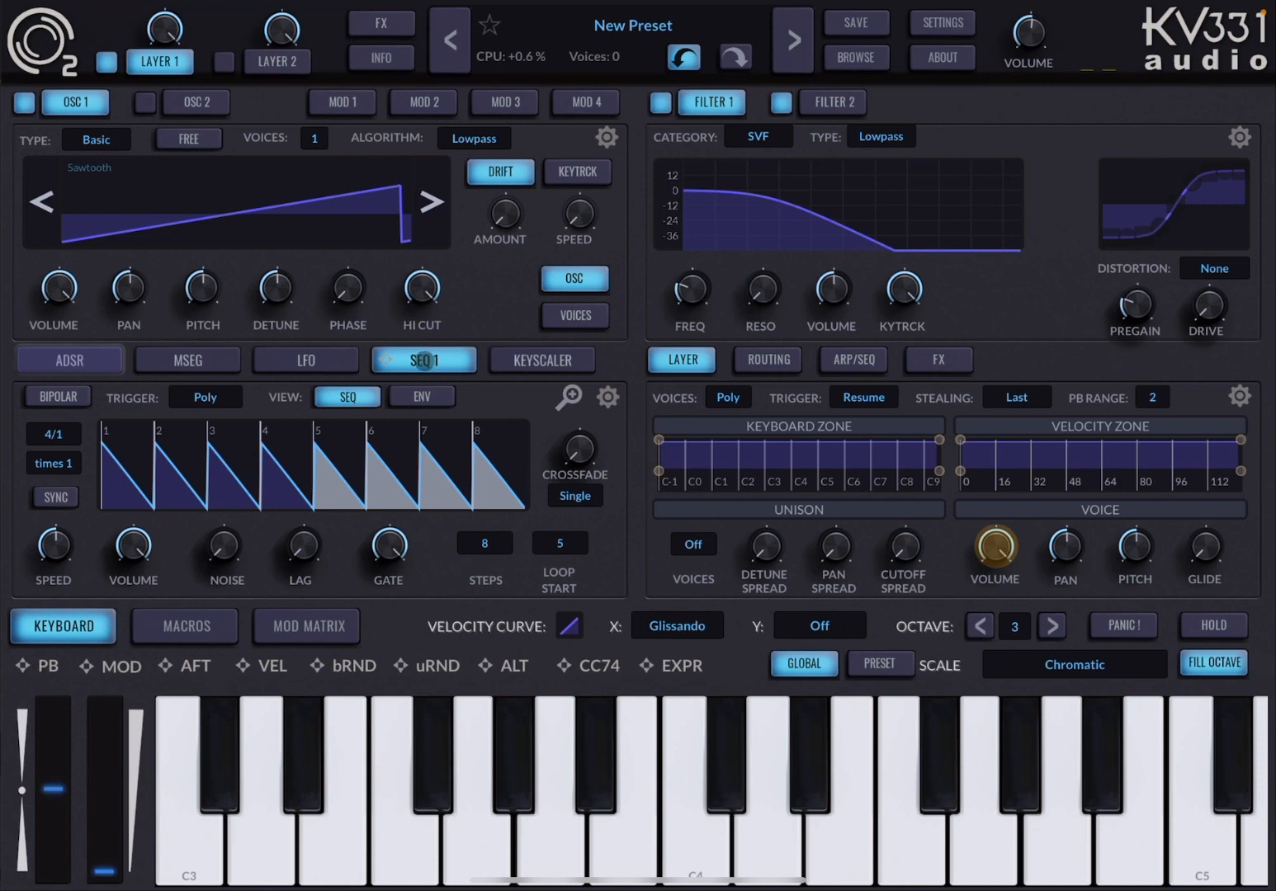
left_click(425, 362)
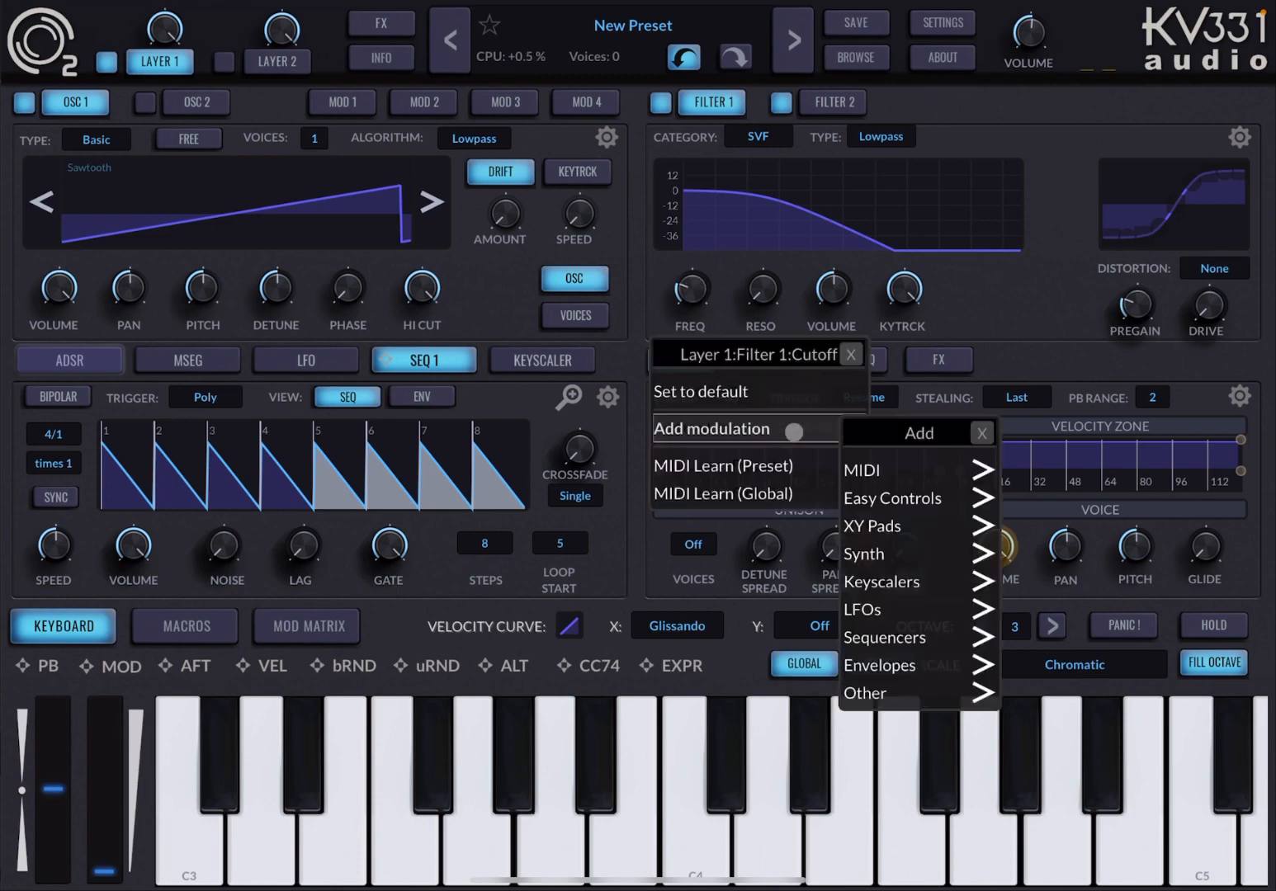
left_click(885, 637)
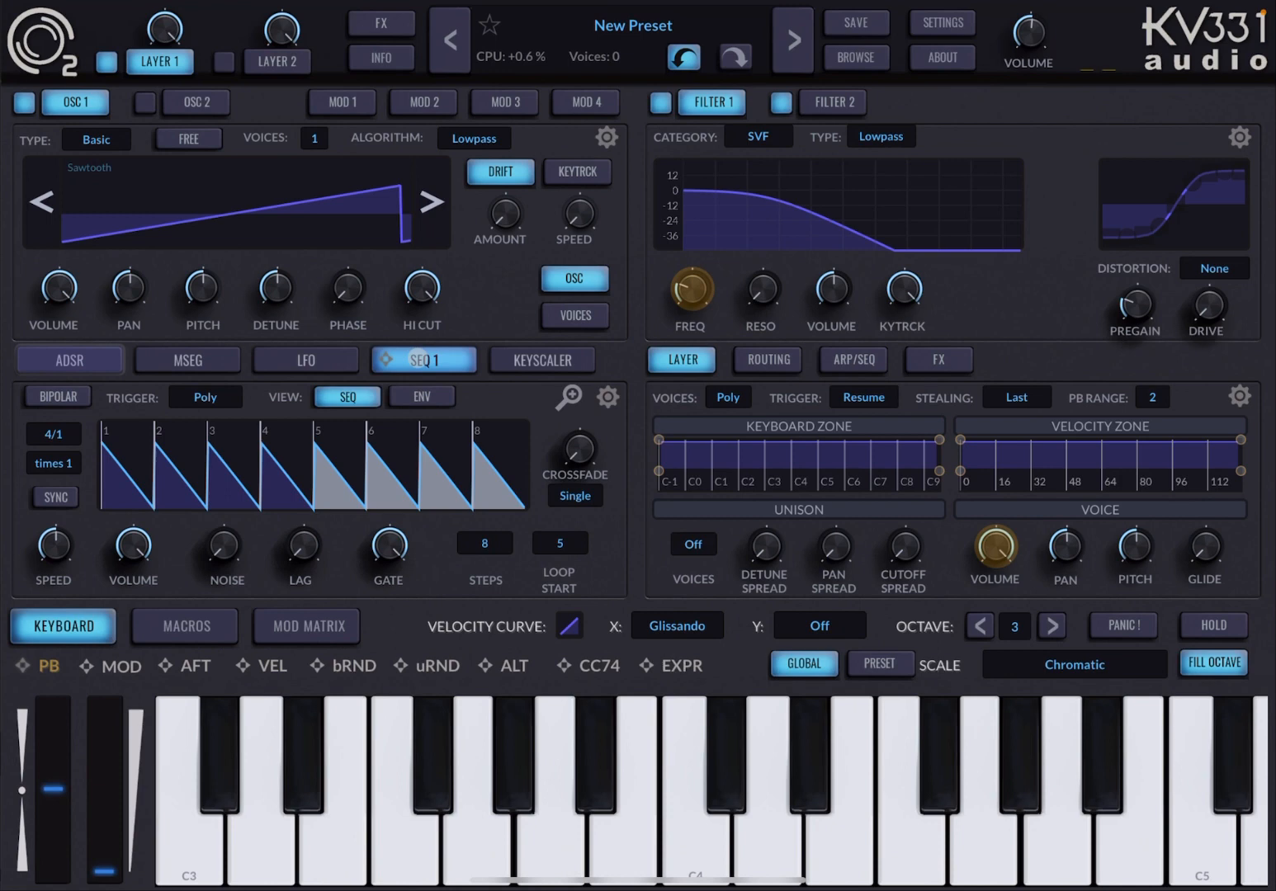
Set SEQ 1's STEPS value to 4, leaving four descending ramps.
left_click(424, 359)
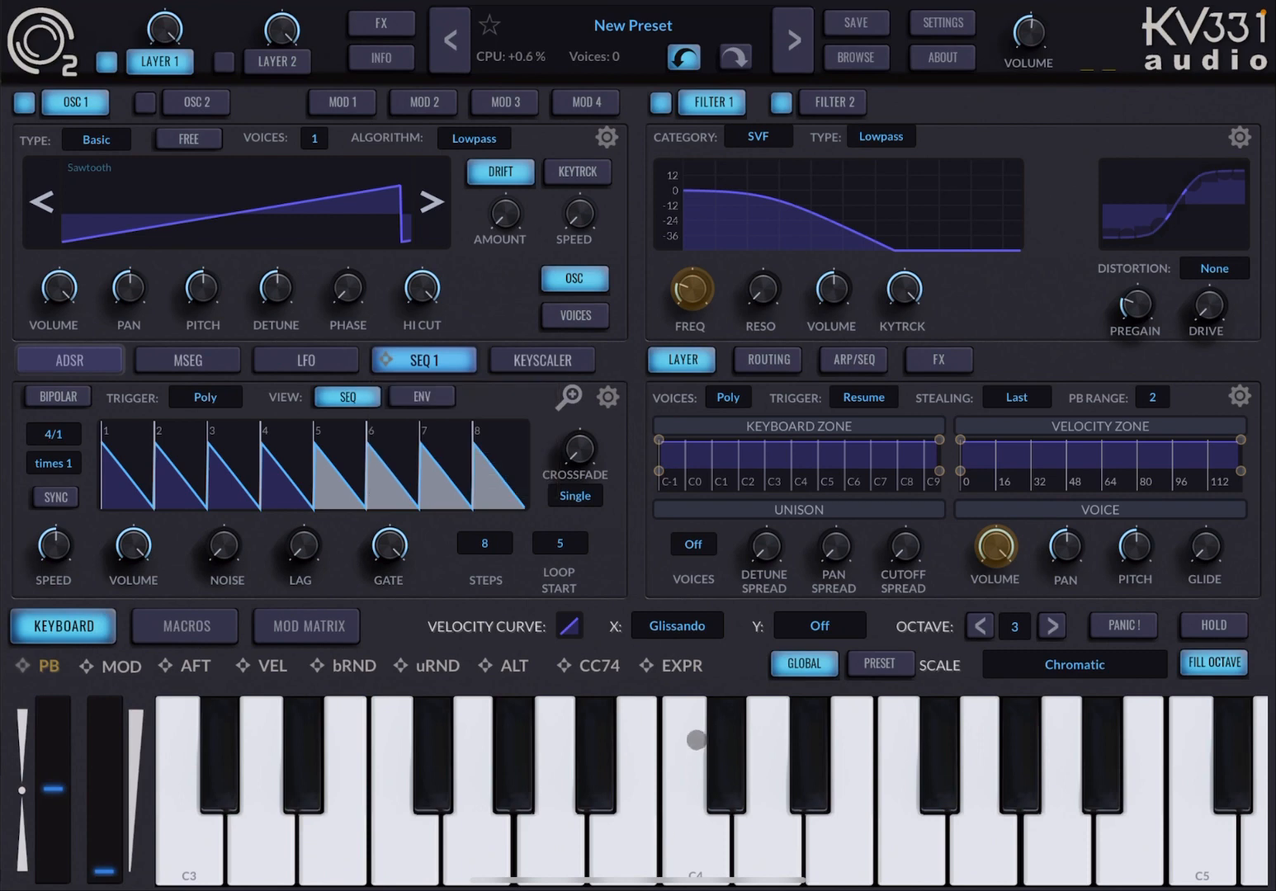
mouse_move(731, 265)
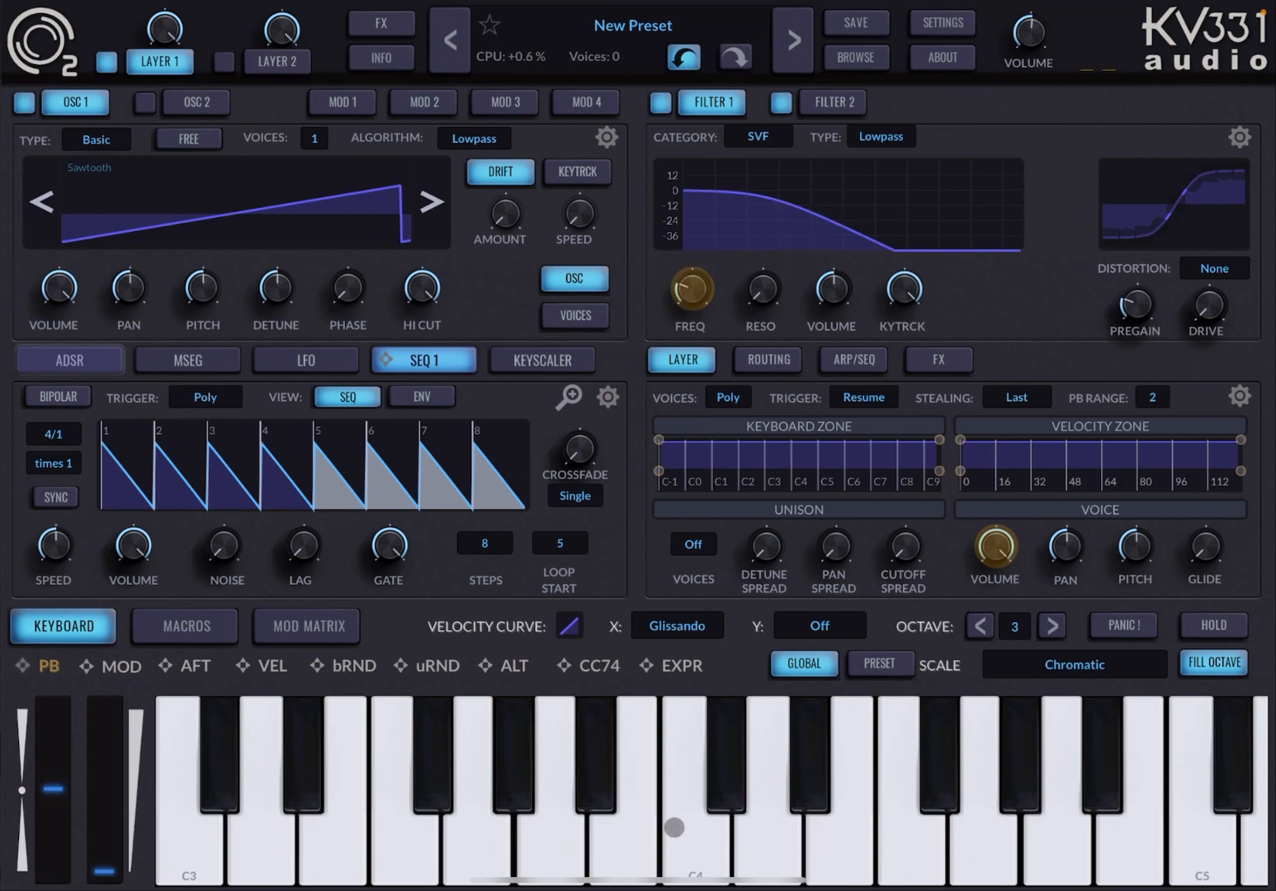
left_click(677, 792)
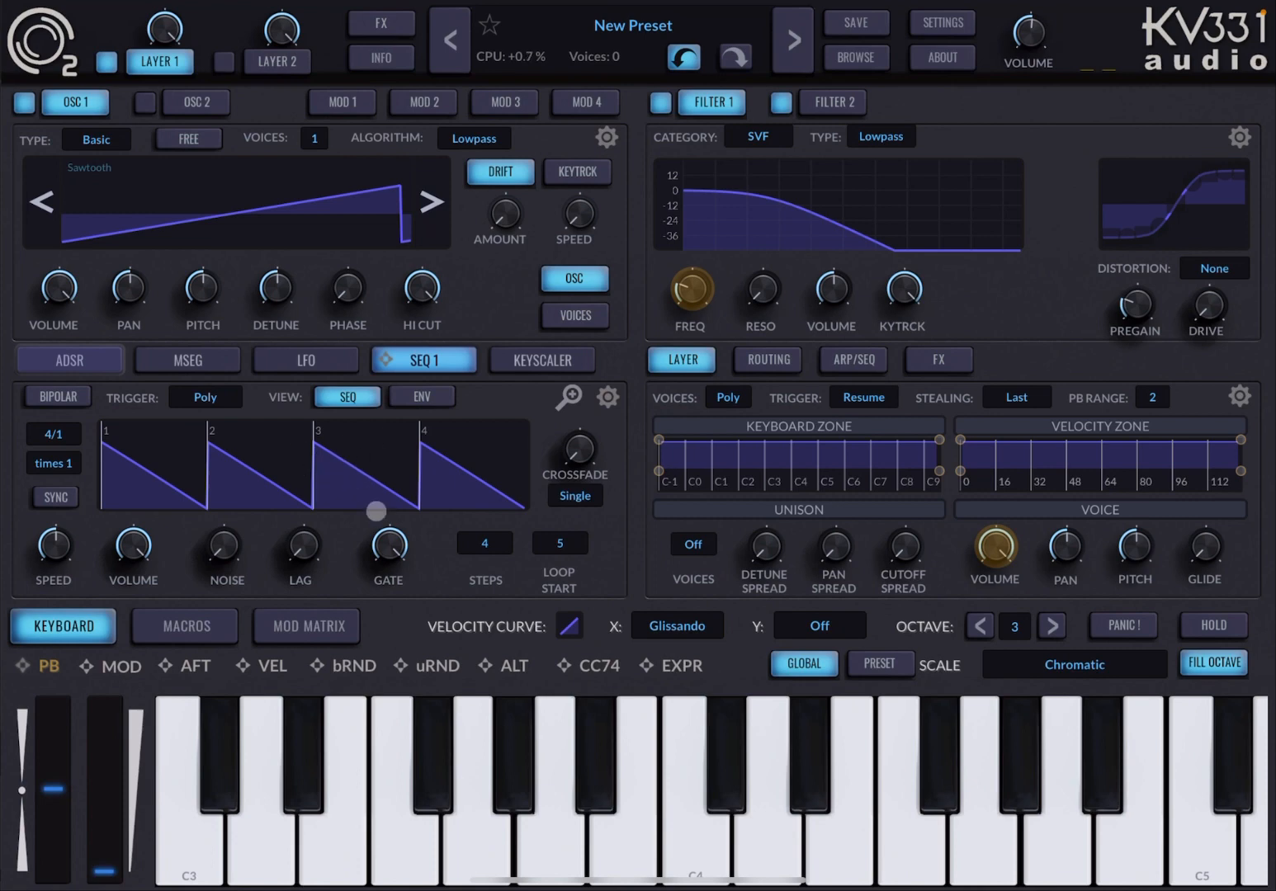
mouse_move(567, 790)
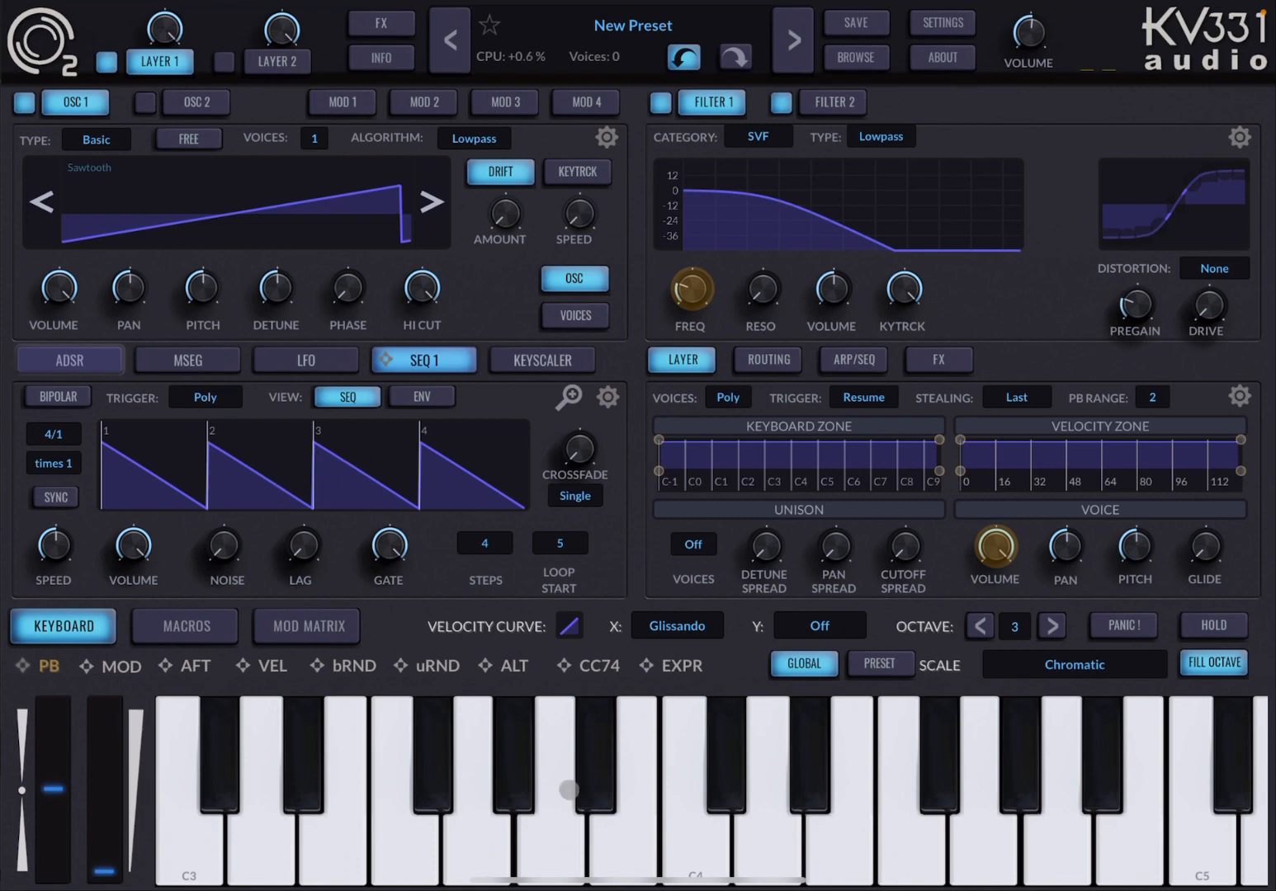
Set SEQ 1's LOOP START to 2 and switch its output to BIPOLAR.
left_click(614, 784)
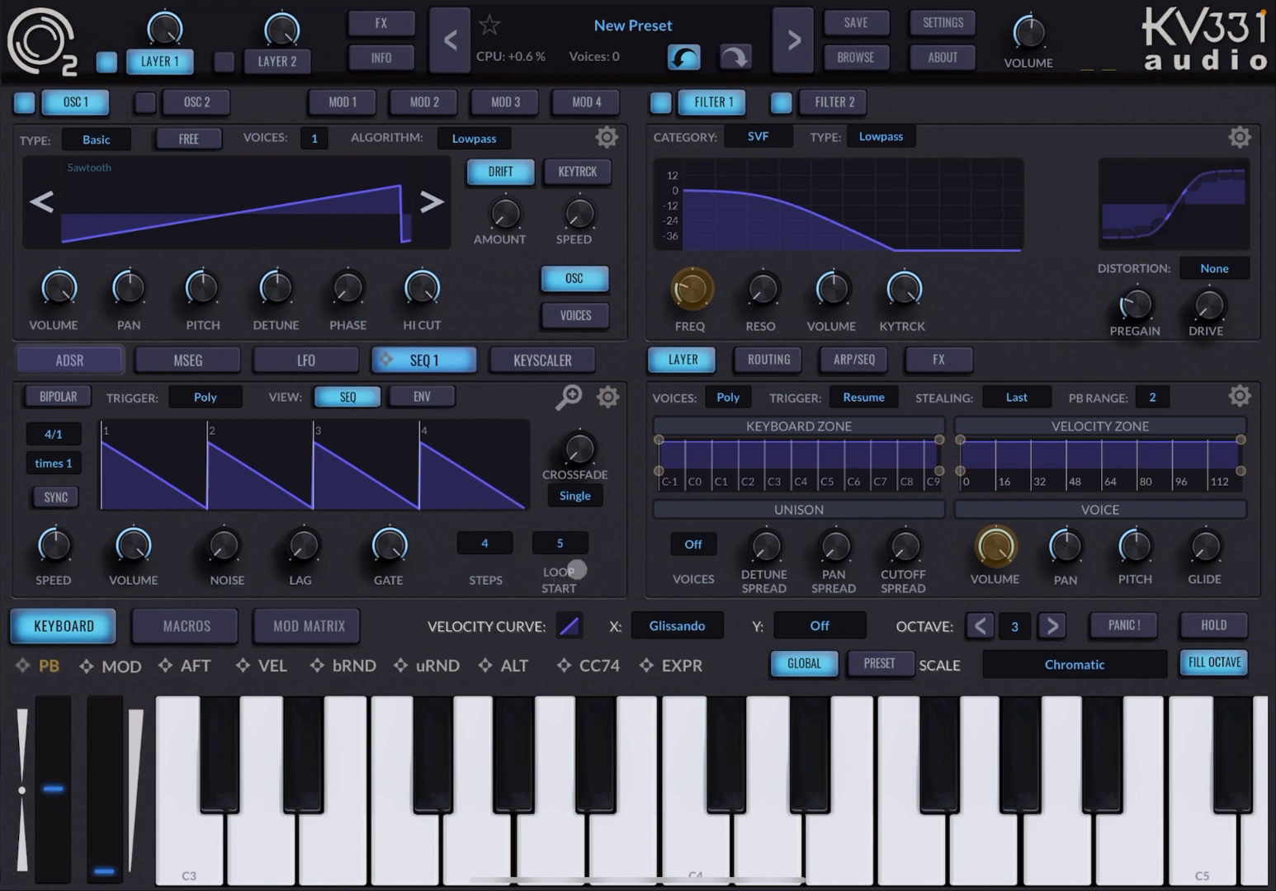
left_click(559, 543)
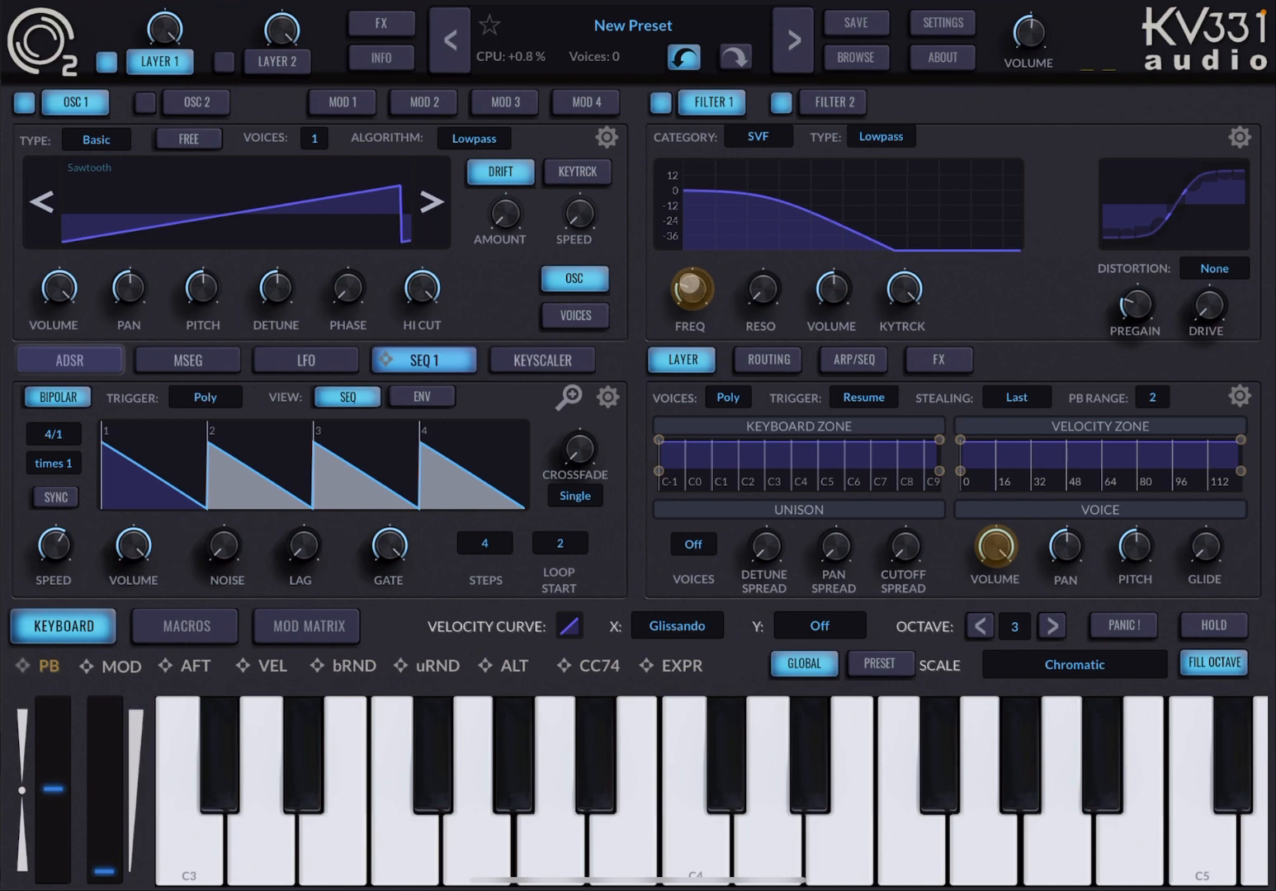
Turn BIPOLAR off, enable SYNC, and bring up the 4/1 Beat Multiplier list.
left_click(555, 793)
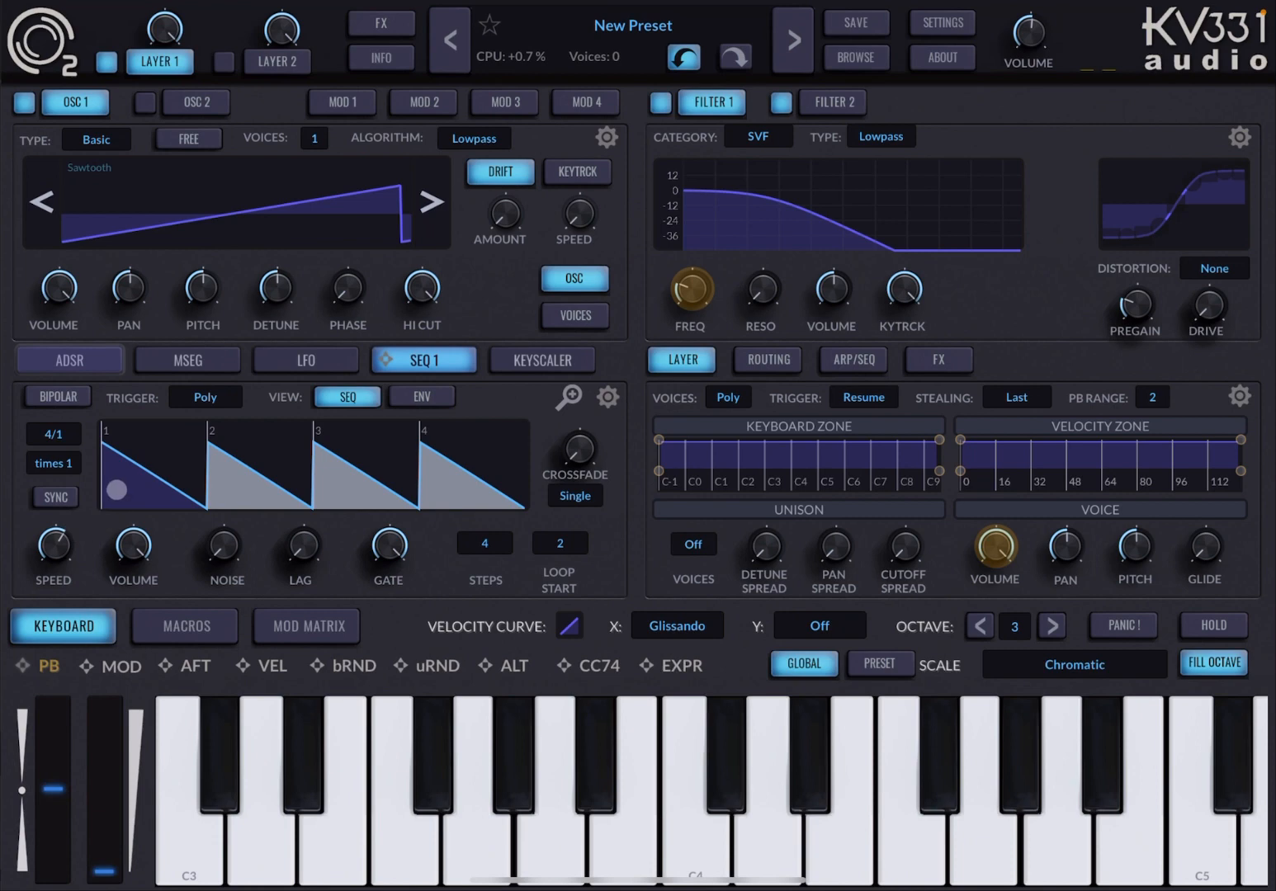
left_click(54, 497)
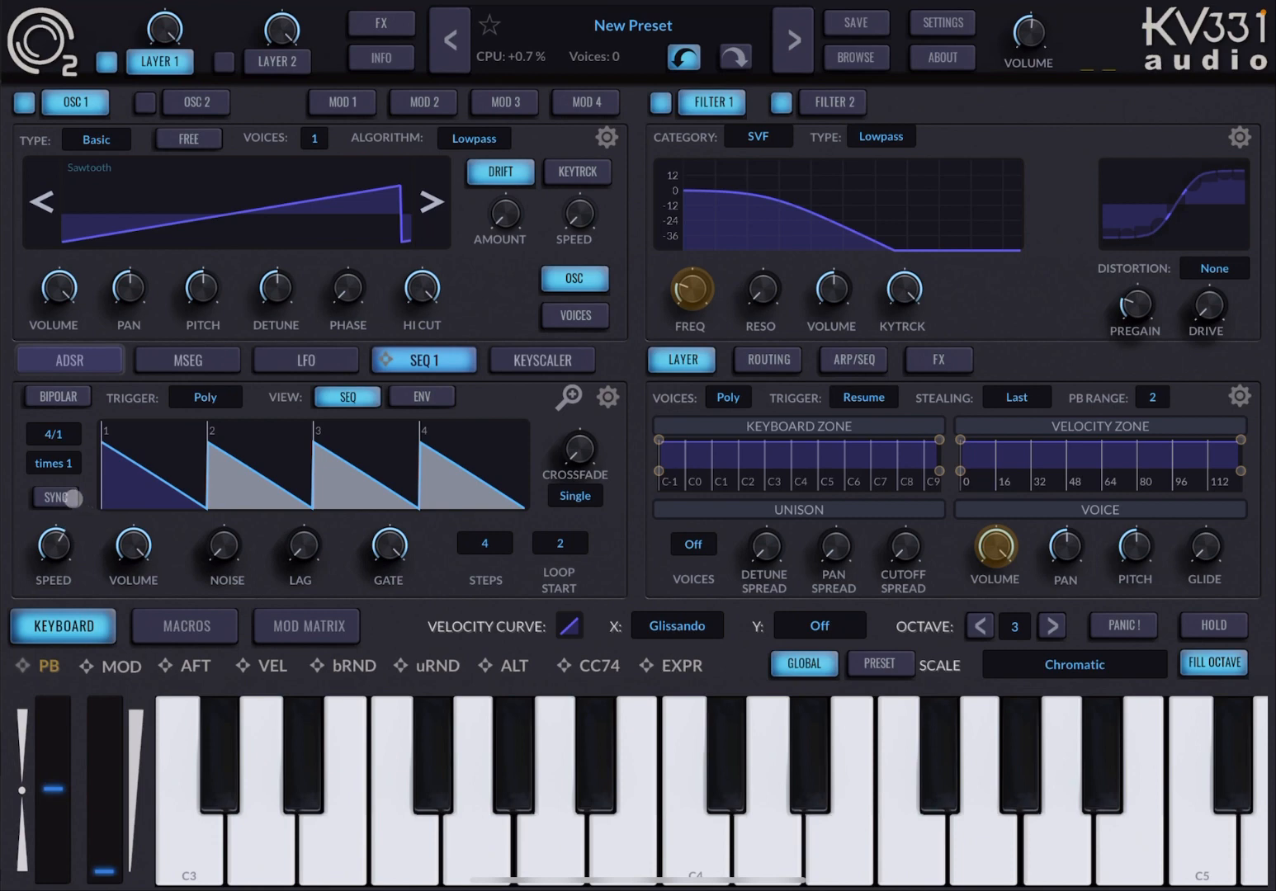
left_click(54, 497)
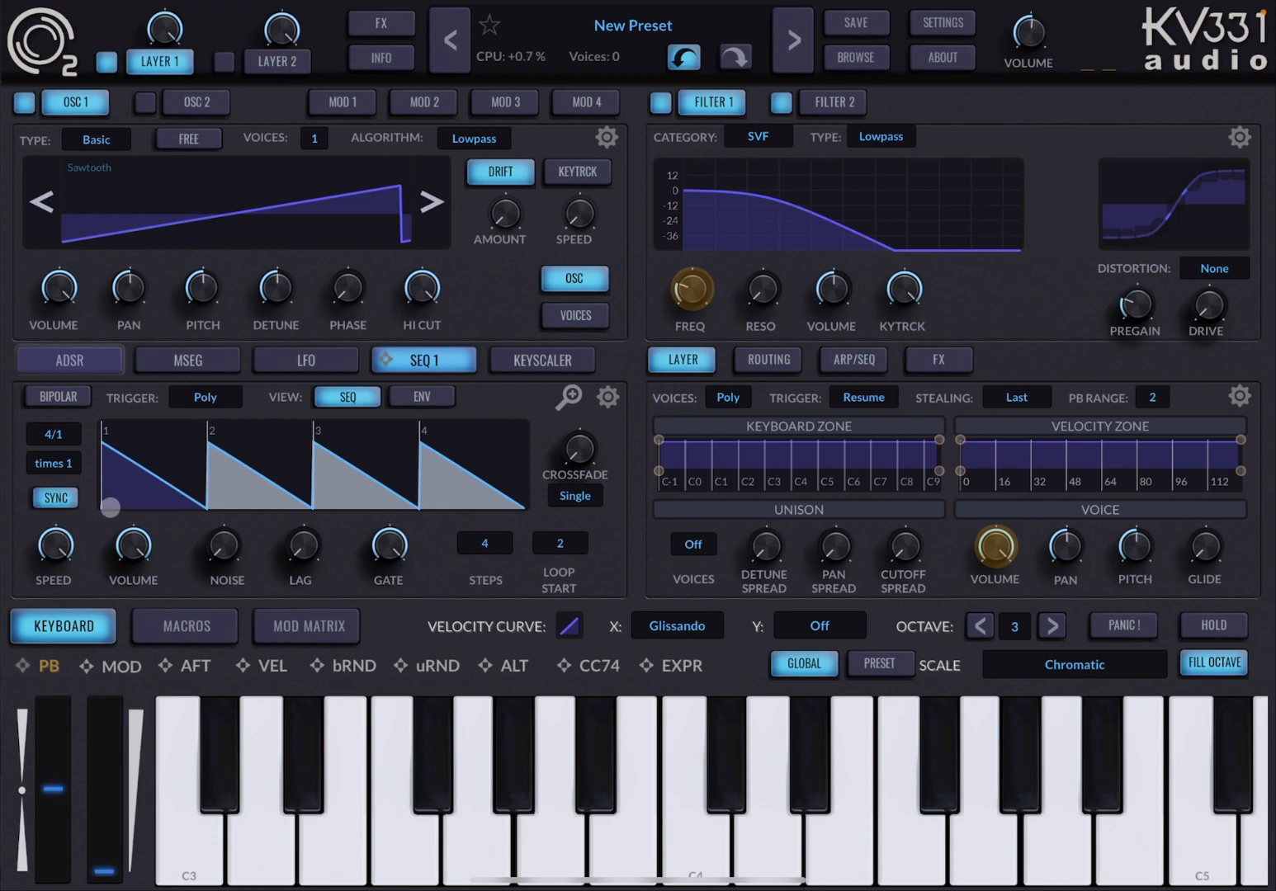
left_click(456, 772)
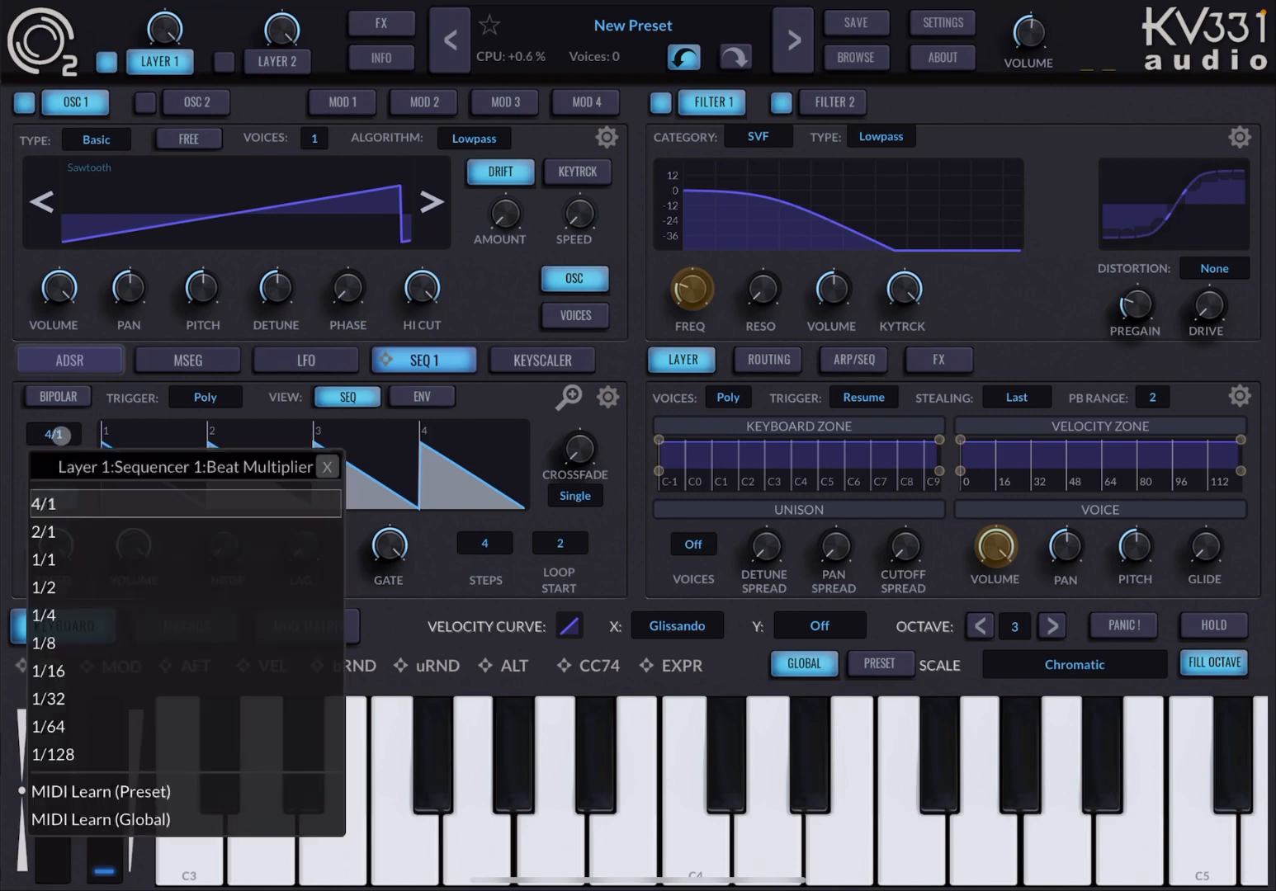
mouse_move(59, 563)
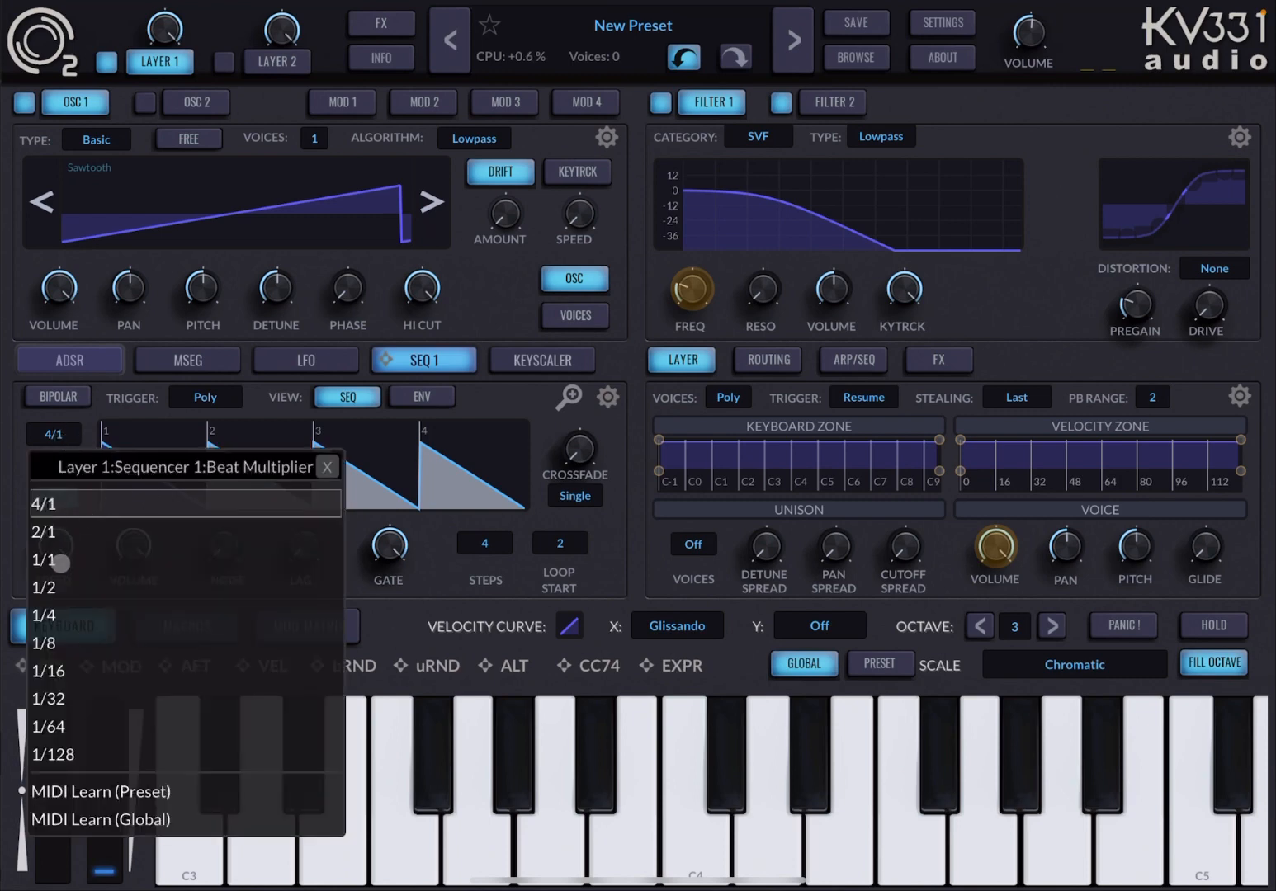
Set the synced rate to 1/2 with a divide-by-3 multiplier for a triplet feel.
left_click(43, 558)
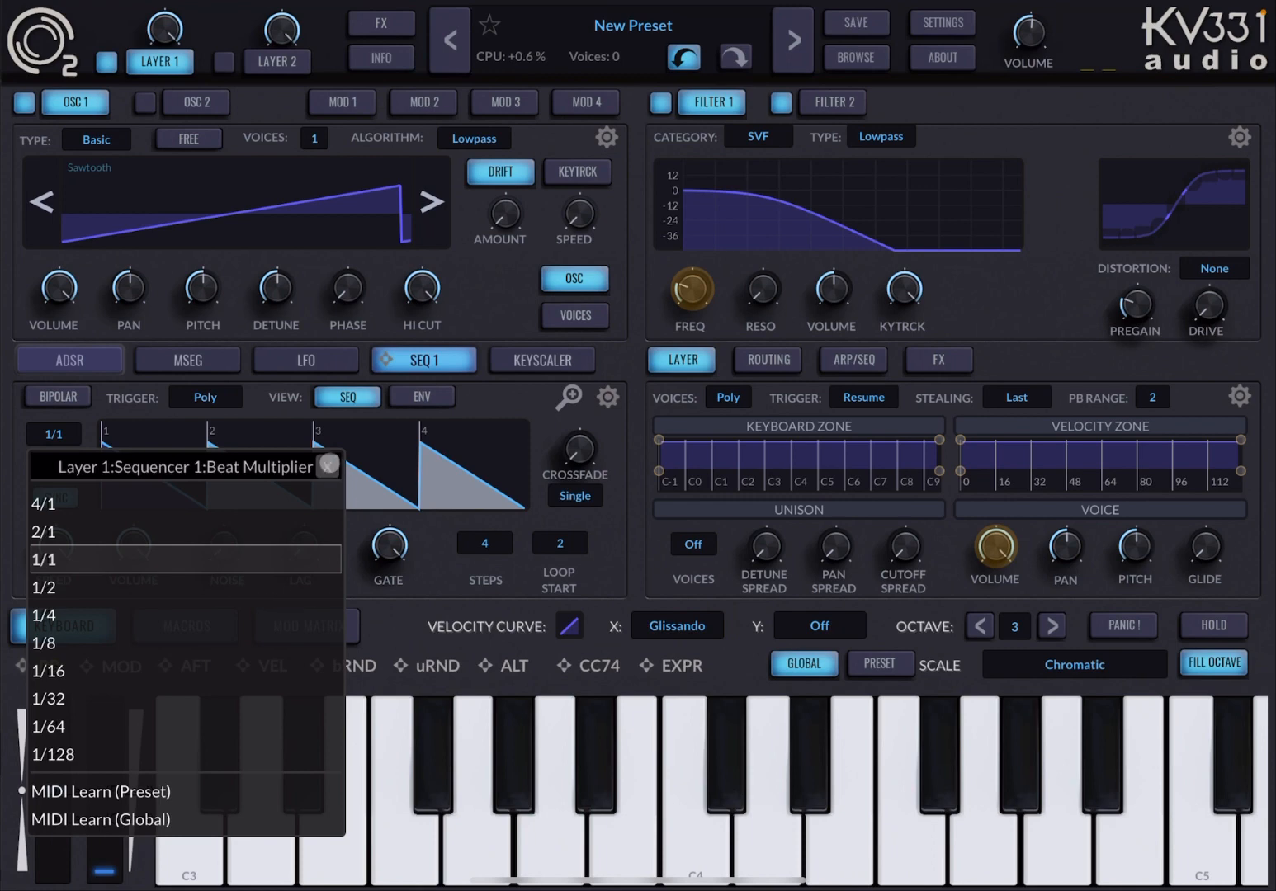
left_click(43, 559)
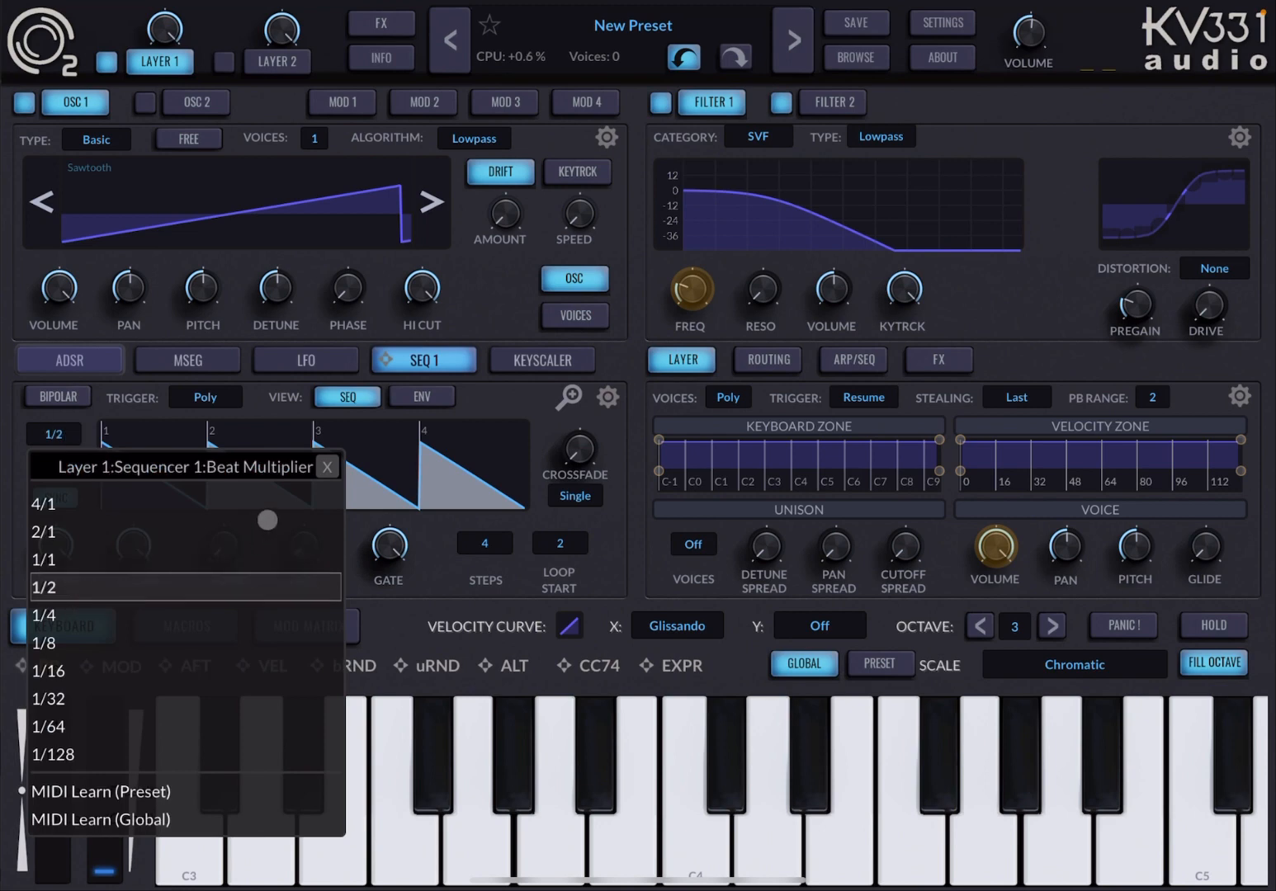
left_click(43, 587)
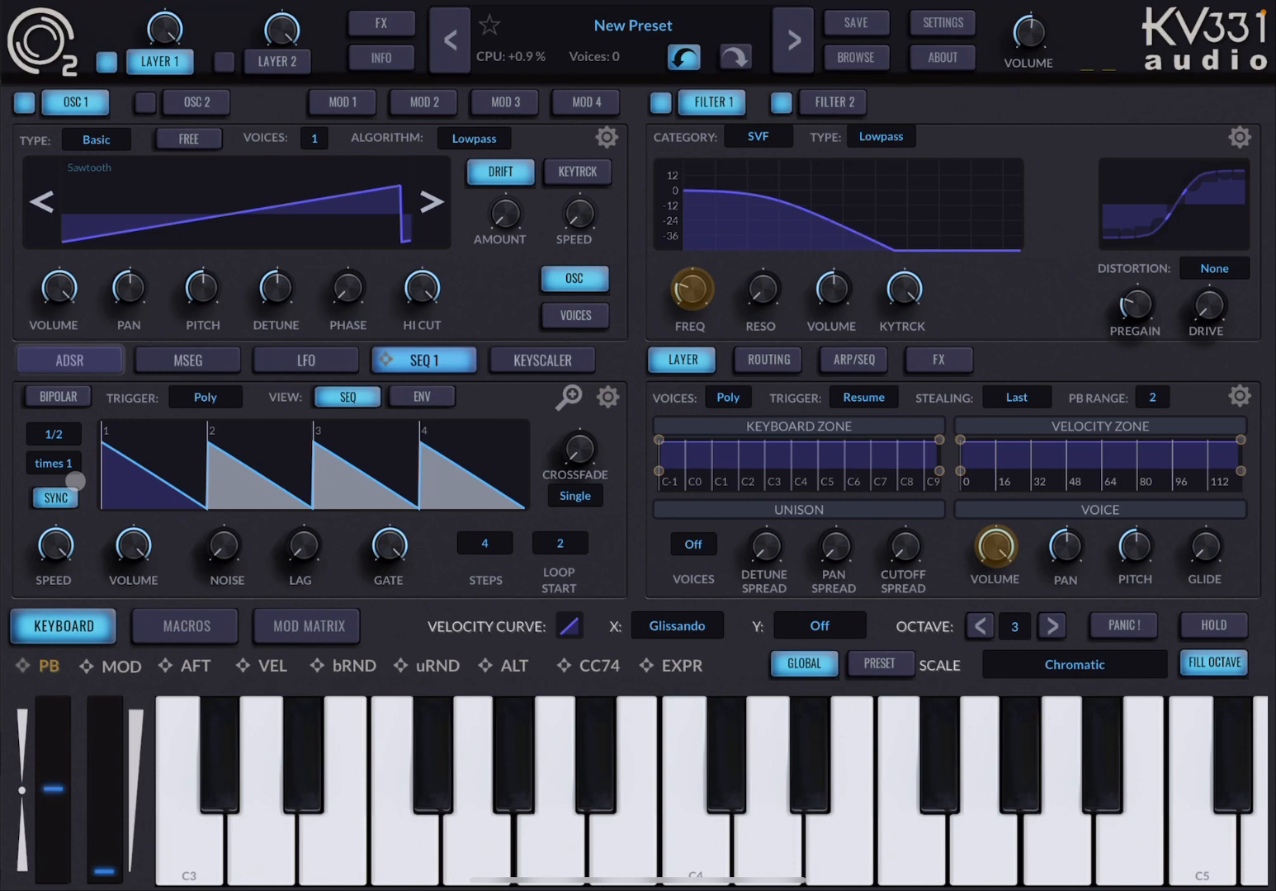
right_click(52, 463)
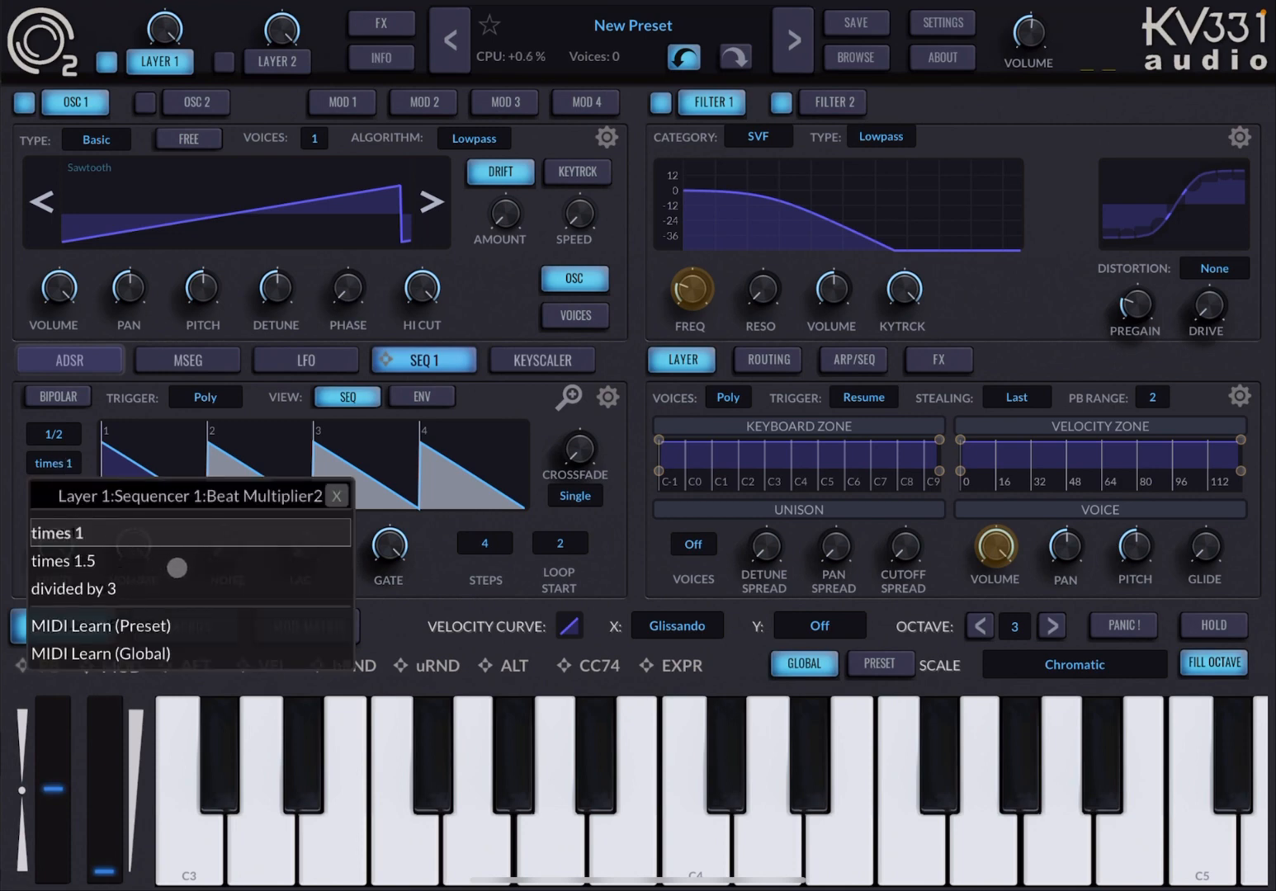
left_click(73, 588)
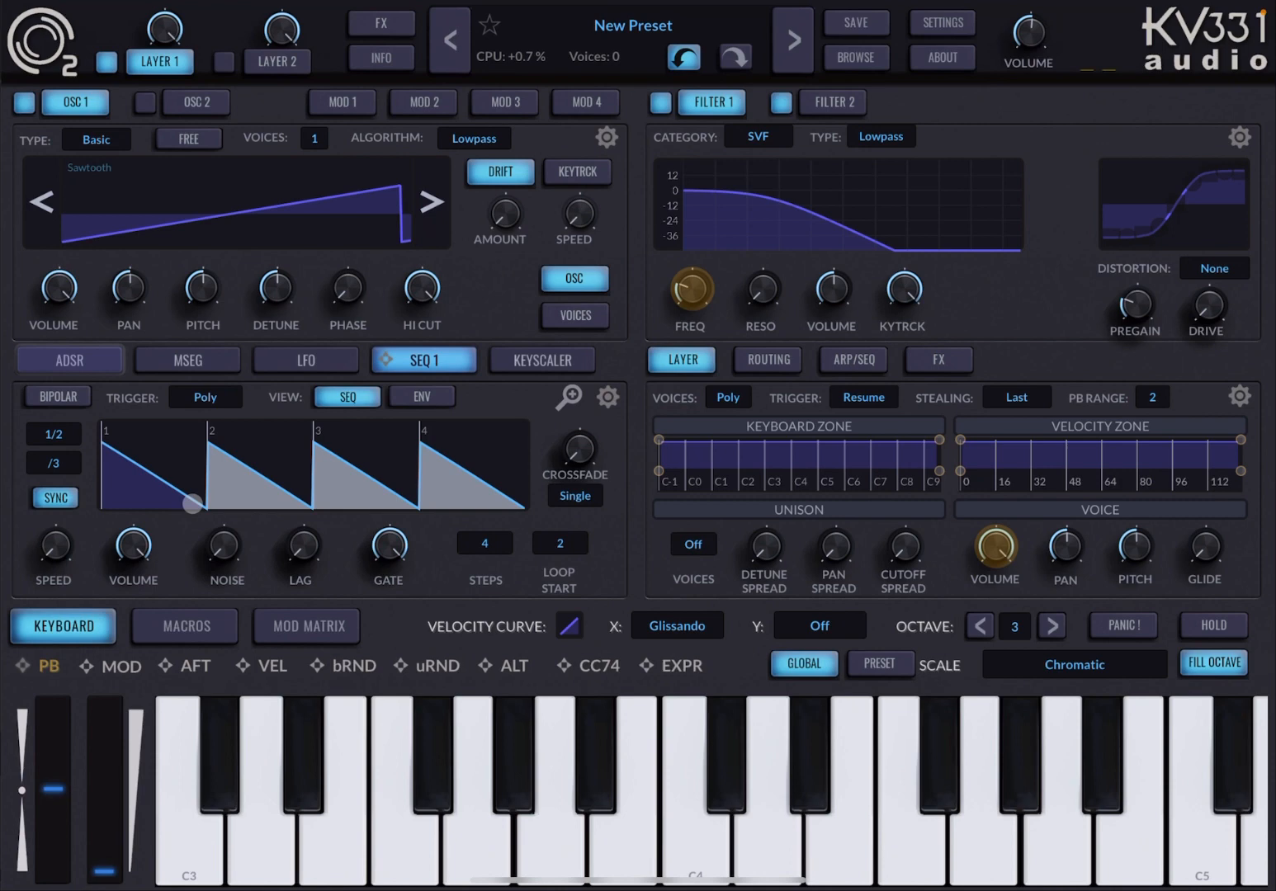
left_click(54, 498)
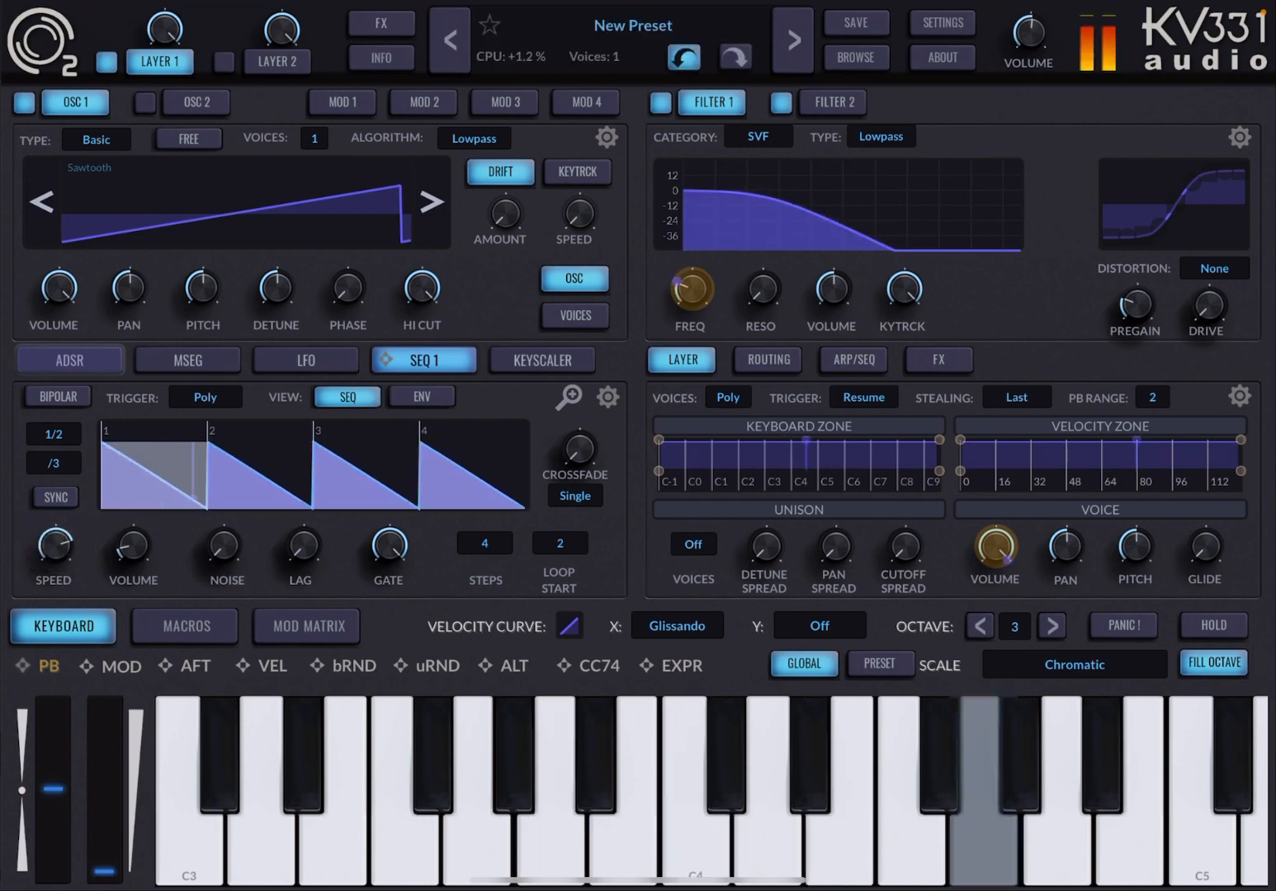
left_click(694, 784)
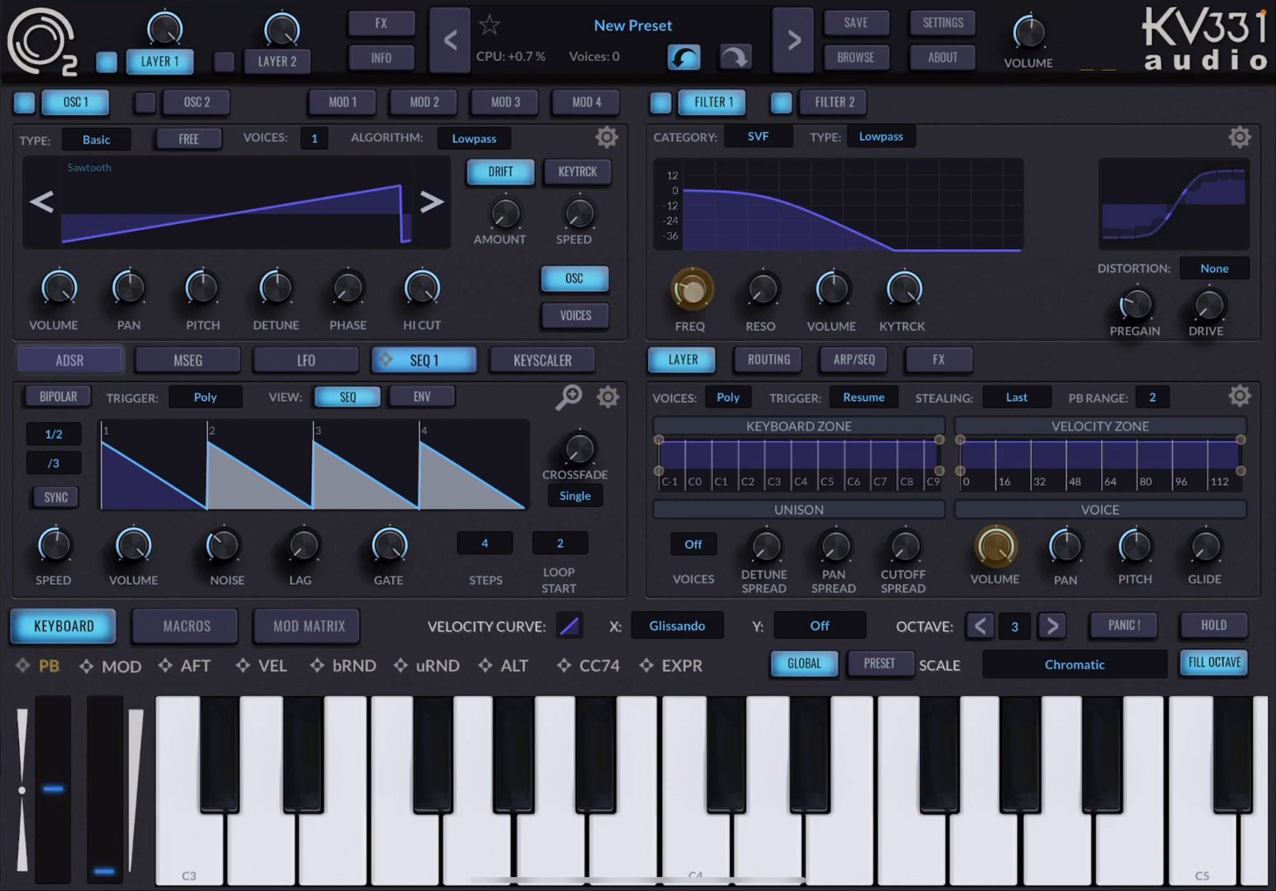
Shorten SEQ 1's gate so each of the four steps becomes a narrow spike.
left_click(549, 784)
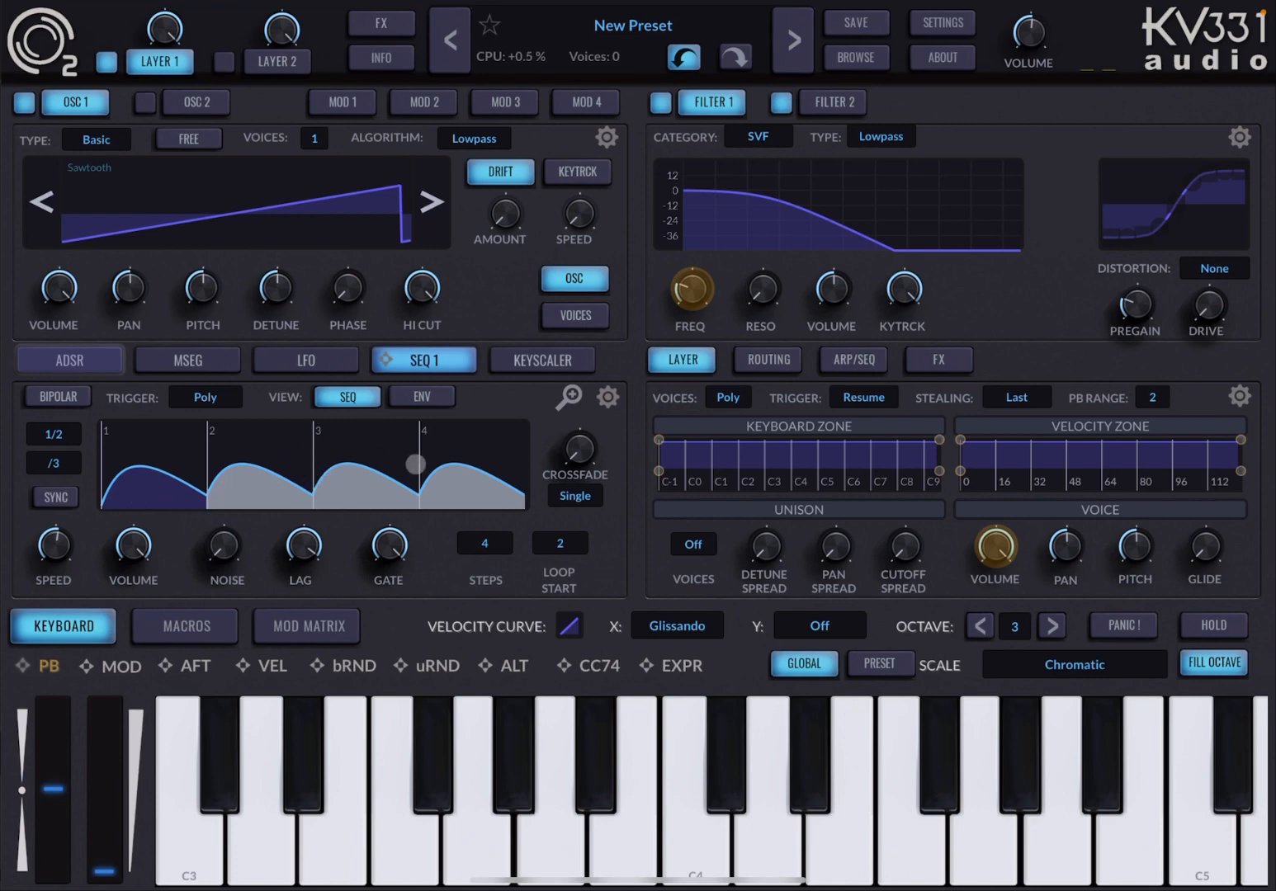
left_click(549, 784)
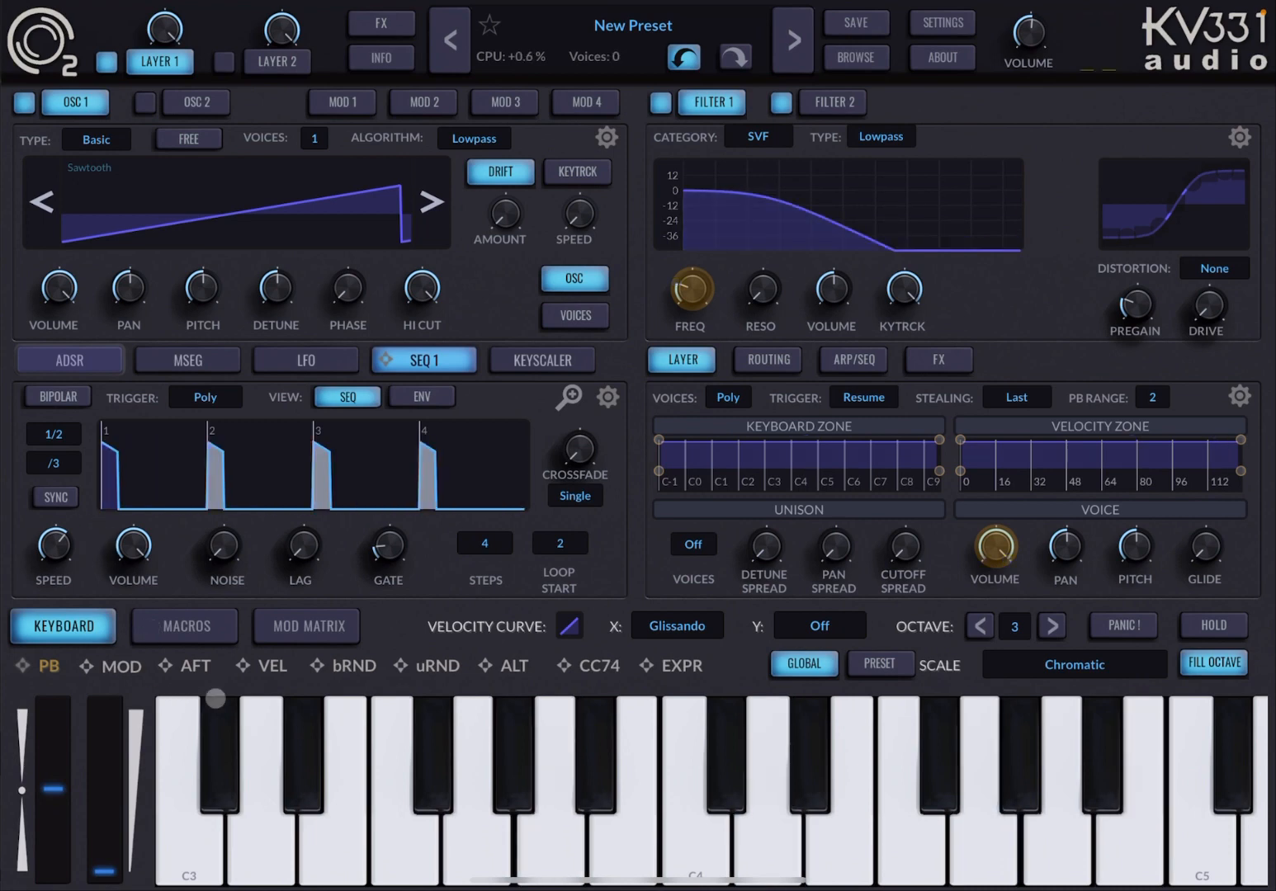
mouse_move(492, 755)
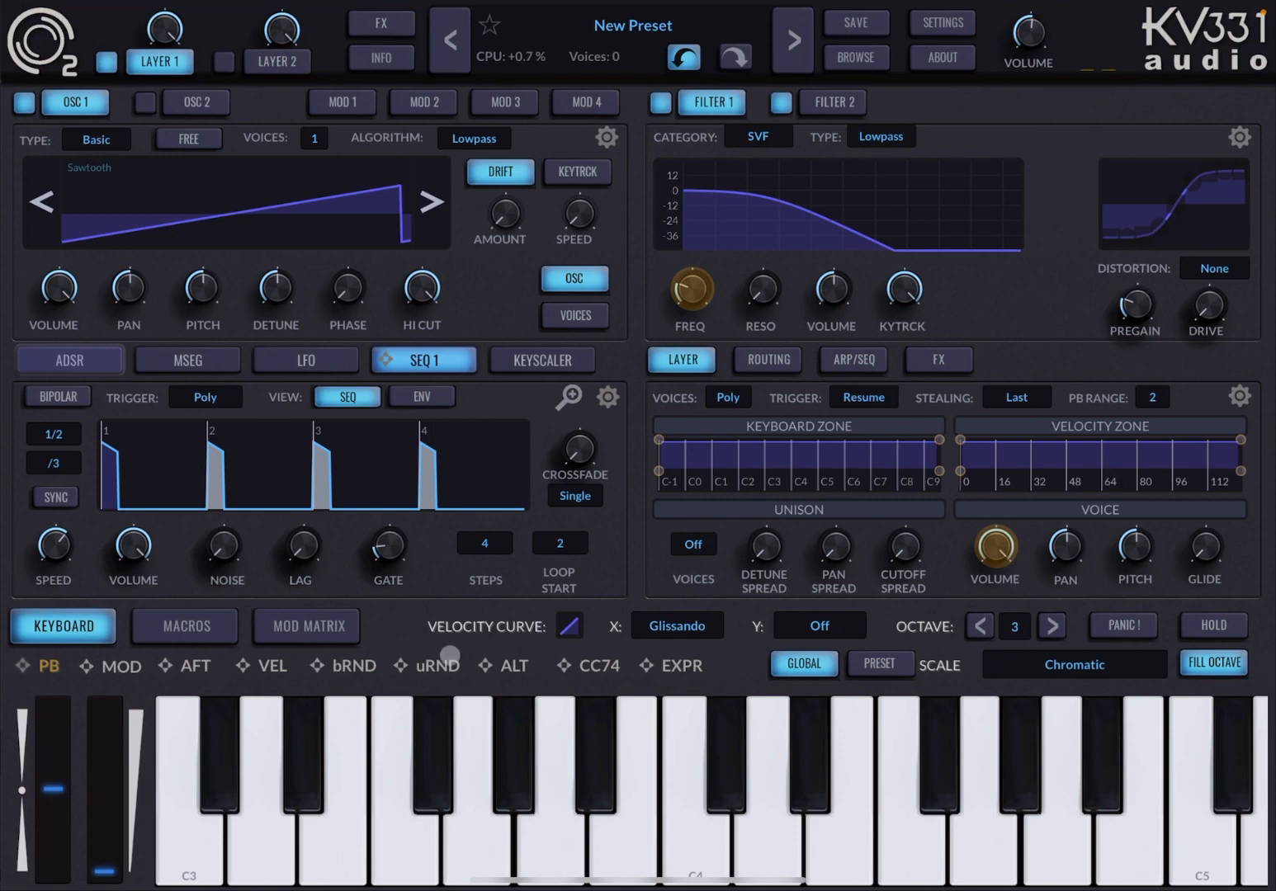
left_click(204, 397)
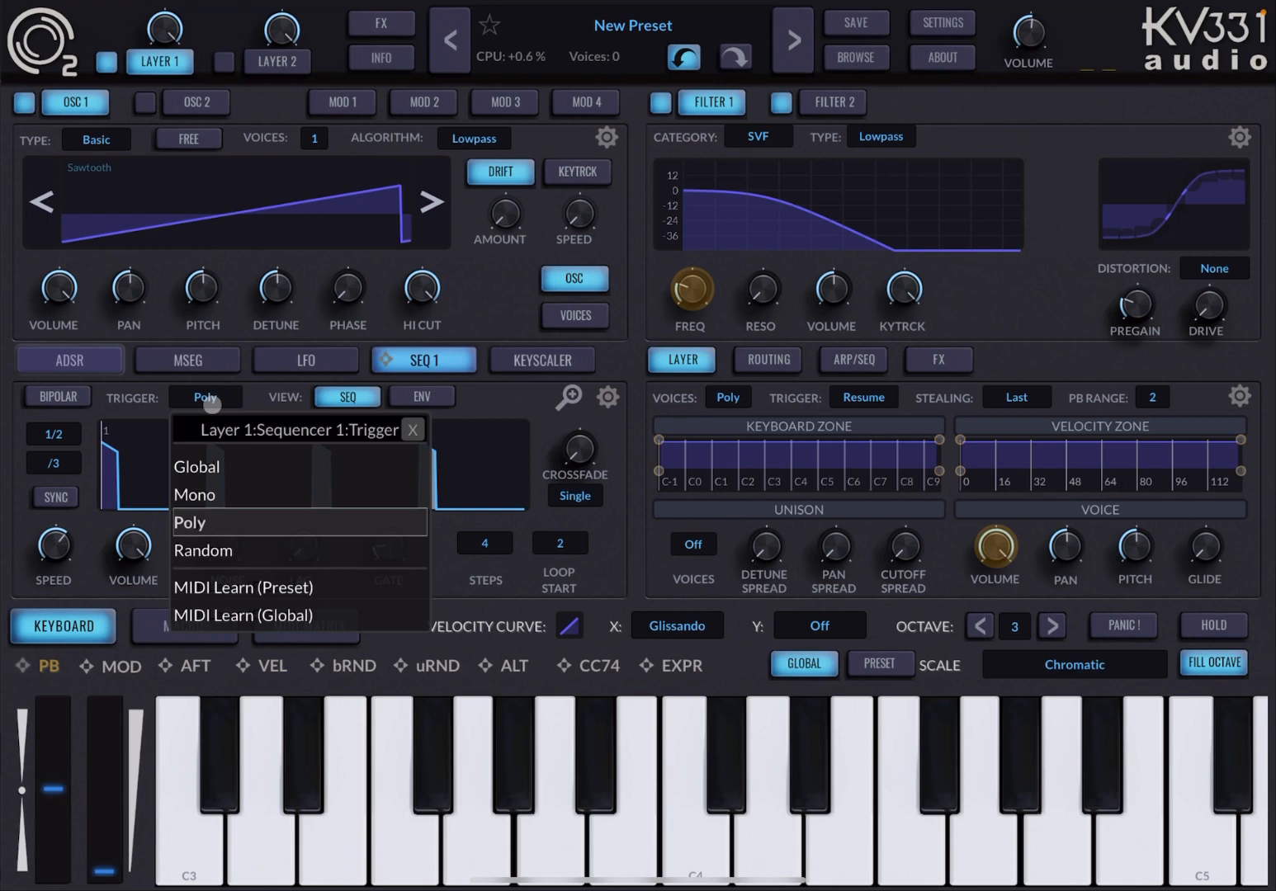
left_click(194, 494)
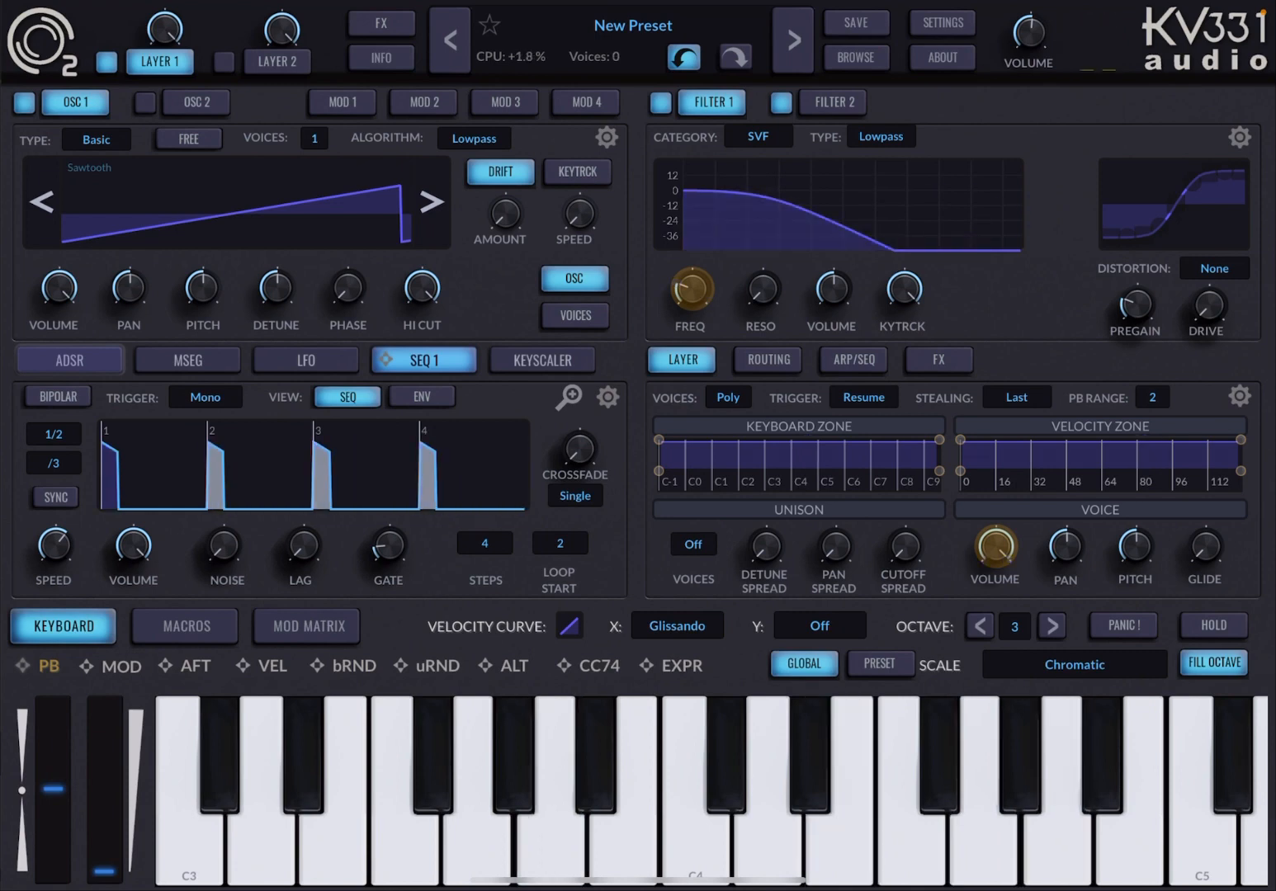
left_click(204, 397)
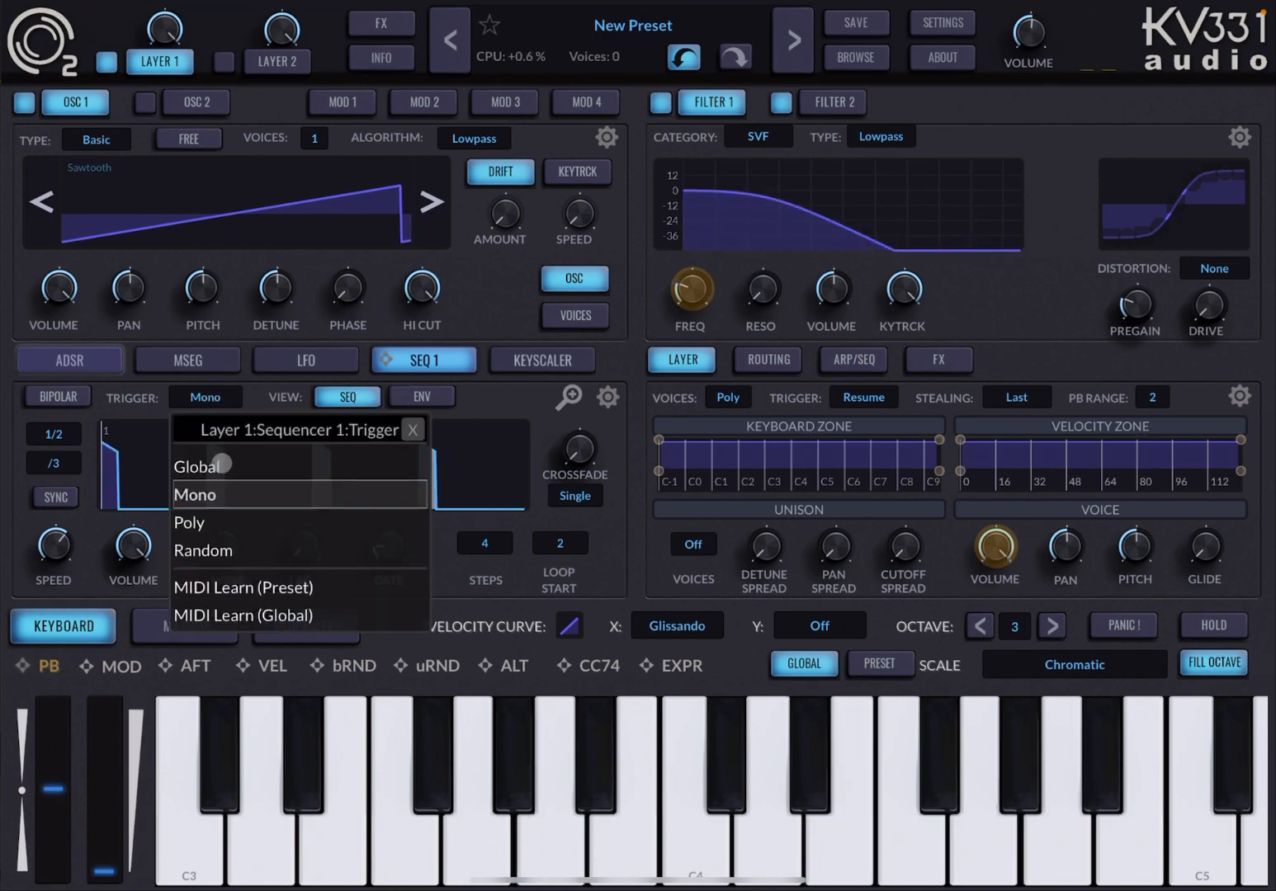
left_click(189, 522)
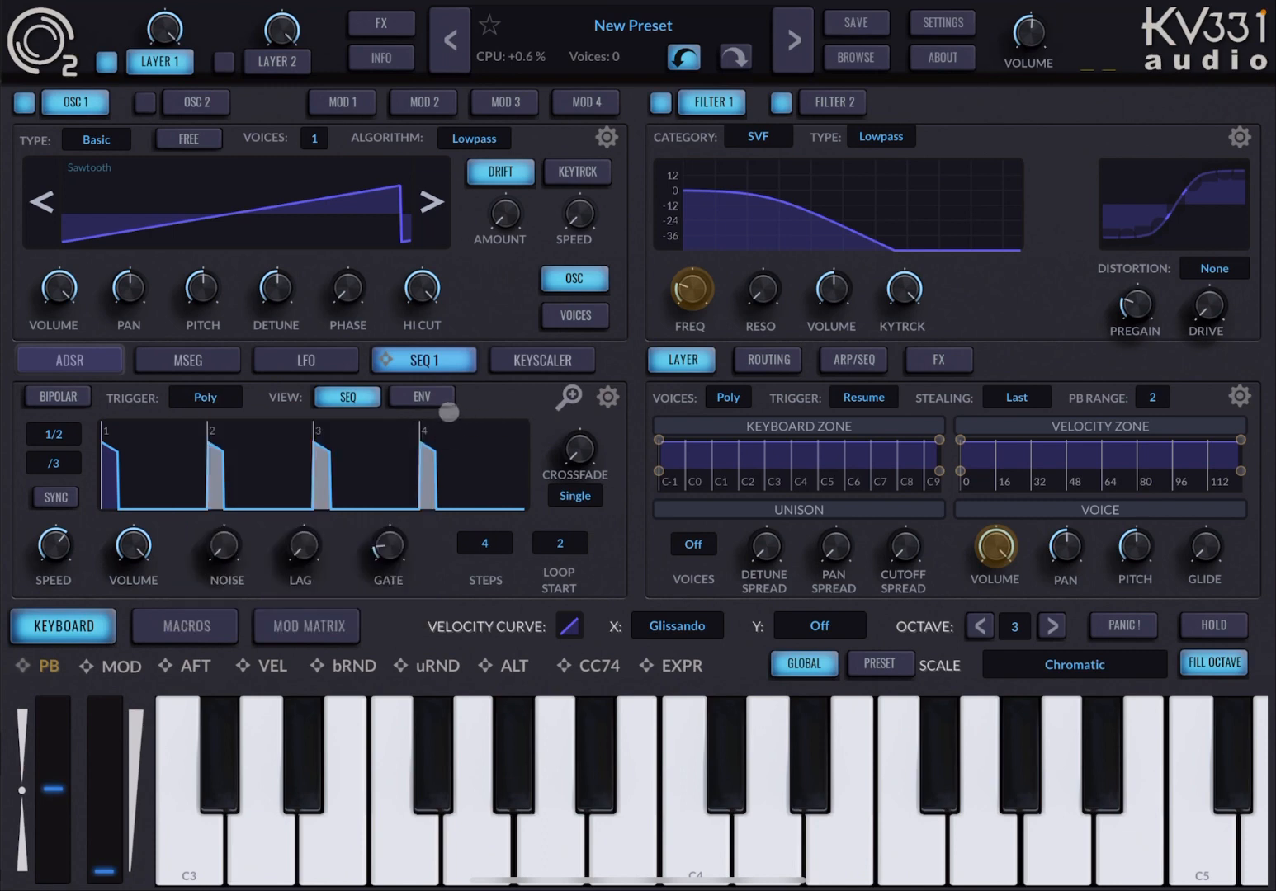
Show SEQ 1's ENV view and add a release so it peaks near 1 second then settles.
left_click(421, 396)
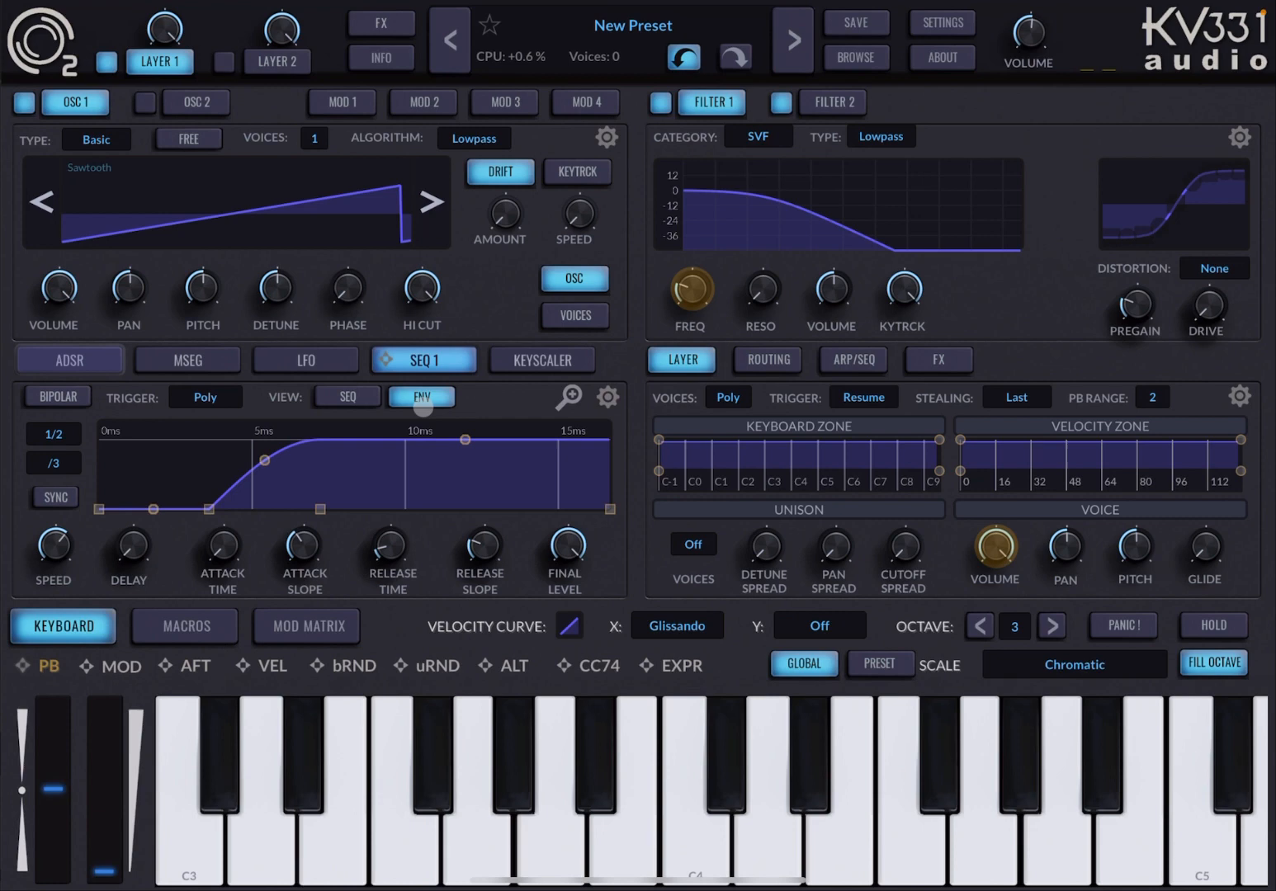
mouse_move(181, 559)
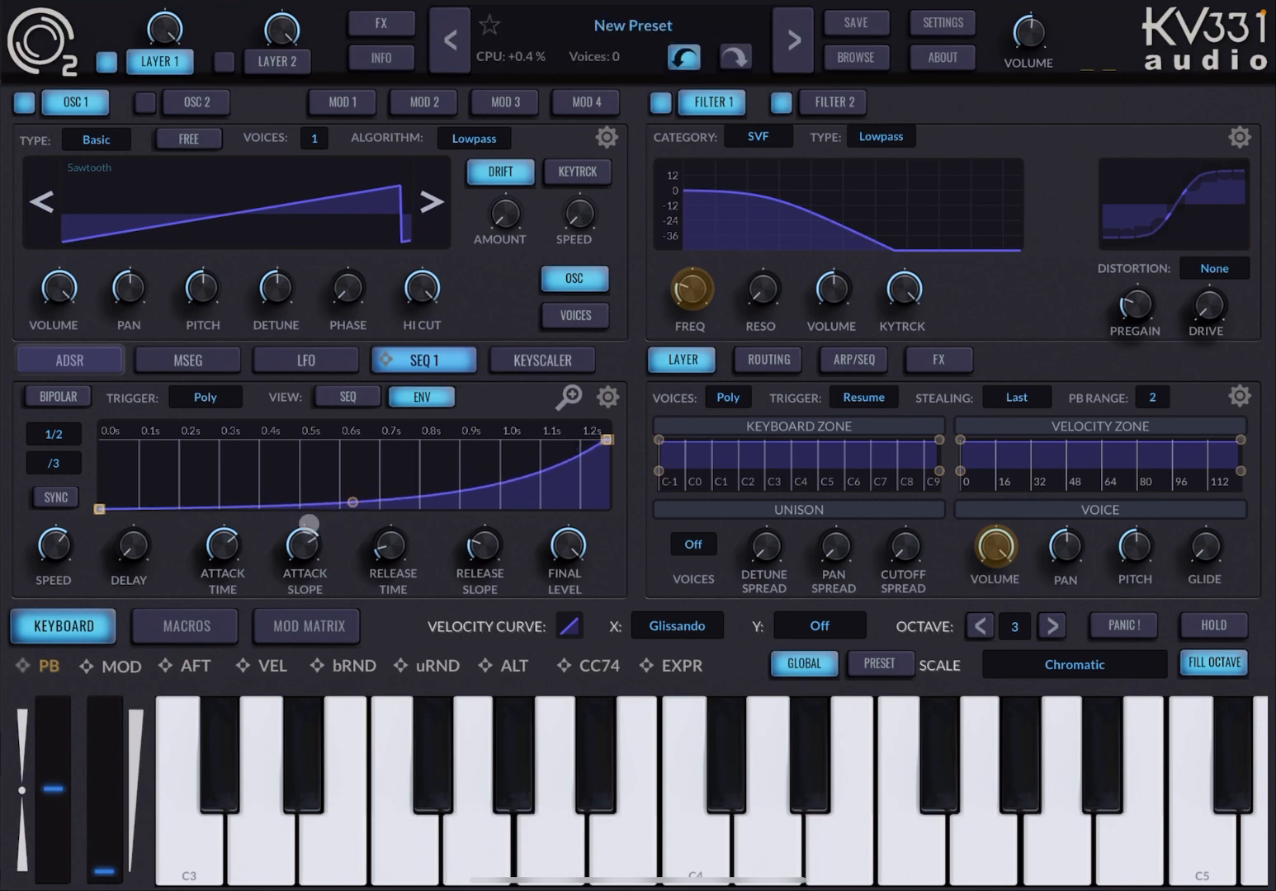
left_click(549, 784)
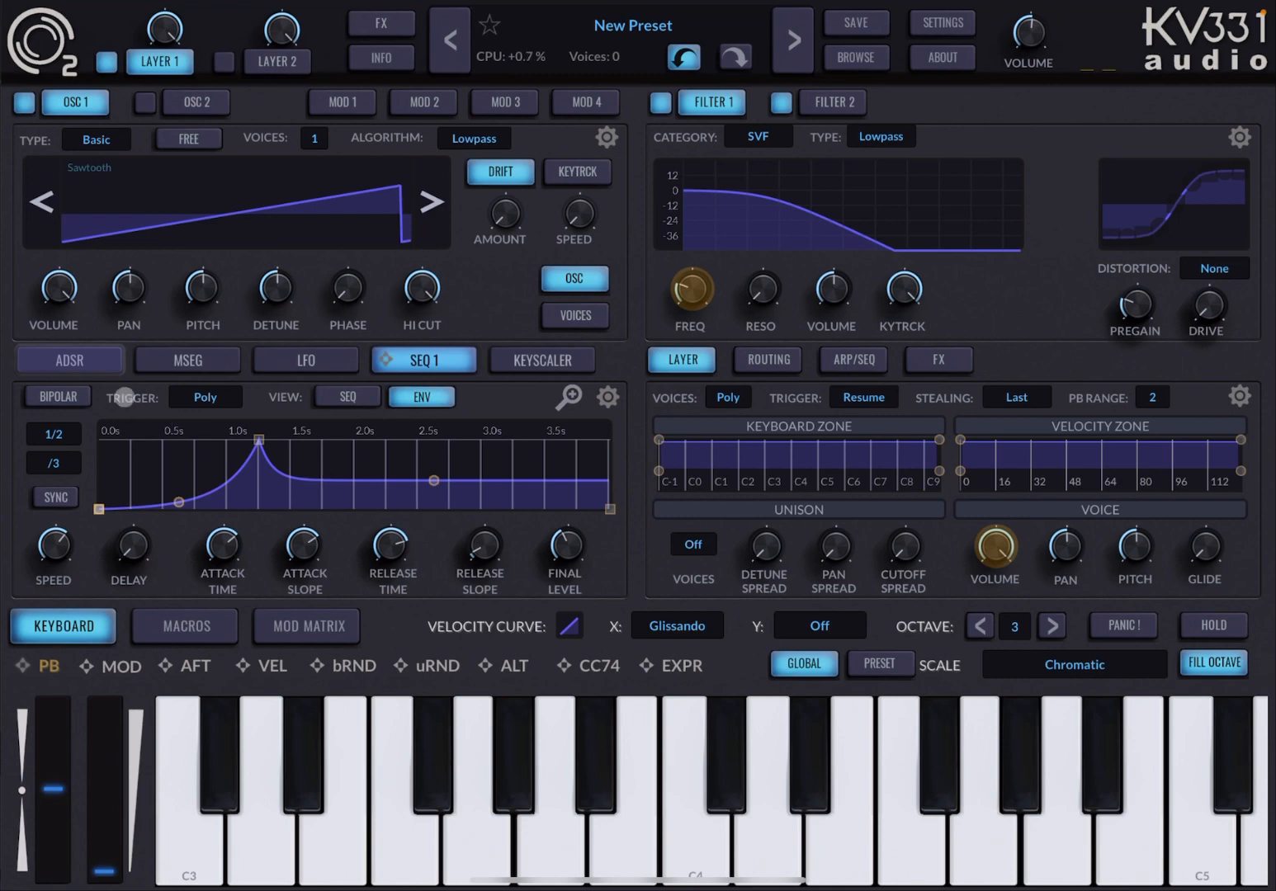
Audition via ADSR 1 and shorten SEQ 1's envelope release time in two passes.
left_click(69, 359)
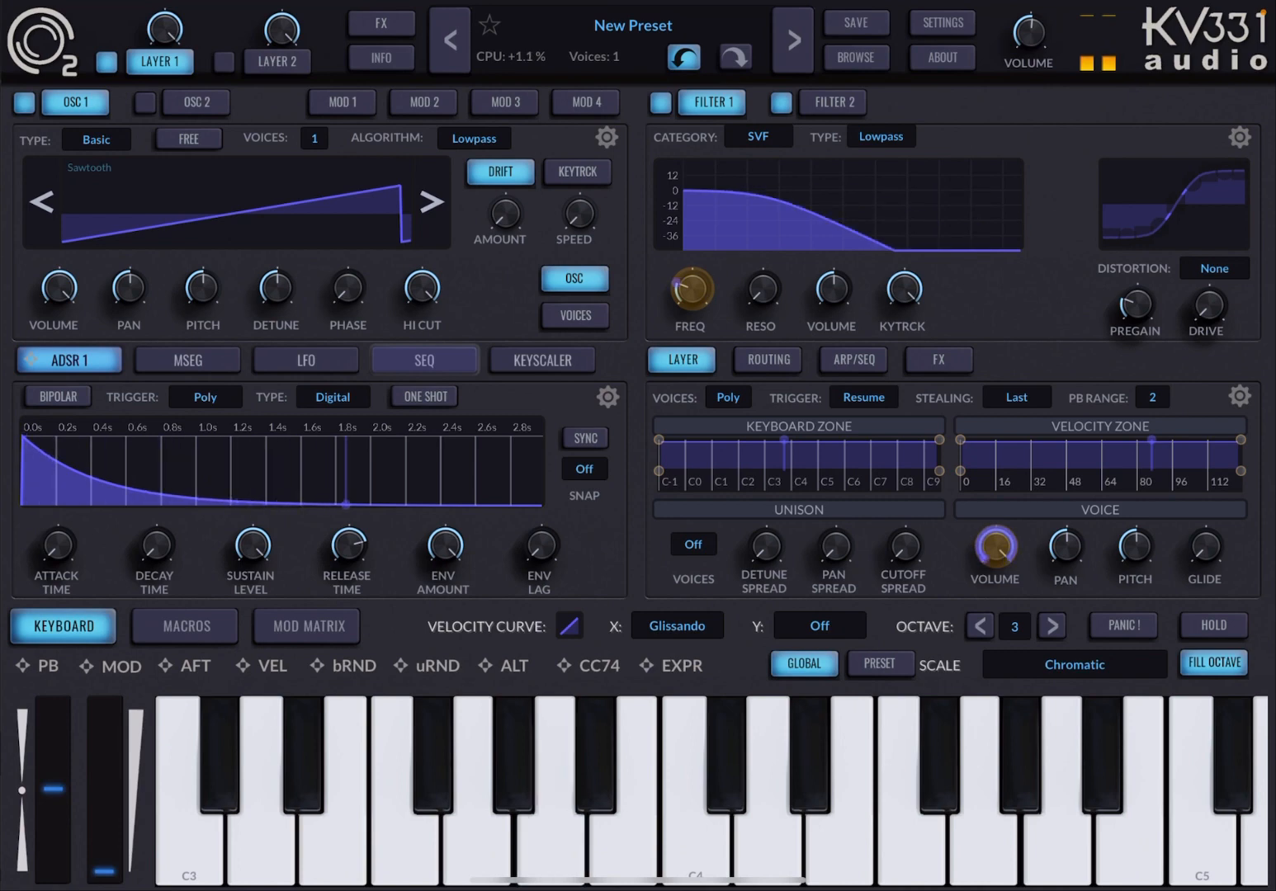
left_click(424, 359)
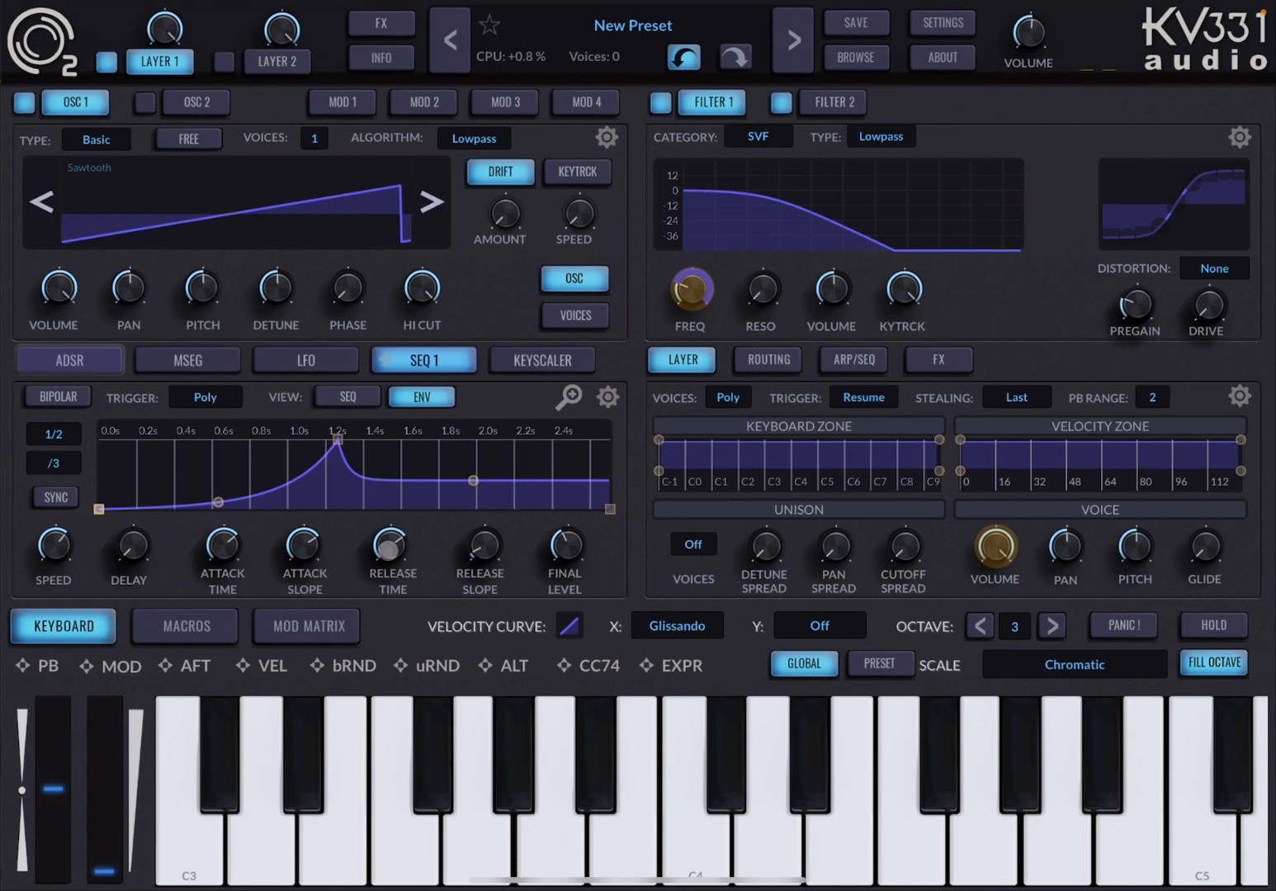
left_click(551, 784)
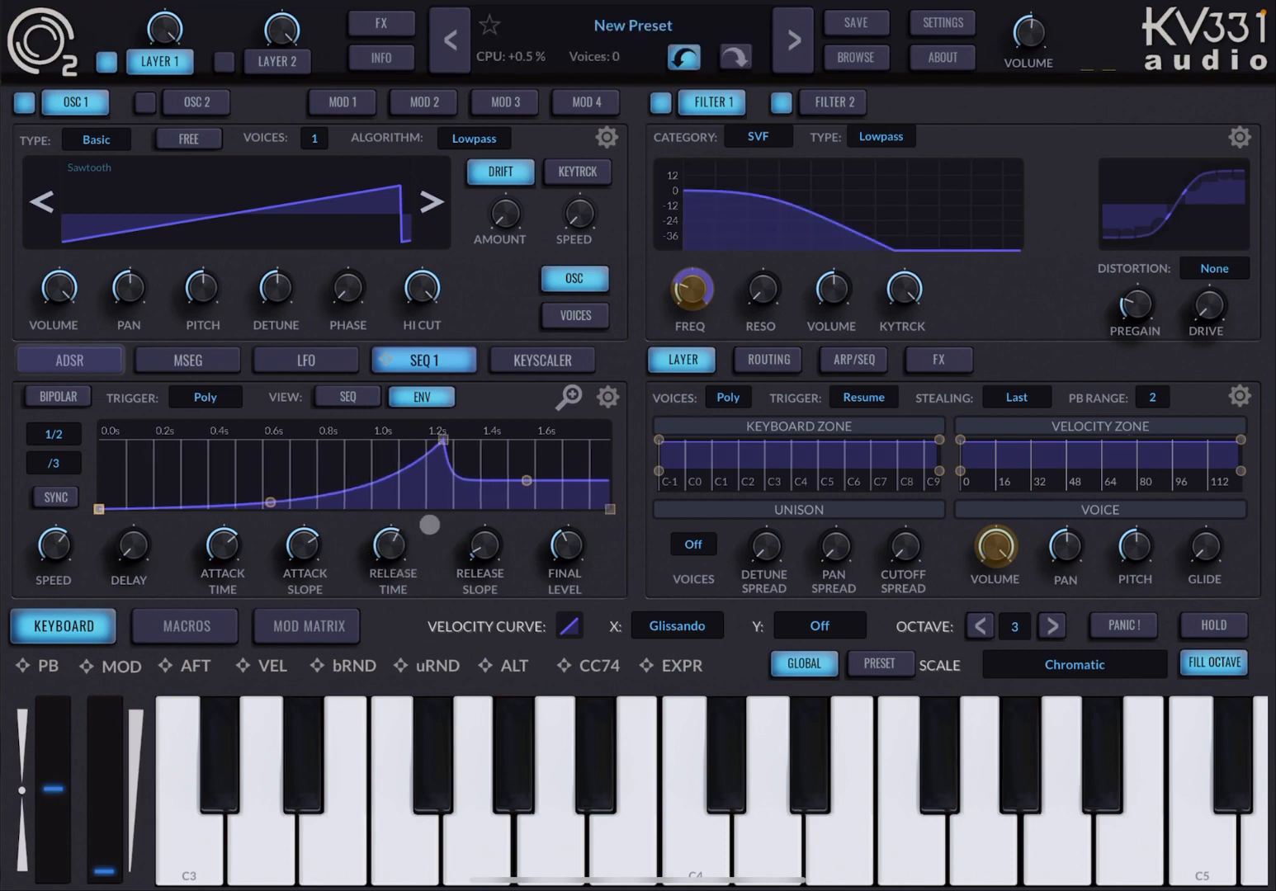
left_click(545, 784)
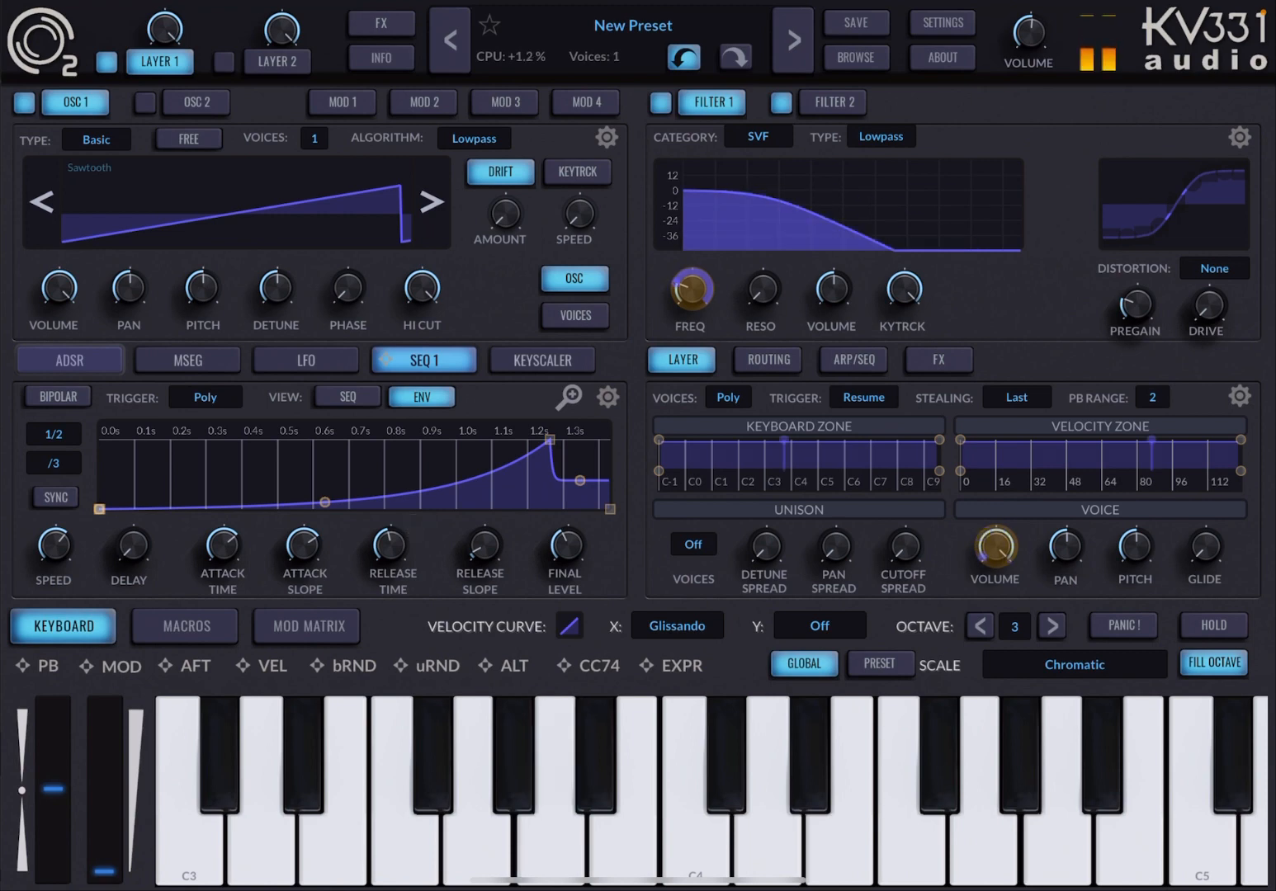
left_click(68, 360)
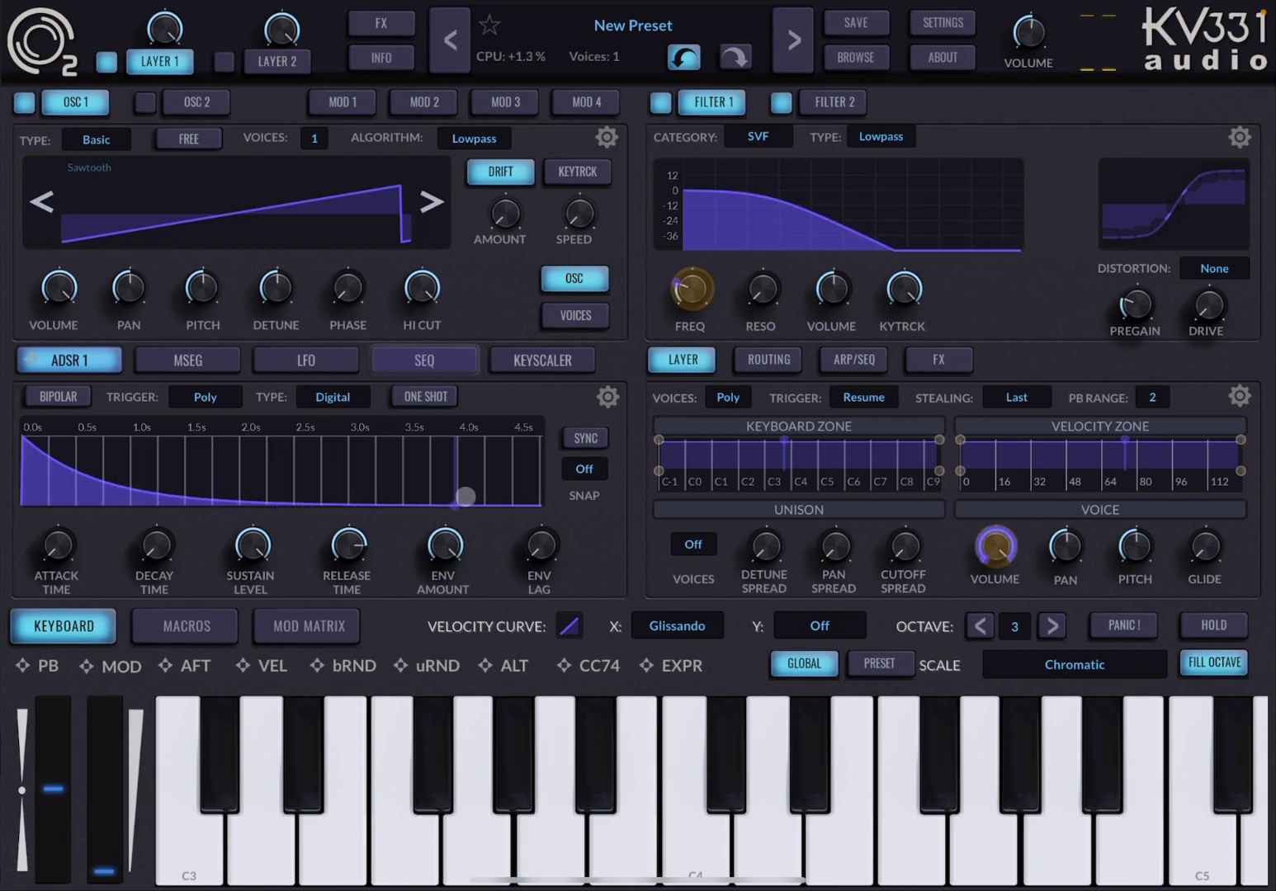
left_click(423, 359)
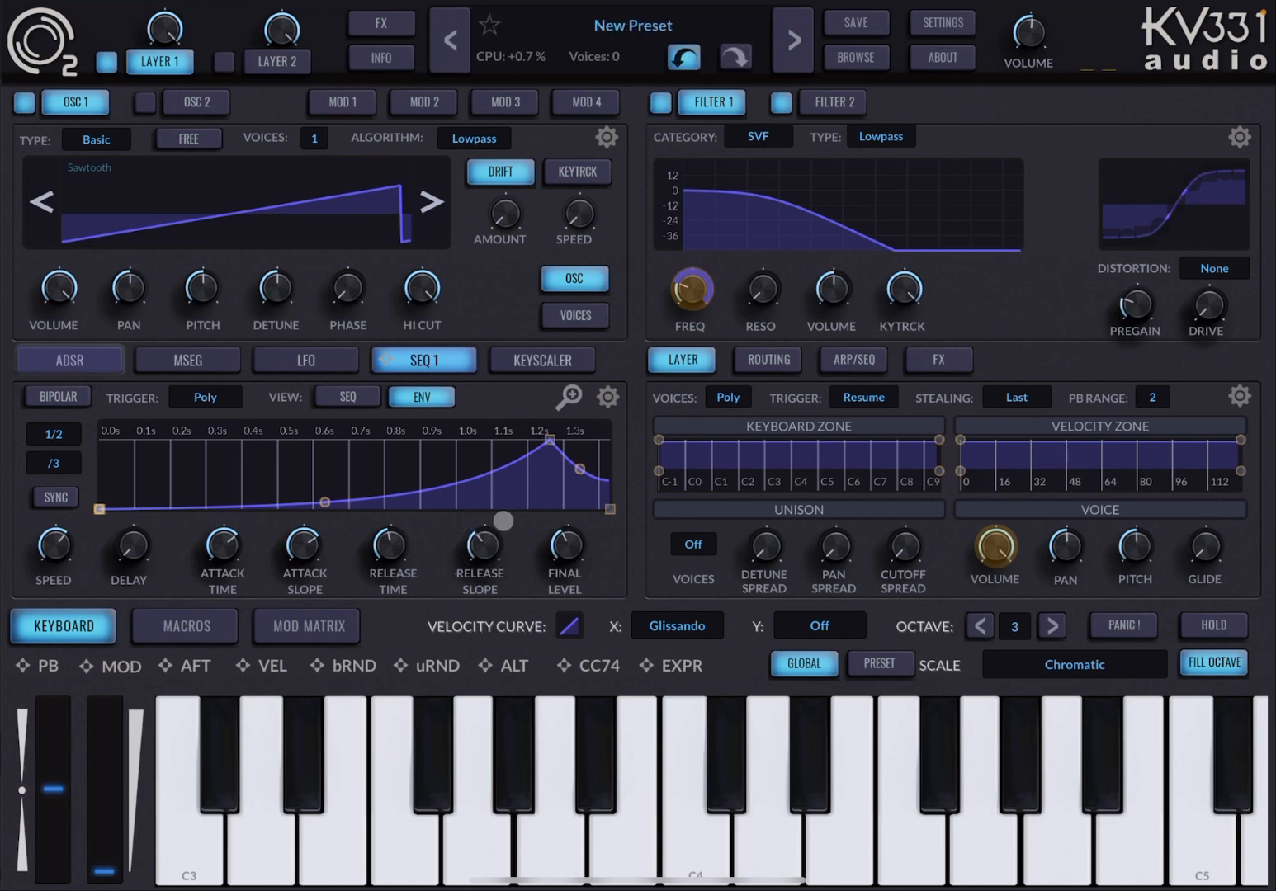
Set Final Level to zero, curve the release slope, shorten attack to peak near 0.2 s, and return to the SEQ view.
left_click(547, 784)
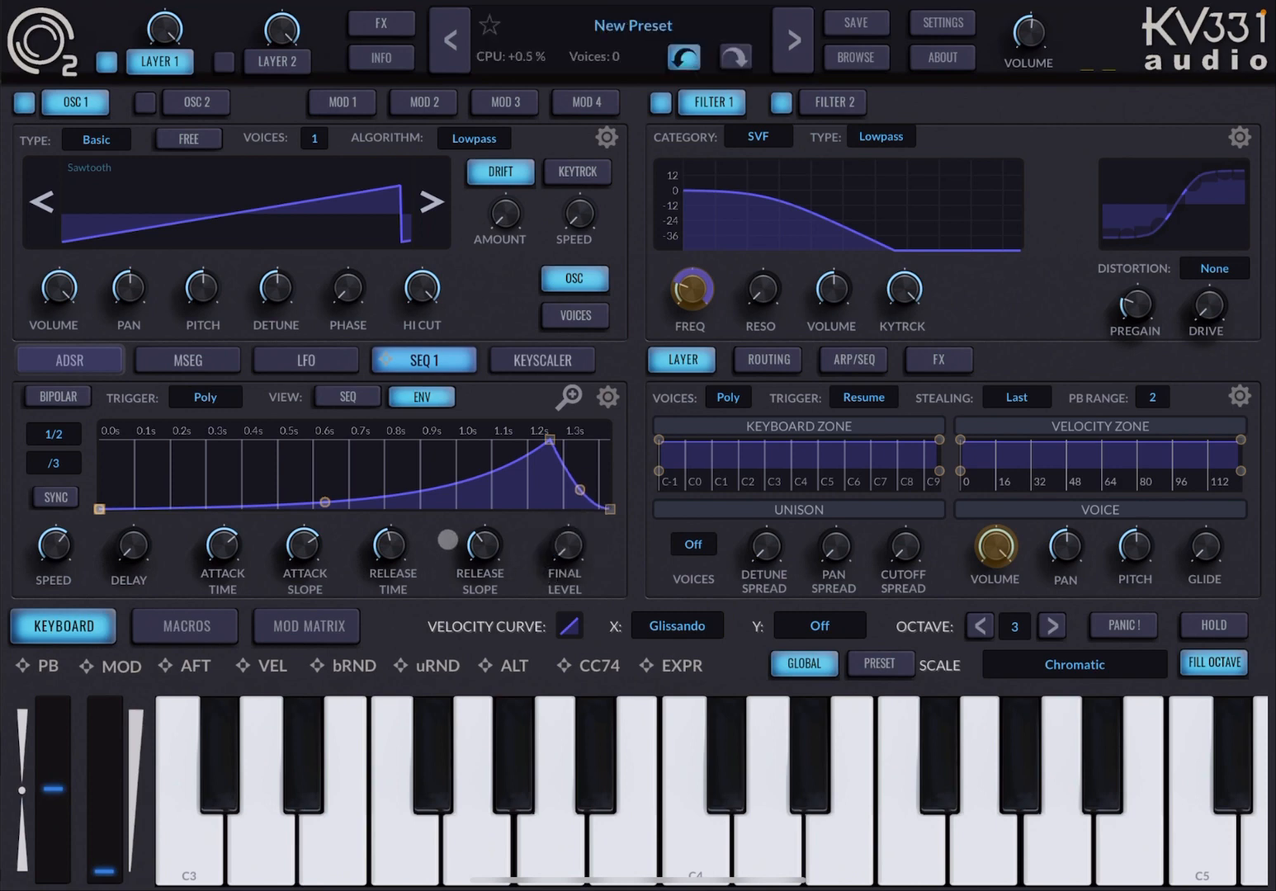
left_click(544, 784)
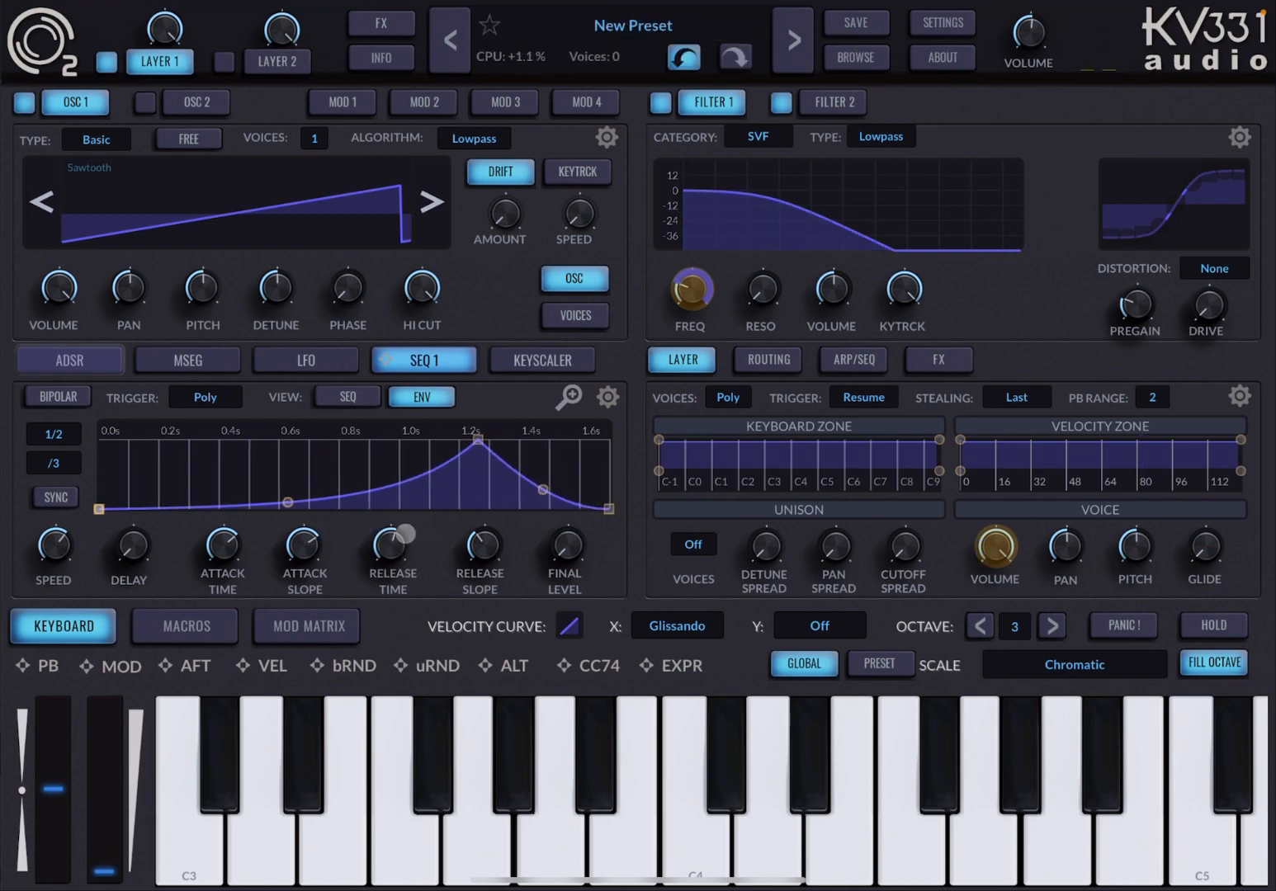
left_click(602, 783)
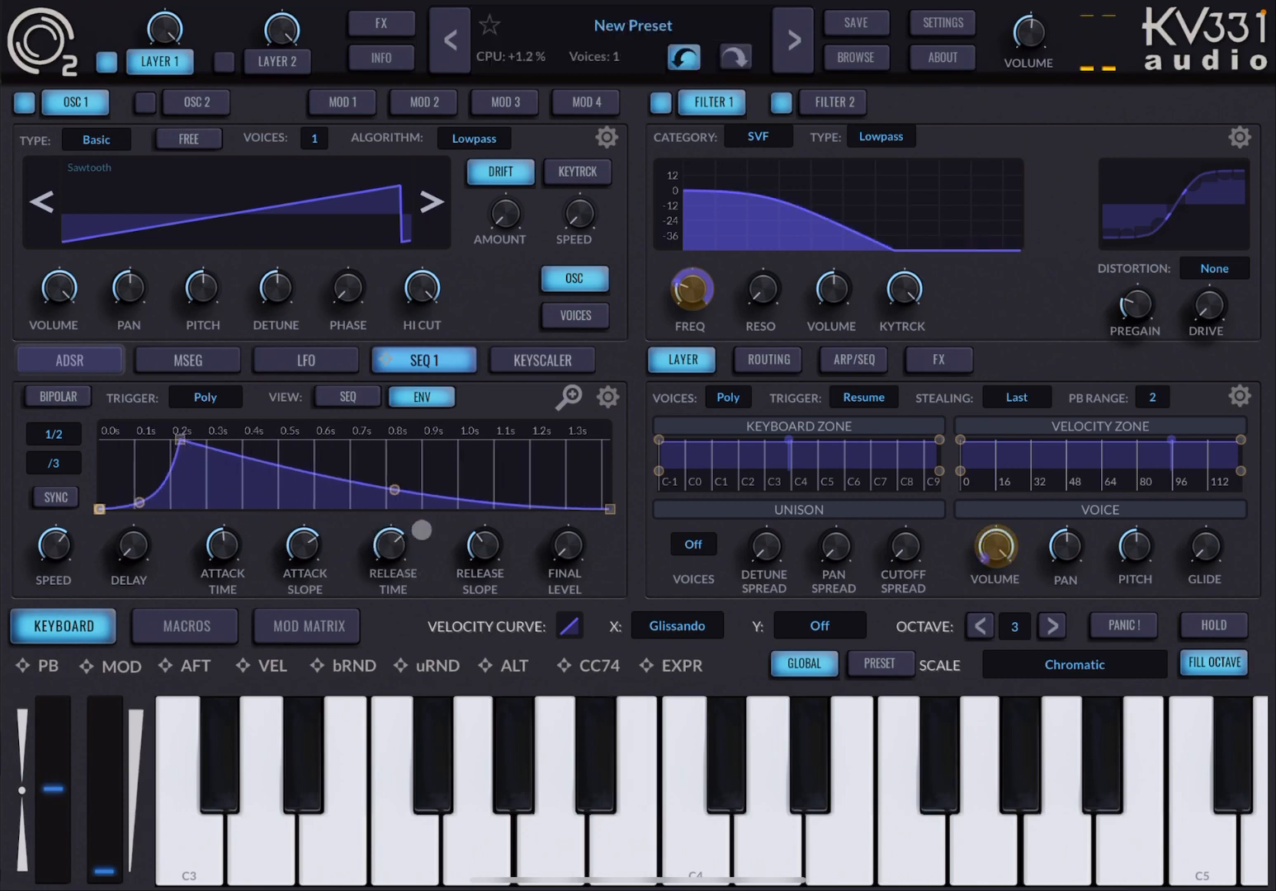
left_click(545, 784)
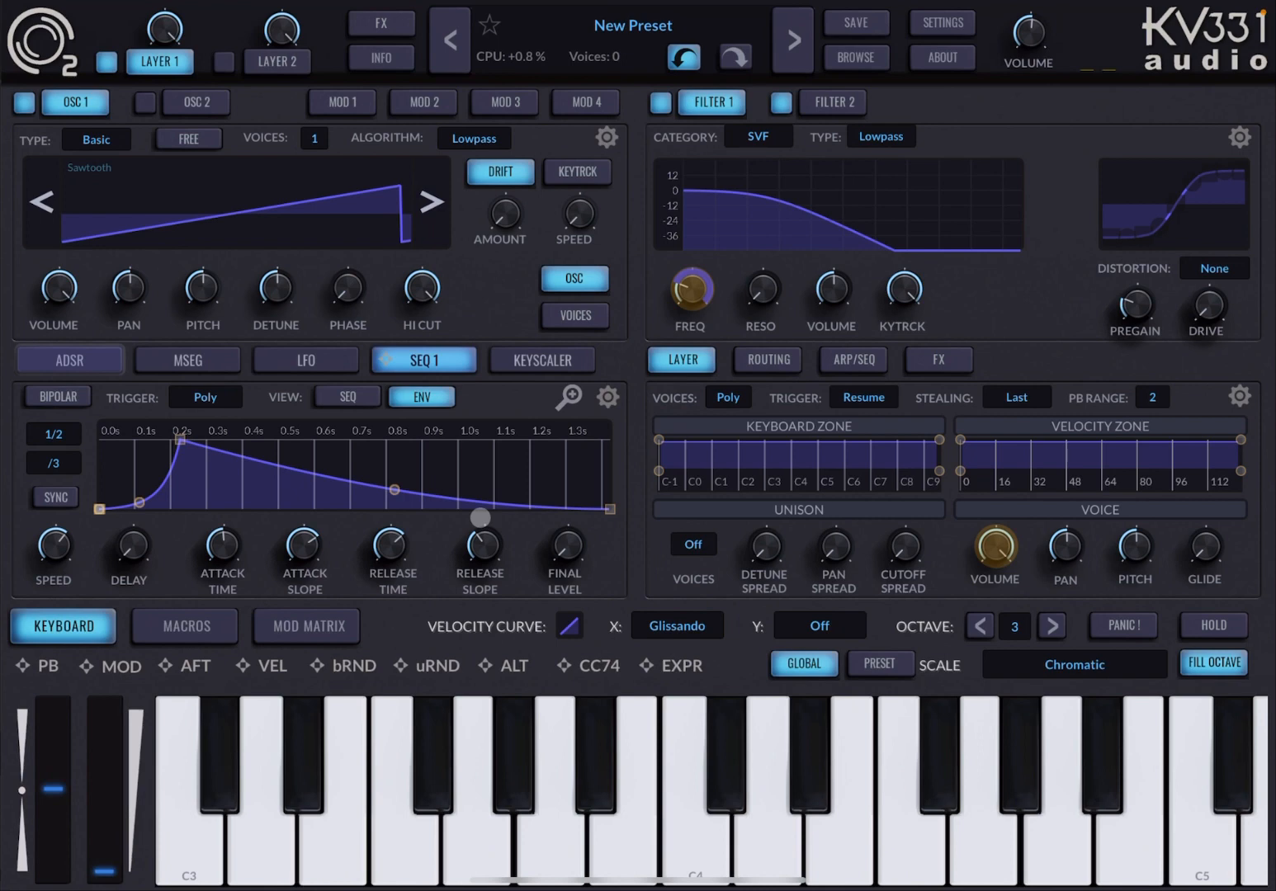
left_click(346, 397)
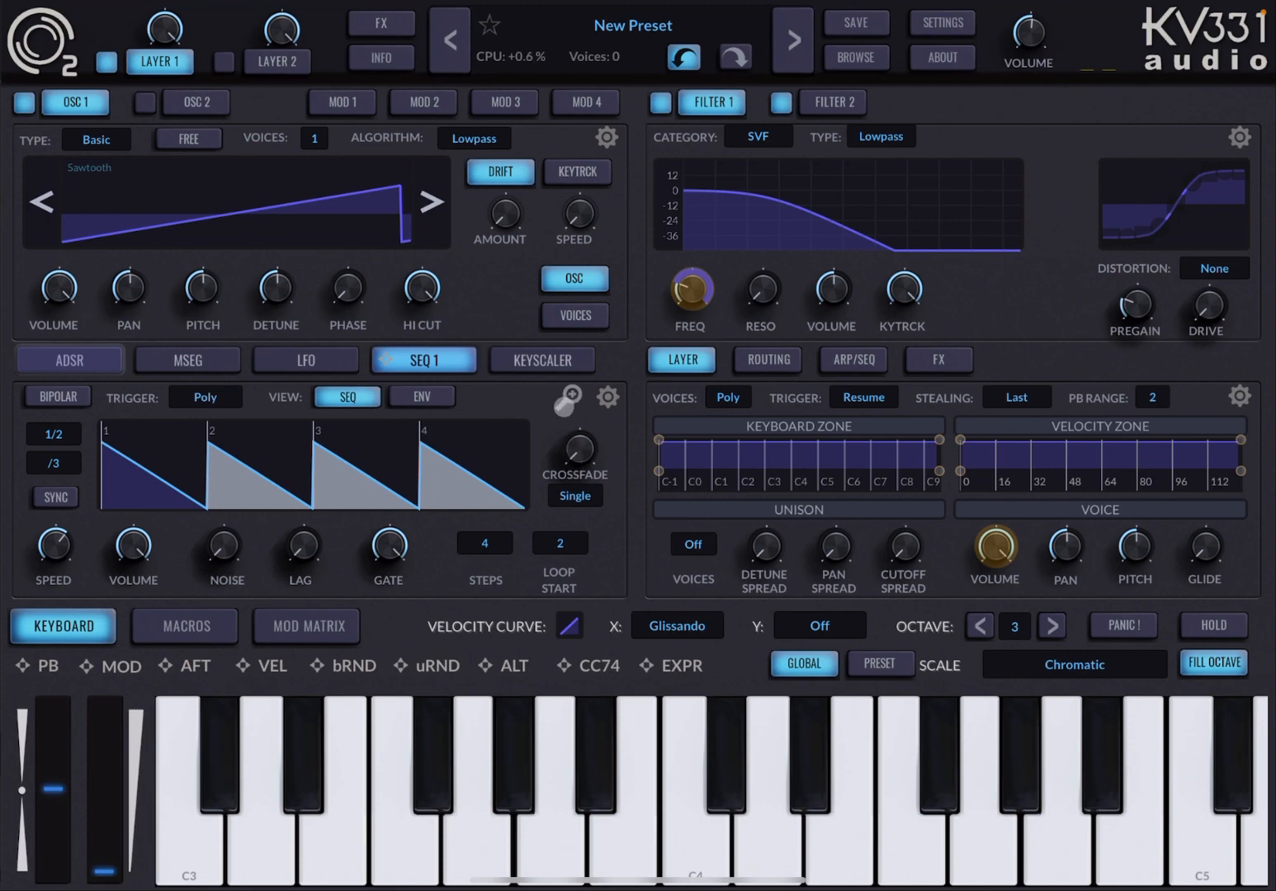
Expand SEQ 1 to the full-size editor showing the four falling ramps and settings.
left_click(566, 400)
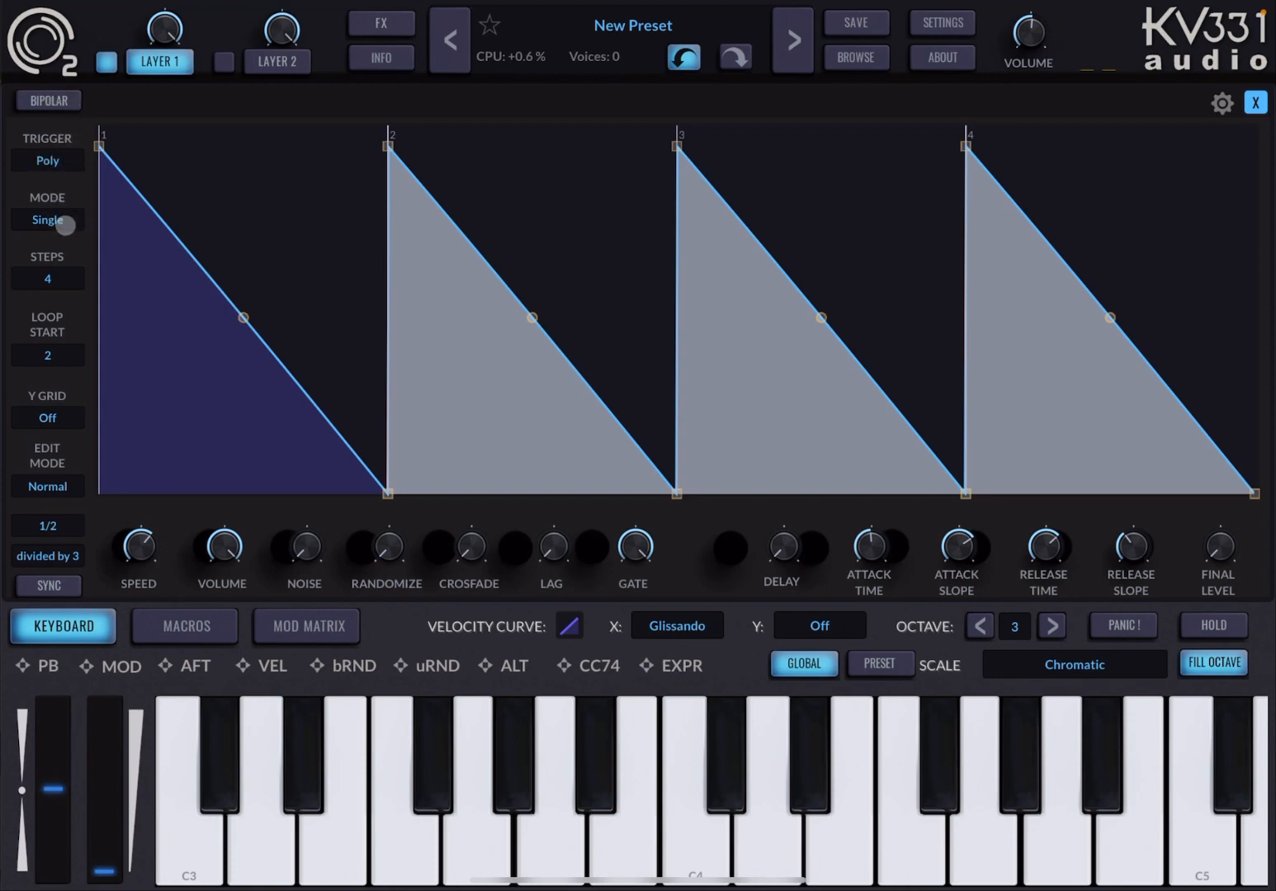
Set Sequencer 1 to 4 steps in Double mode and bend each step into a curved decaying slope.
left_click(47, 219)
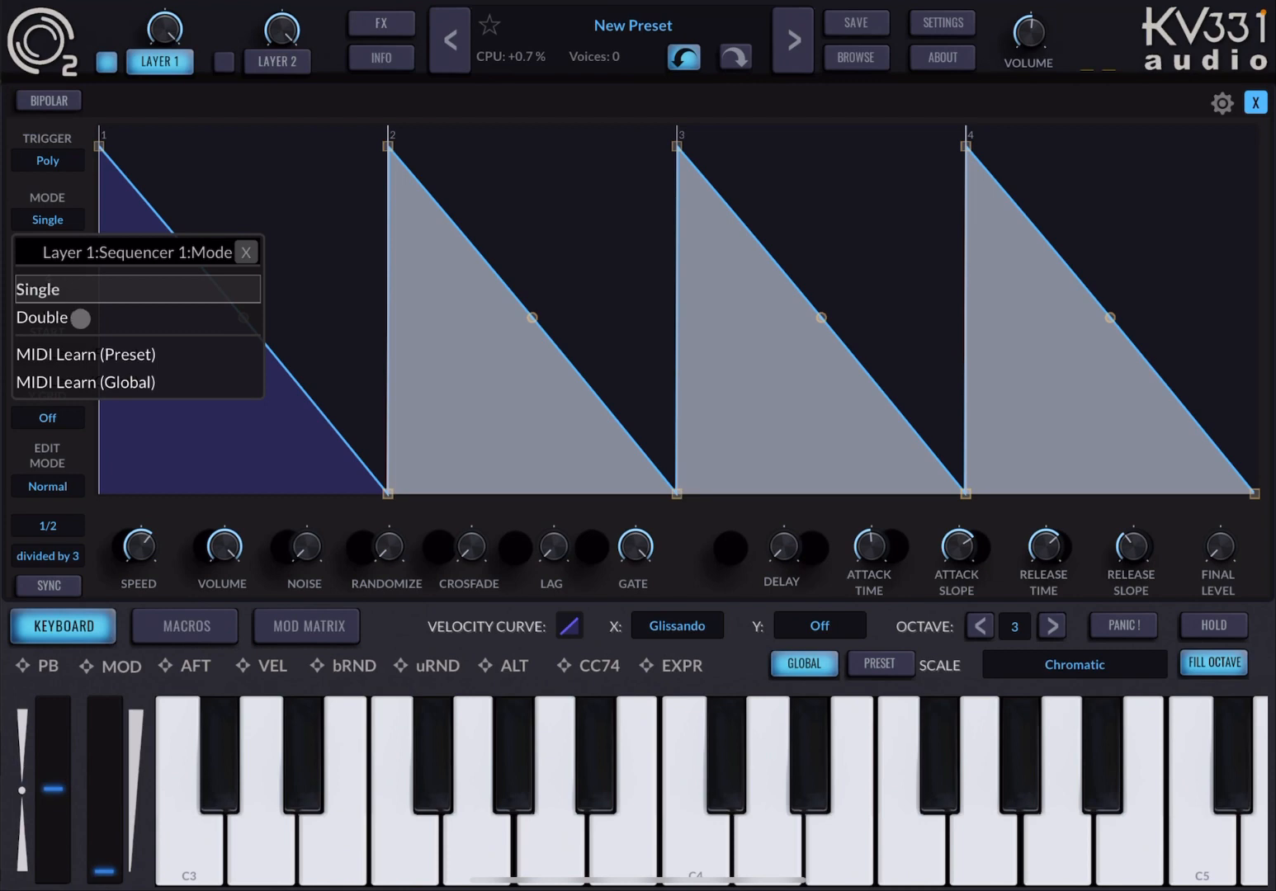
left_click(42, 317)
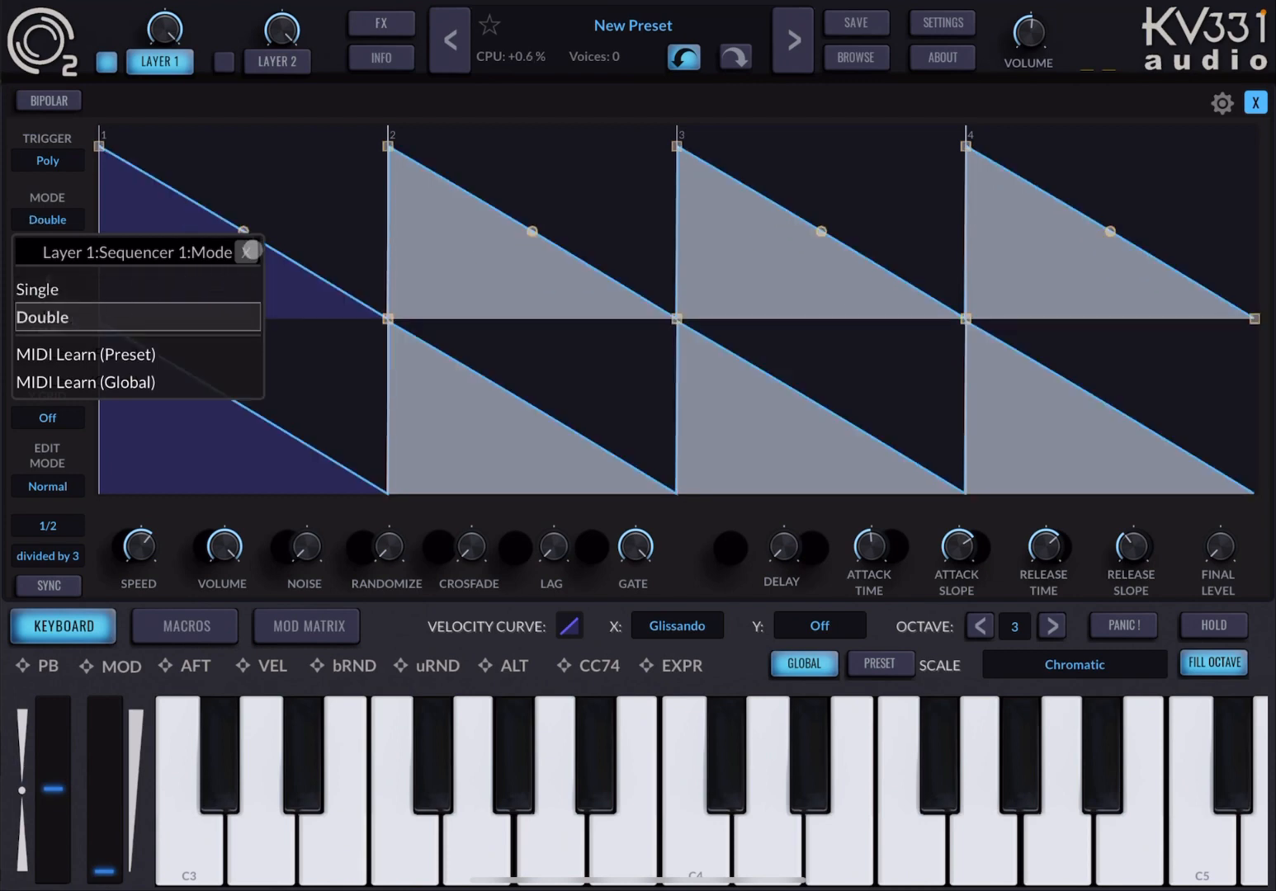
left_click(42, 317)
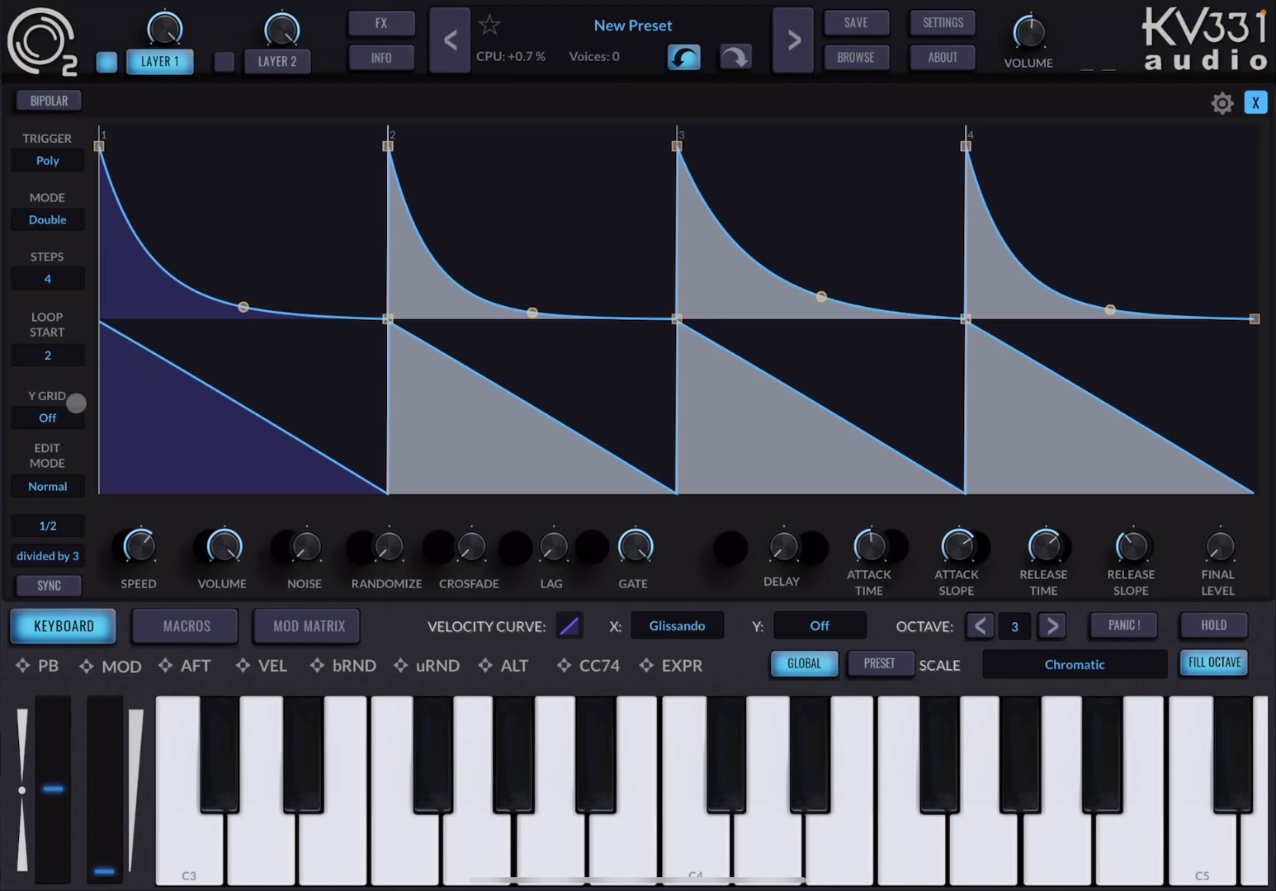
left_click(76, 402)
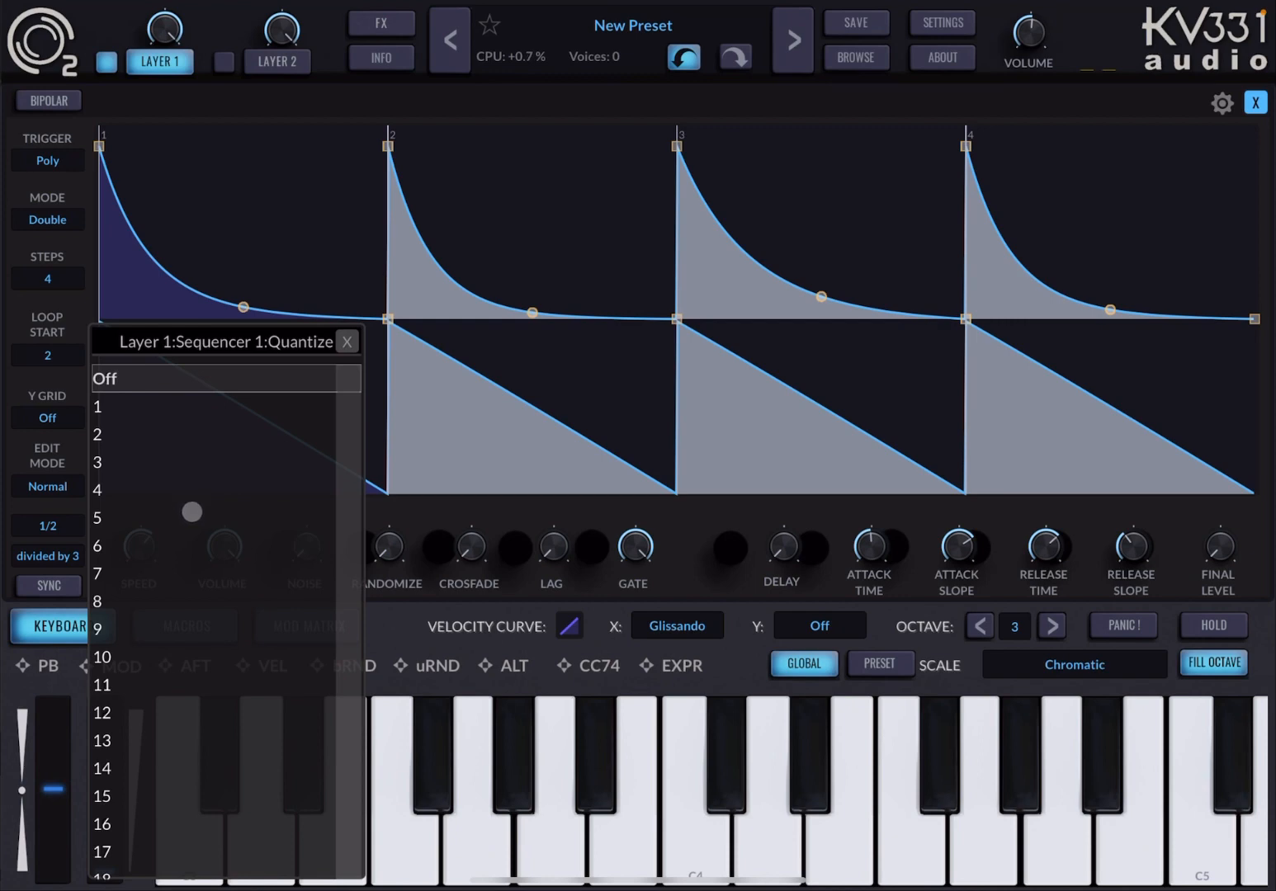
mouse_move(181, 628)
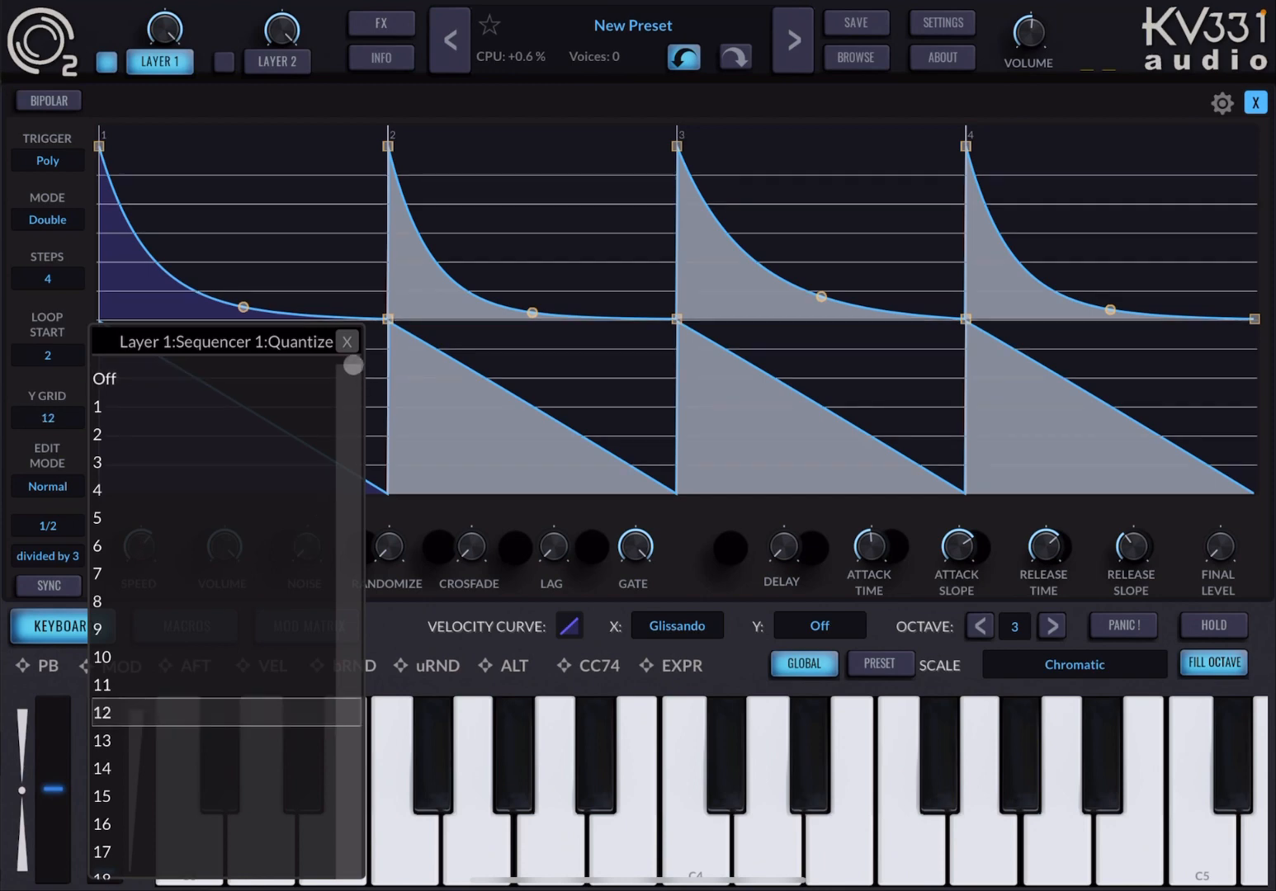
Set Y GRID to 12 divisions and raise STEPS to 14 on Sequencer 1.
left_click(346, 340)
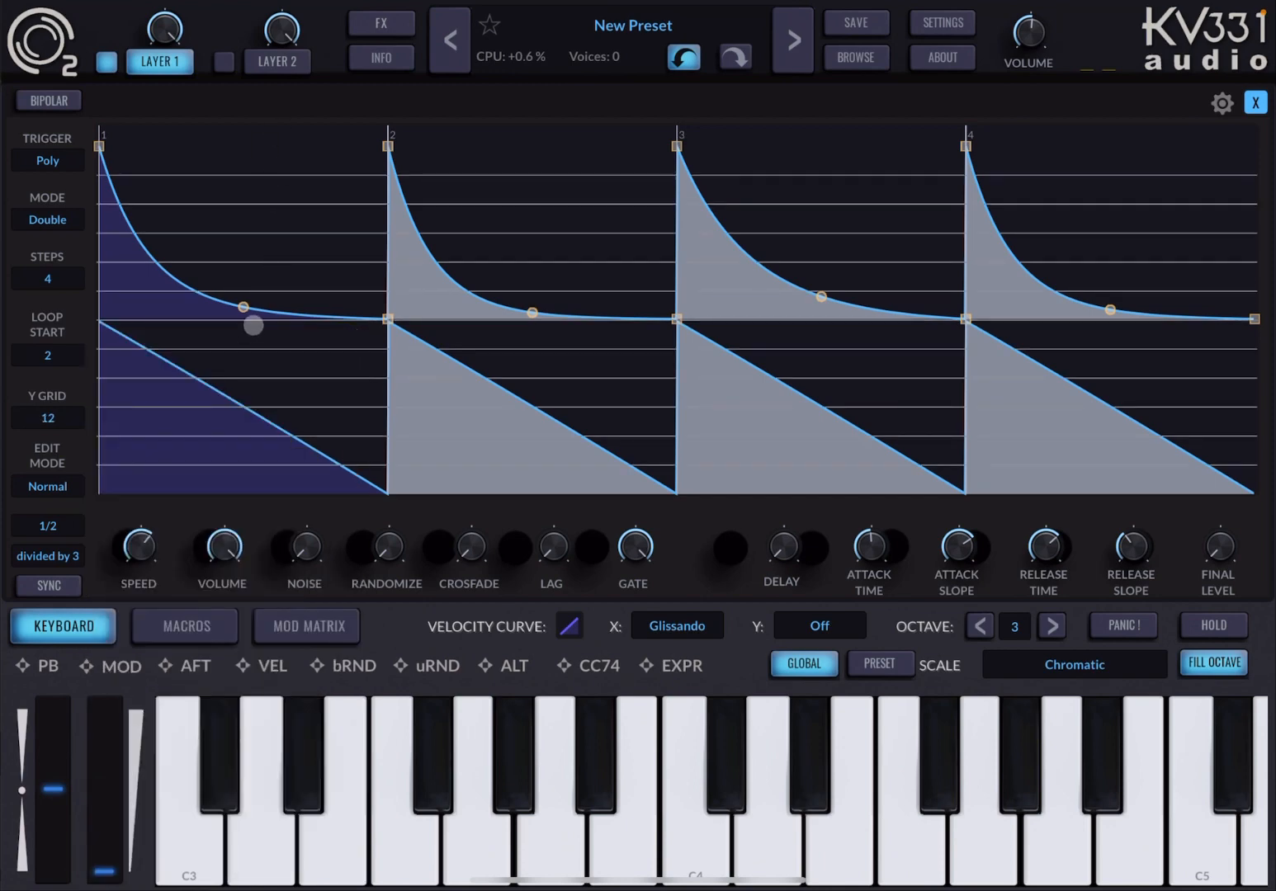
left_click(47, 278)
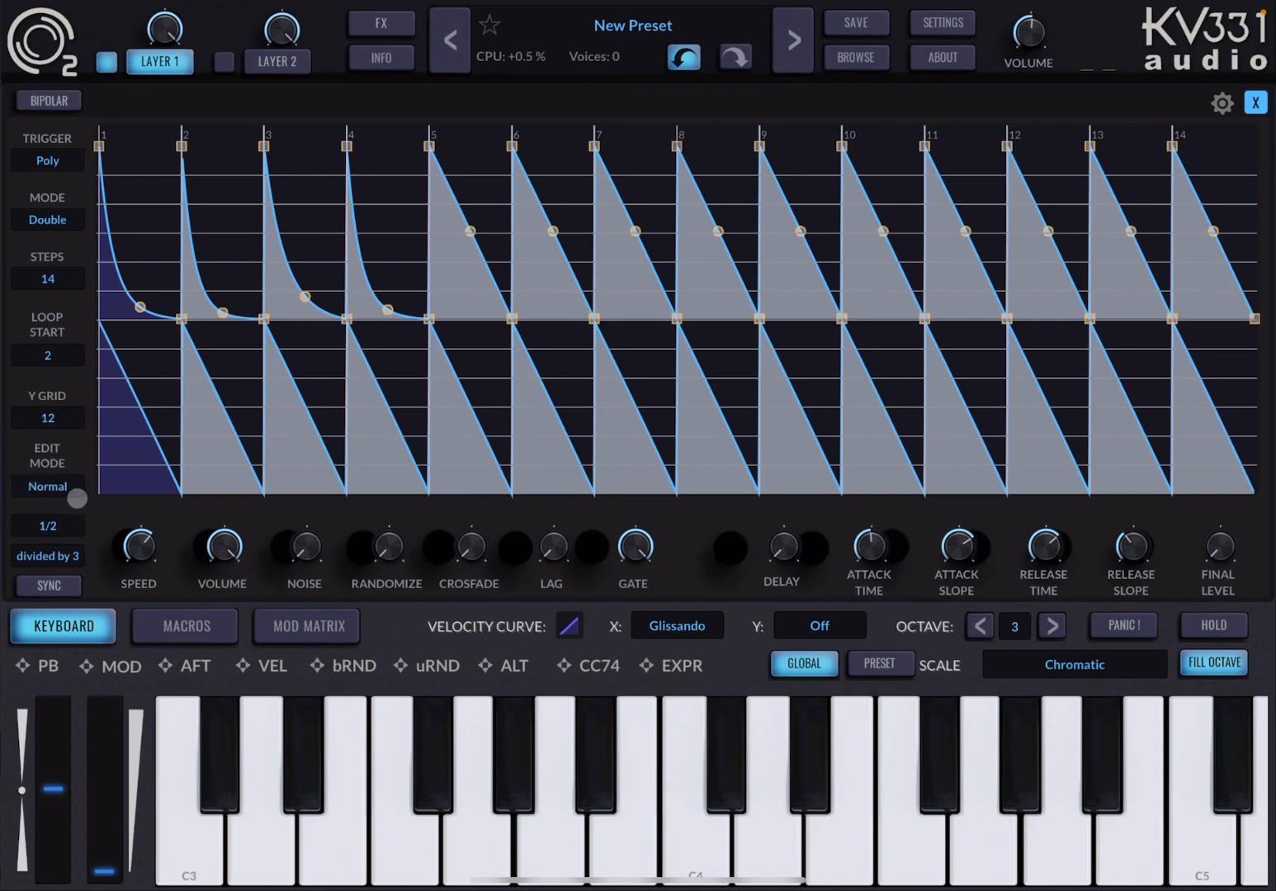
left_click(48, 486)
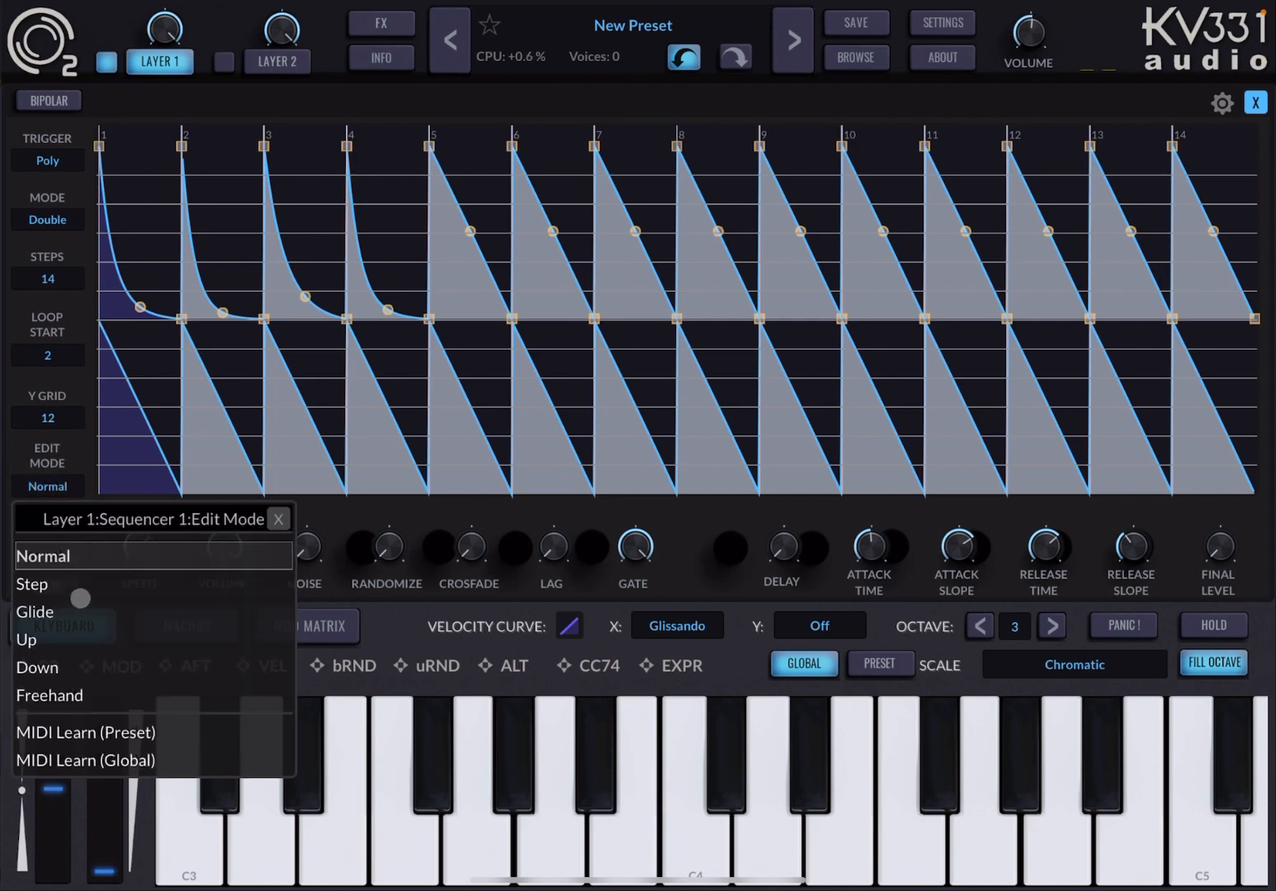
Choose Step edit mode, set MODE to Single, and draw steps 3–11 as flat held levels.
left_click(33, 584)
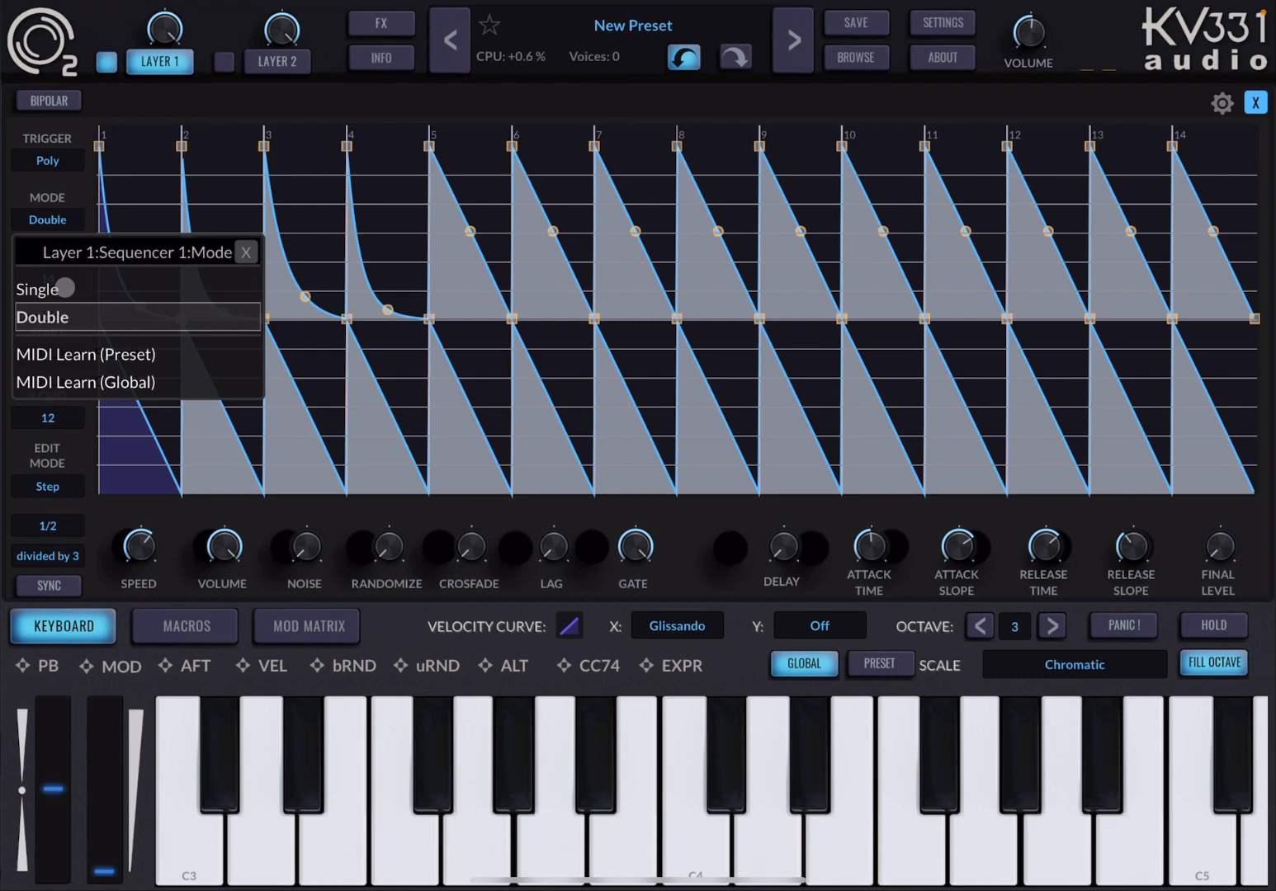
left_click(33, 289)
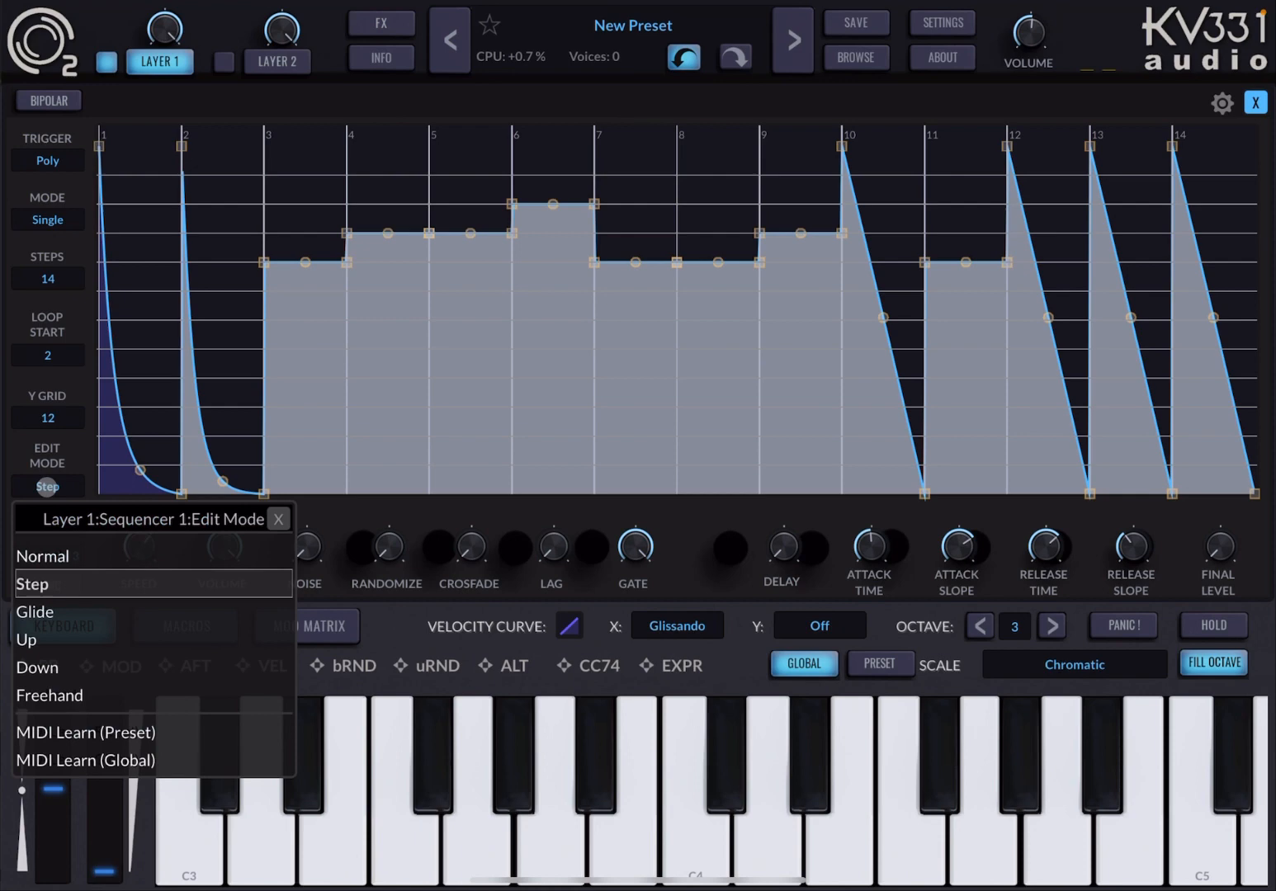
Redraw the early steps as shrinking falling ramps with a rising step 7 using Glide, Up and Down modes.
left_click(34, 611)
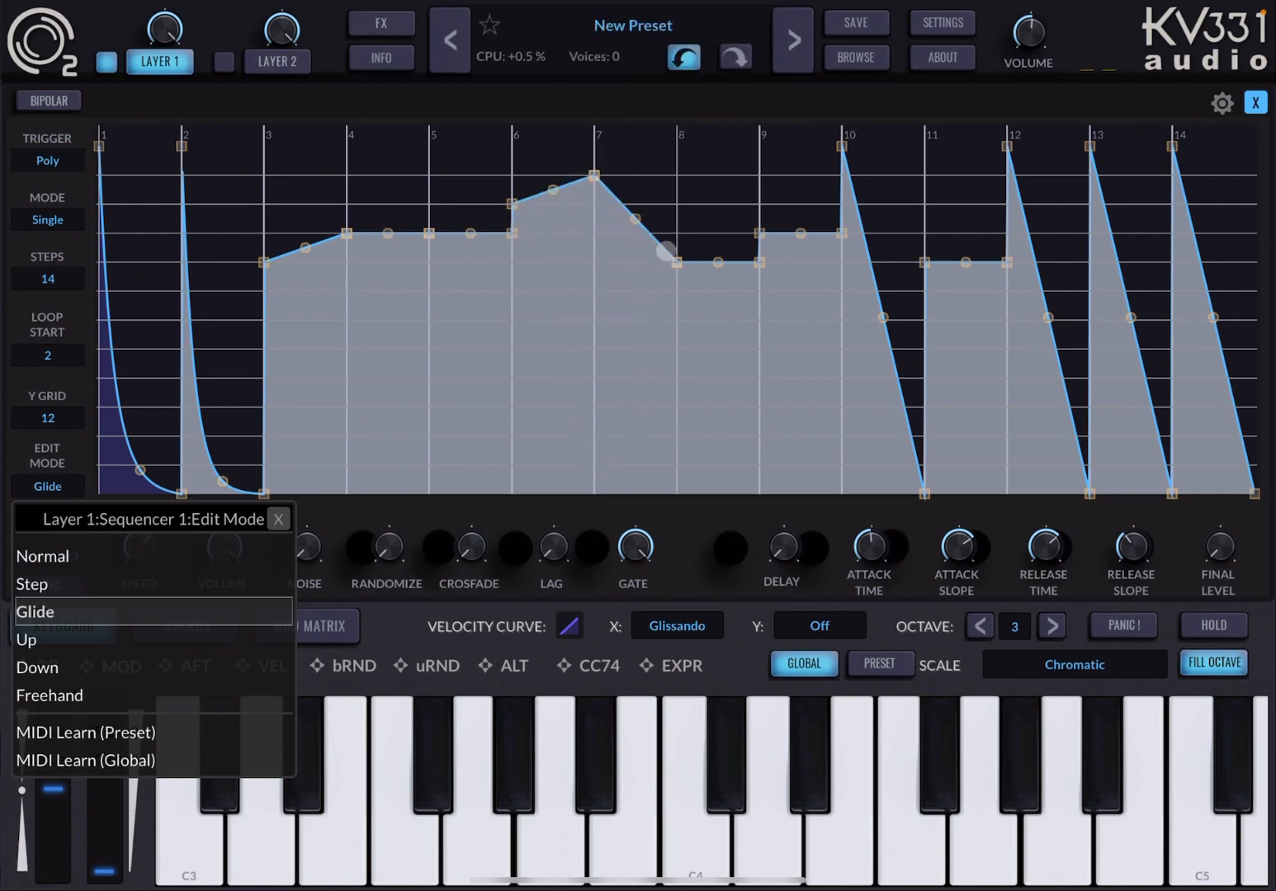
left_click(25, 638)
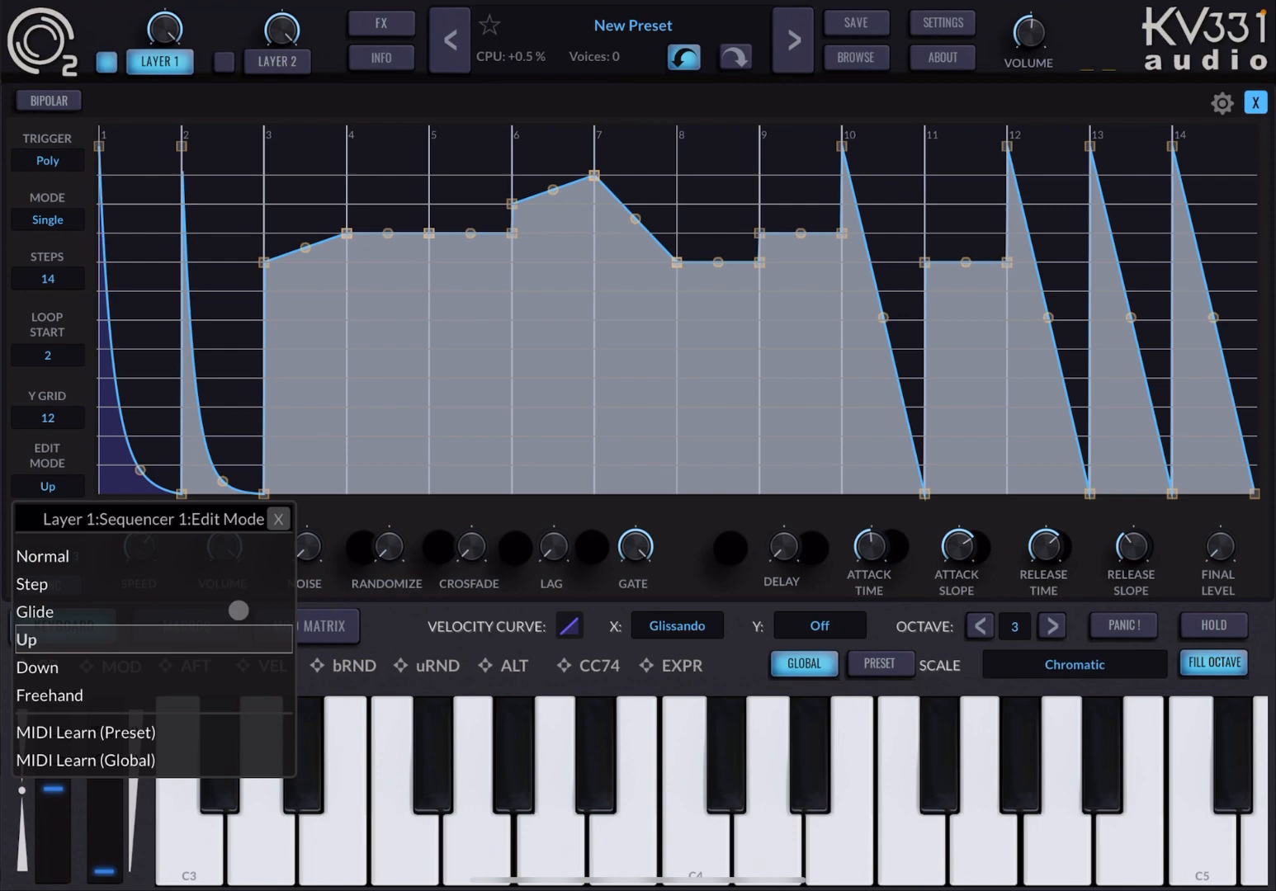
left_click(27, 638)
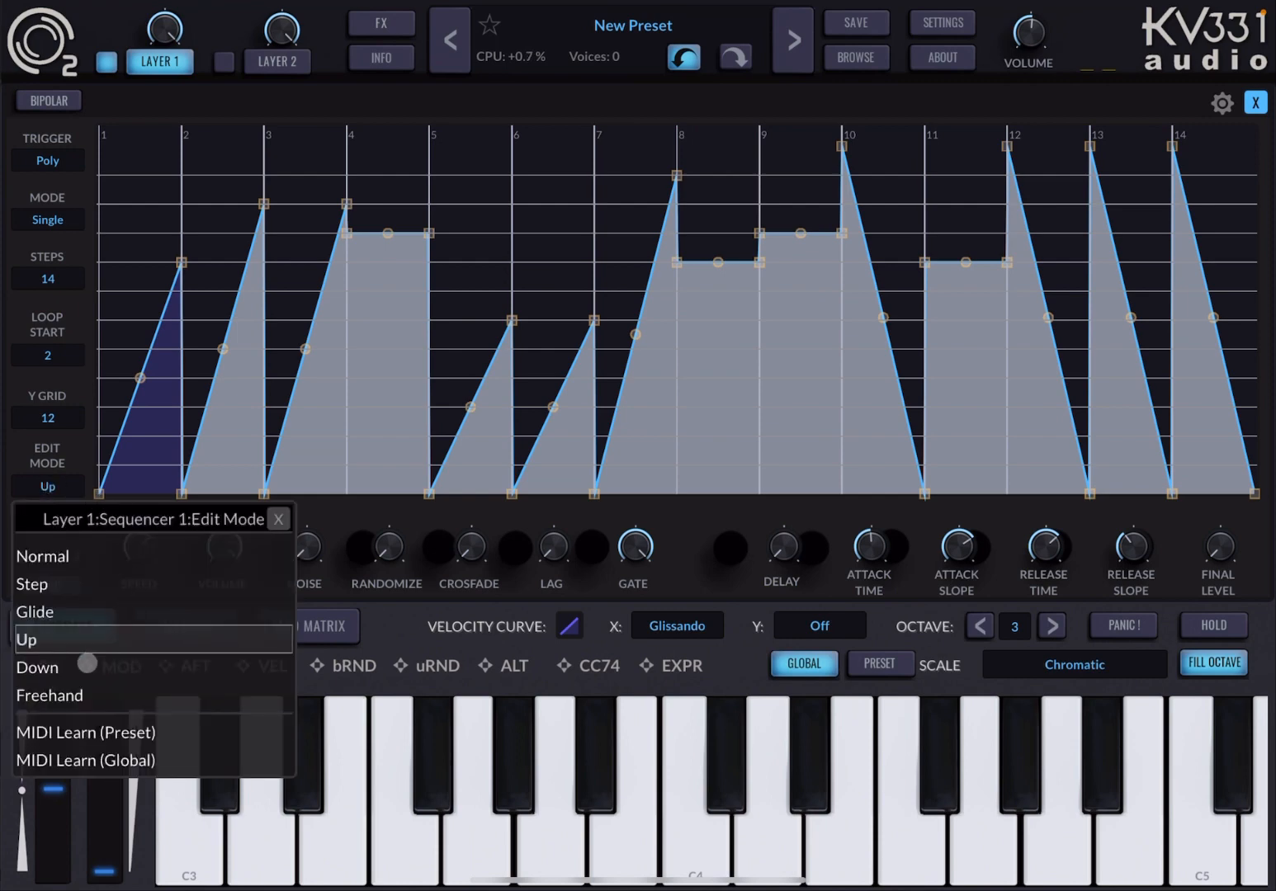
left_click(37, 667)
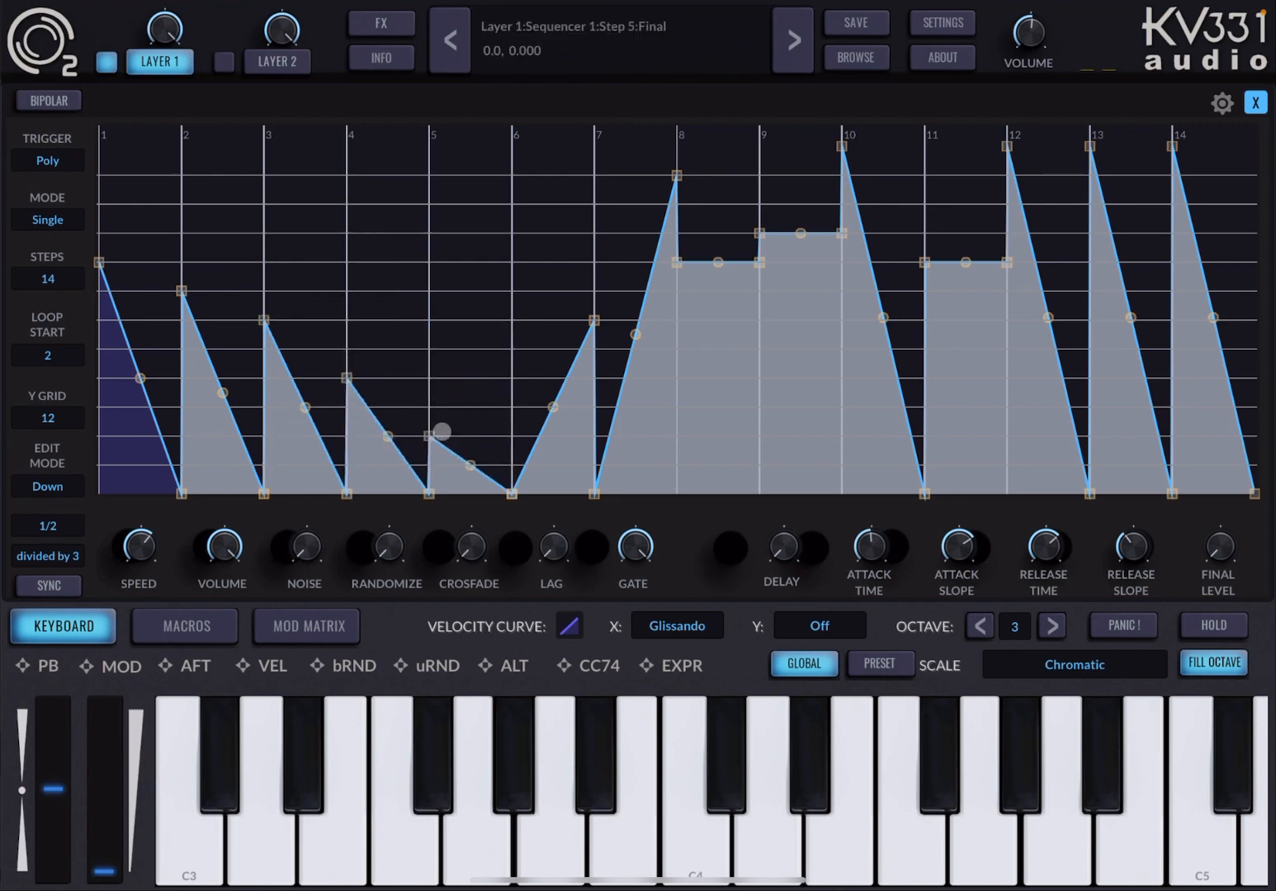
left_click(48, 486)
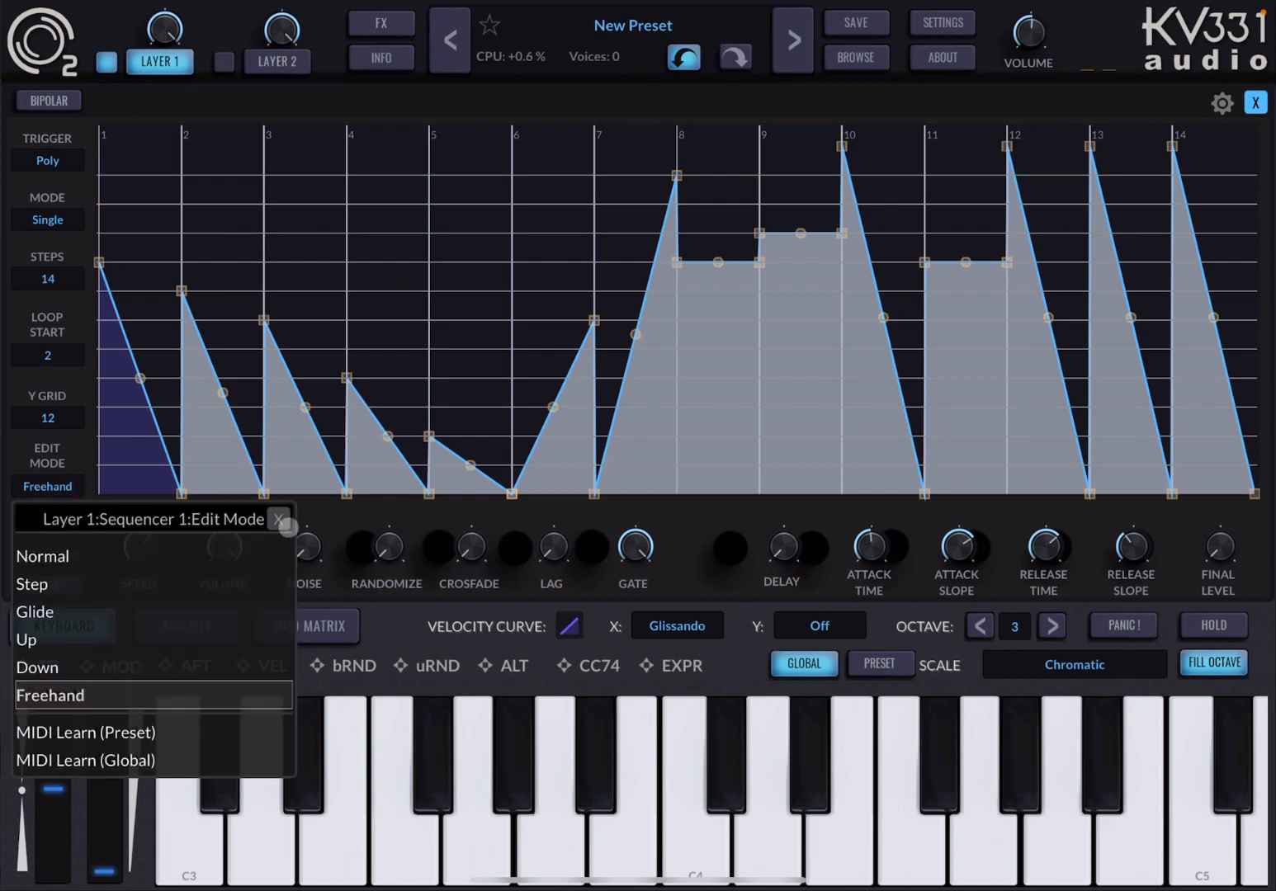
Sketch one Freehand curve rising from zero to a plateau at steps 7–11 then falling, raise step 1 in Glide, and audition it.
left_click(50, 695)
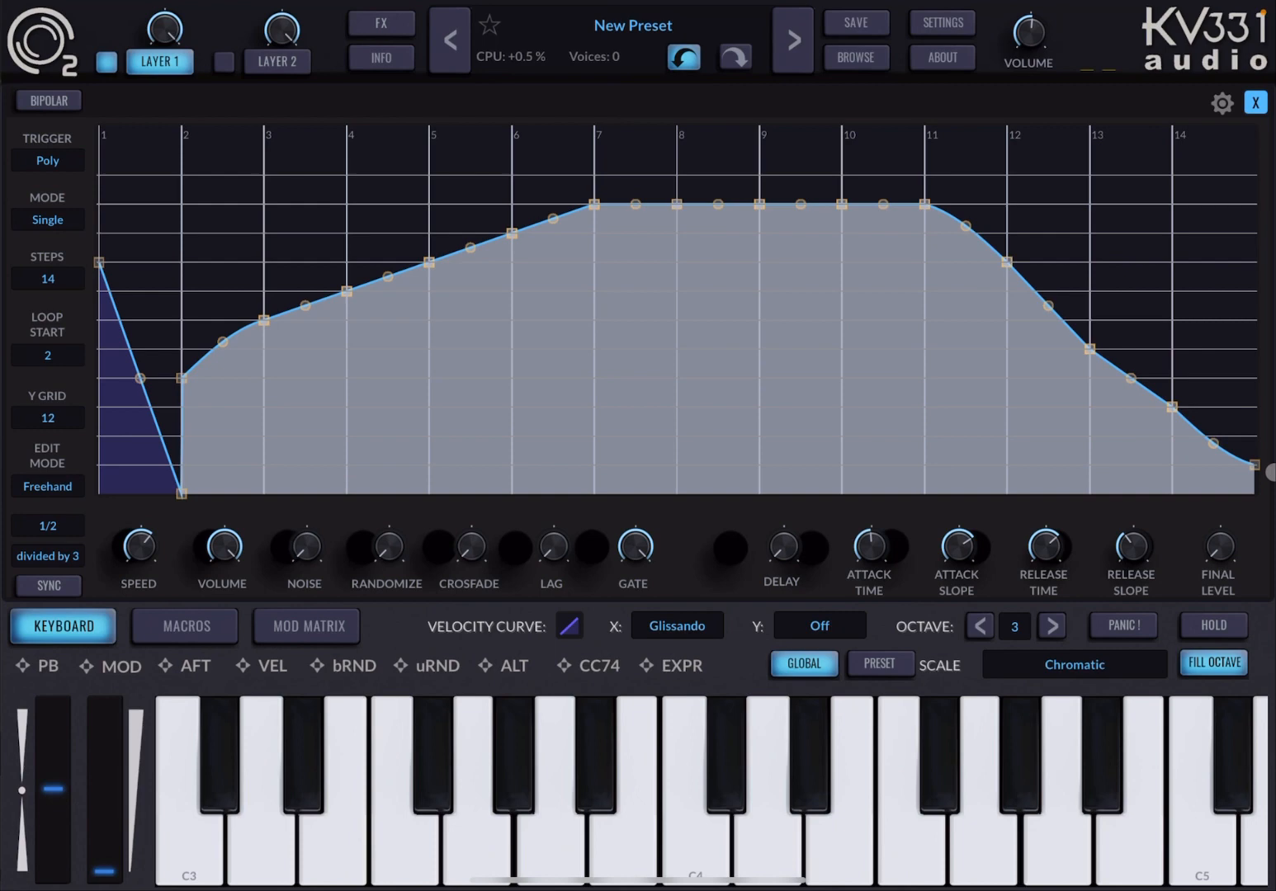
left_click(179, 378)
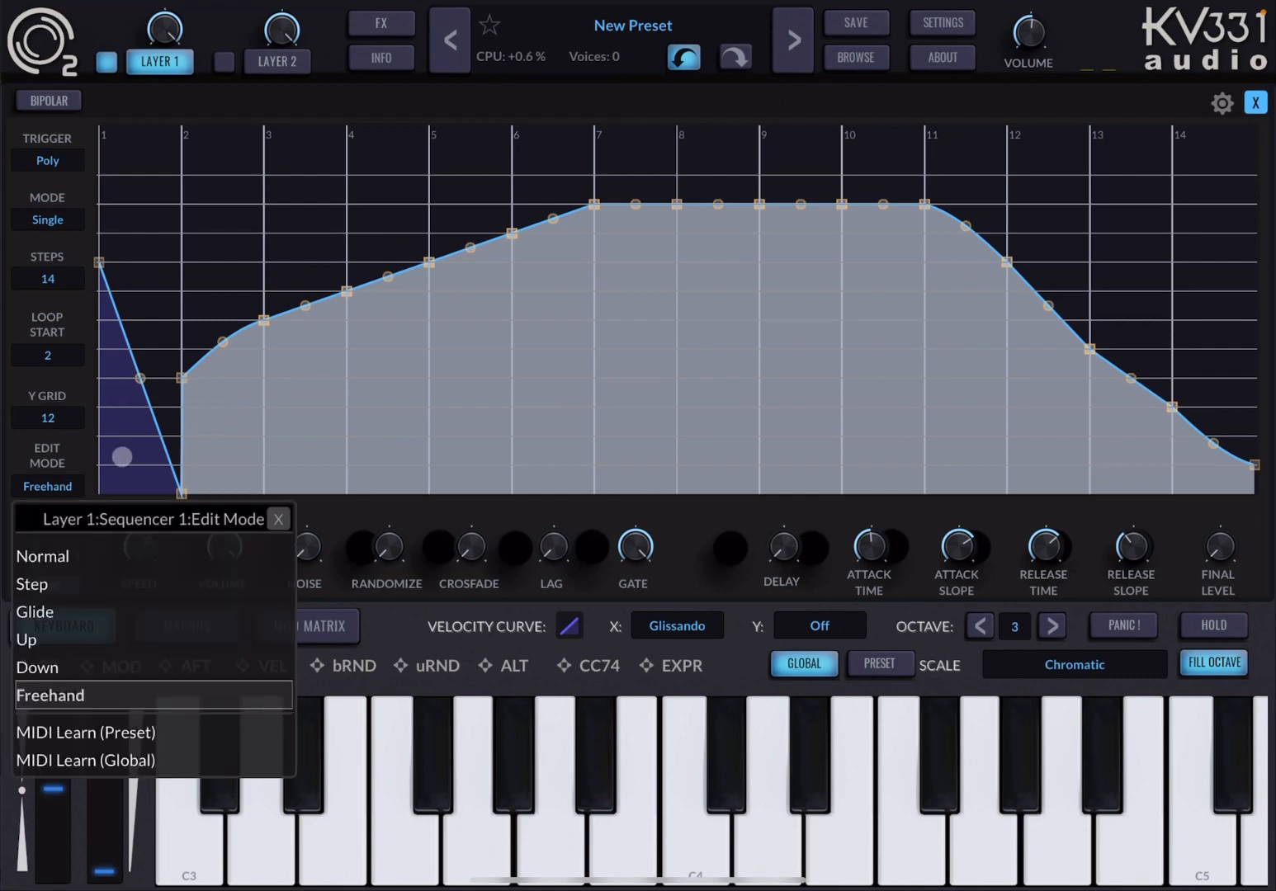
left_click(35, 611)
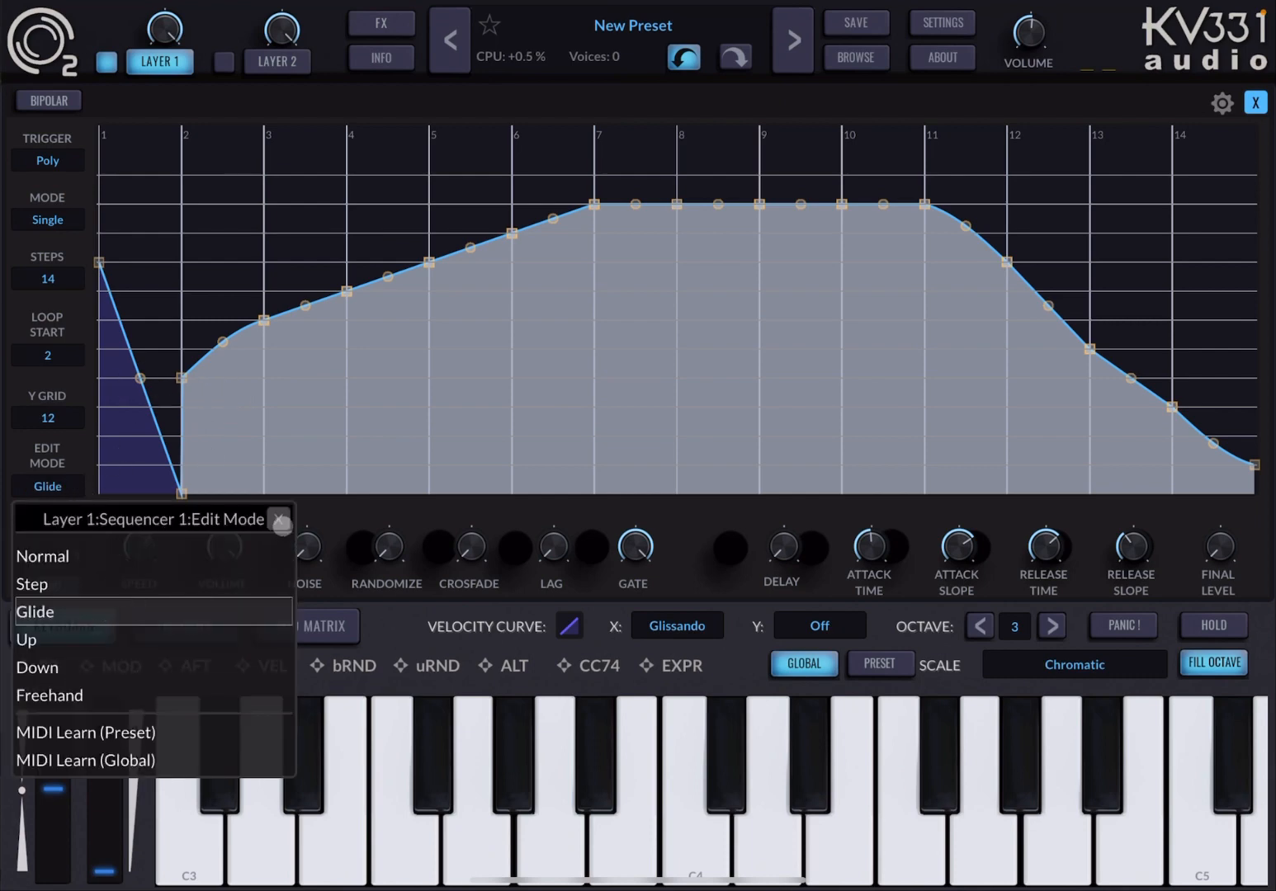
left_click(36, 611)
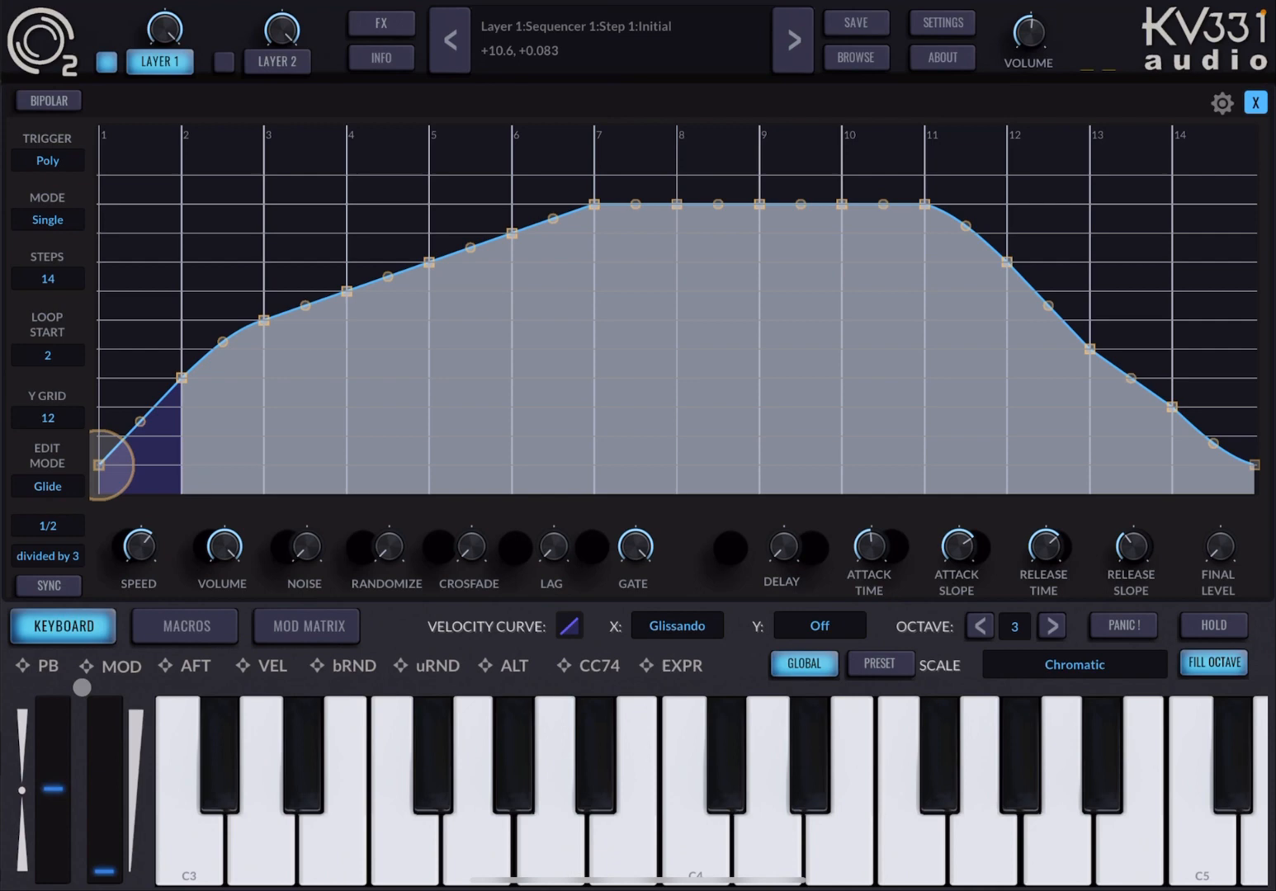
left_click(511, 784)
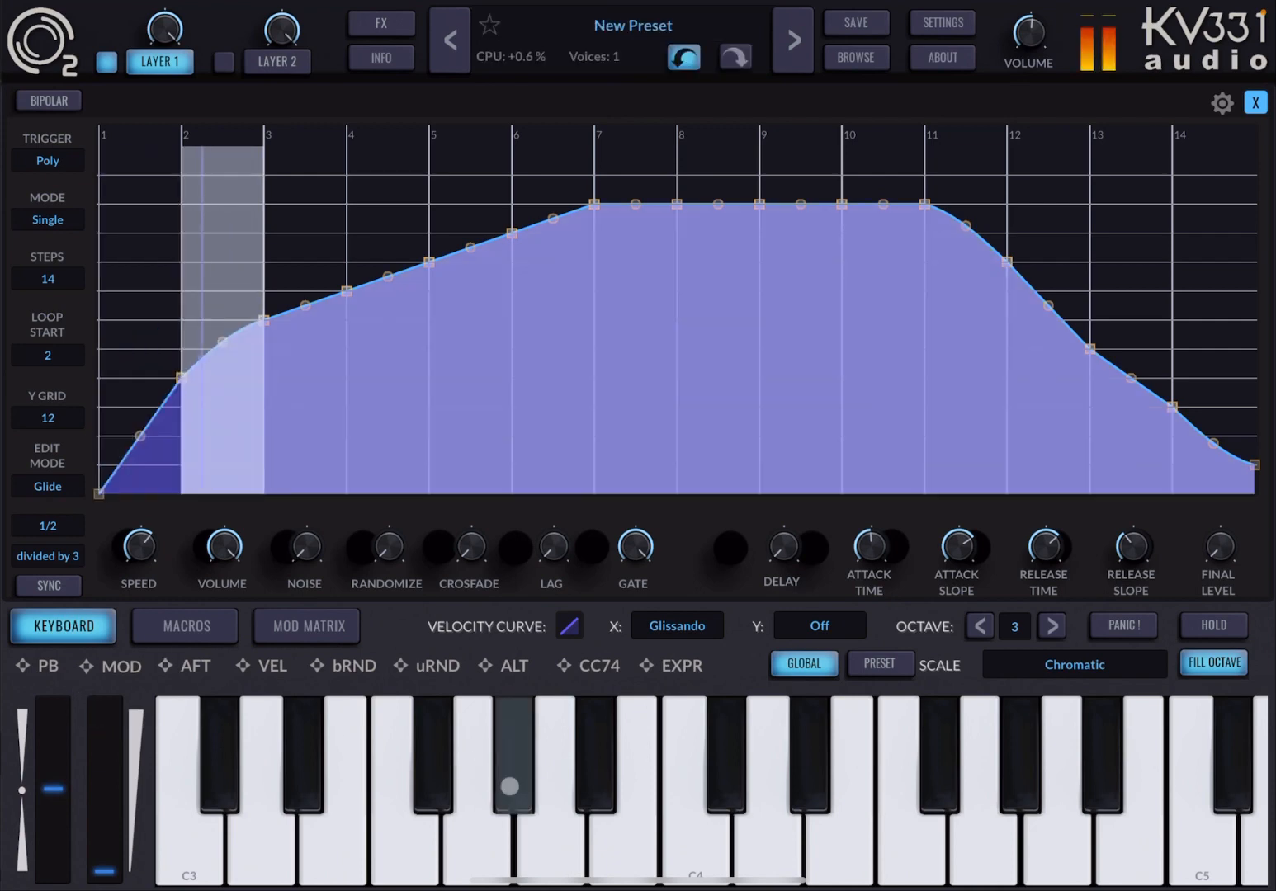
left_click(800, 198)
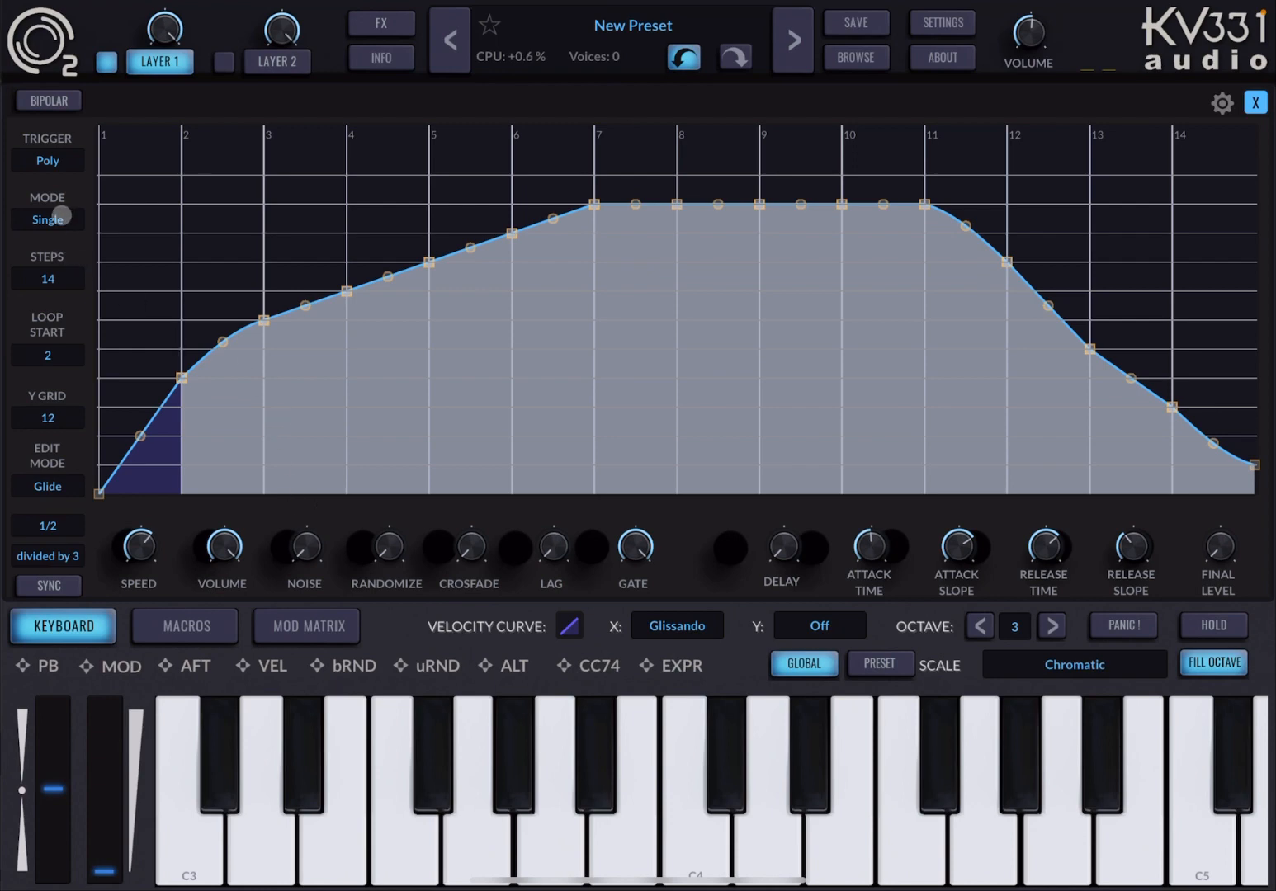
Reduce Sequencer 1 to 4 Down-ramp decays and set MODE back to Double with bent curves.
left_click(47, 279)
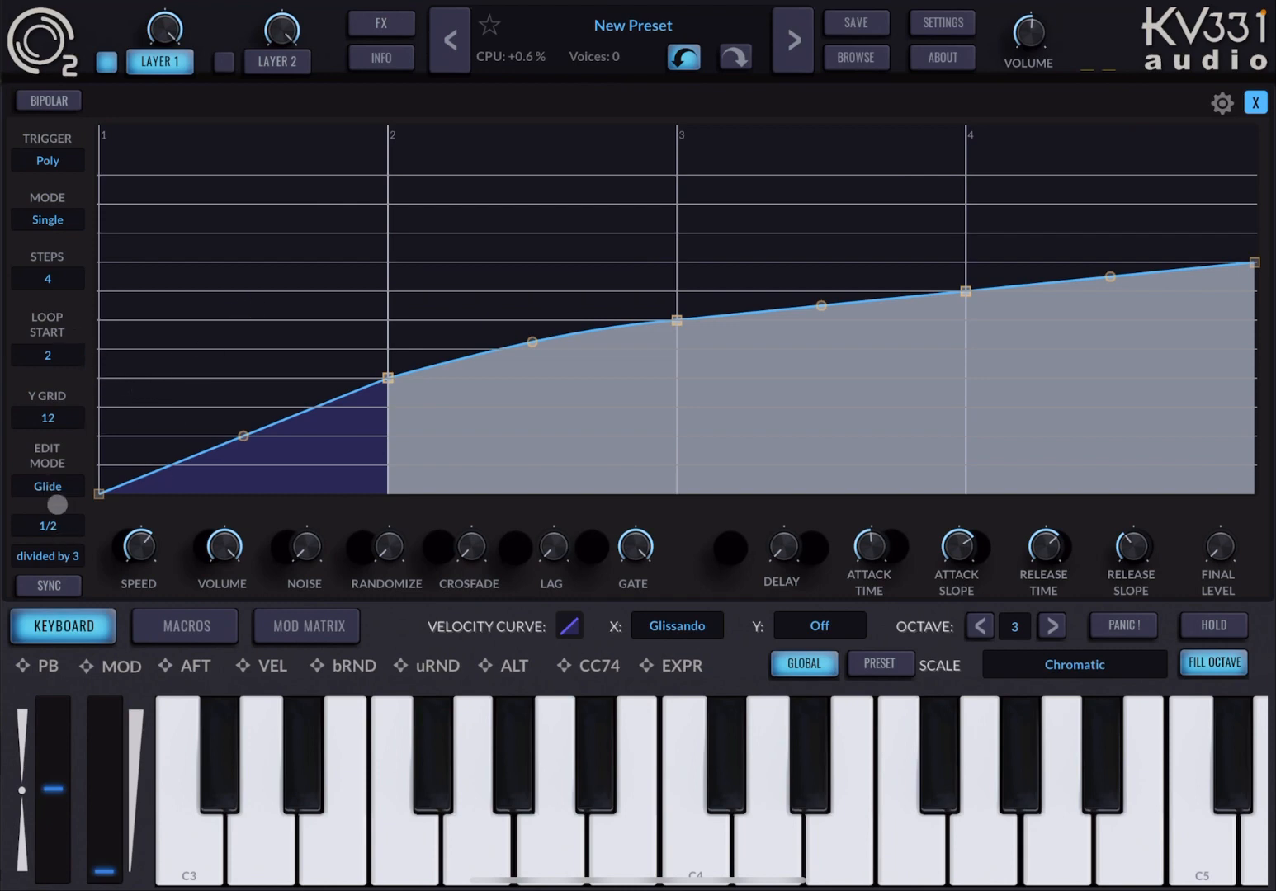
left_click(47, 486)
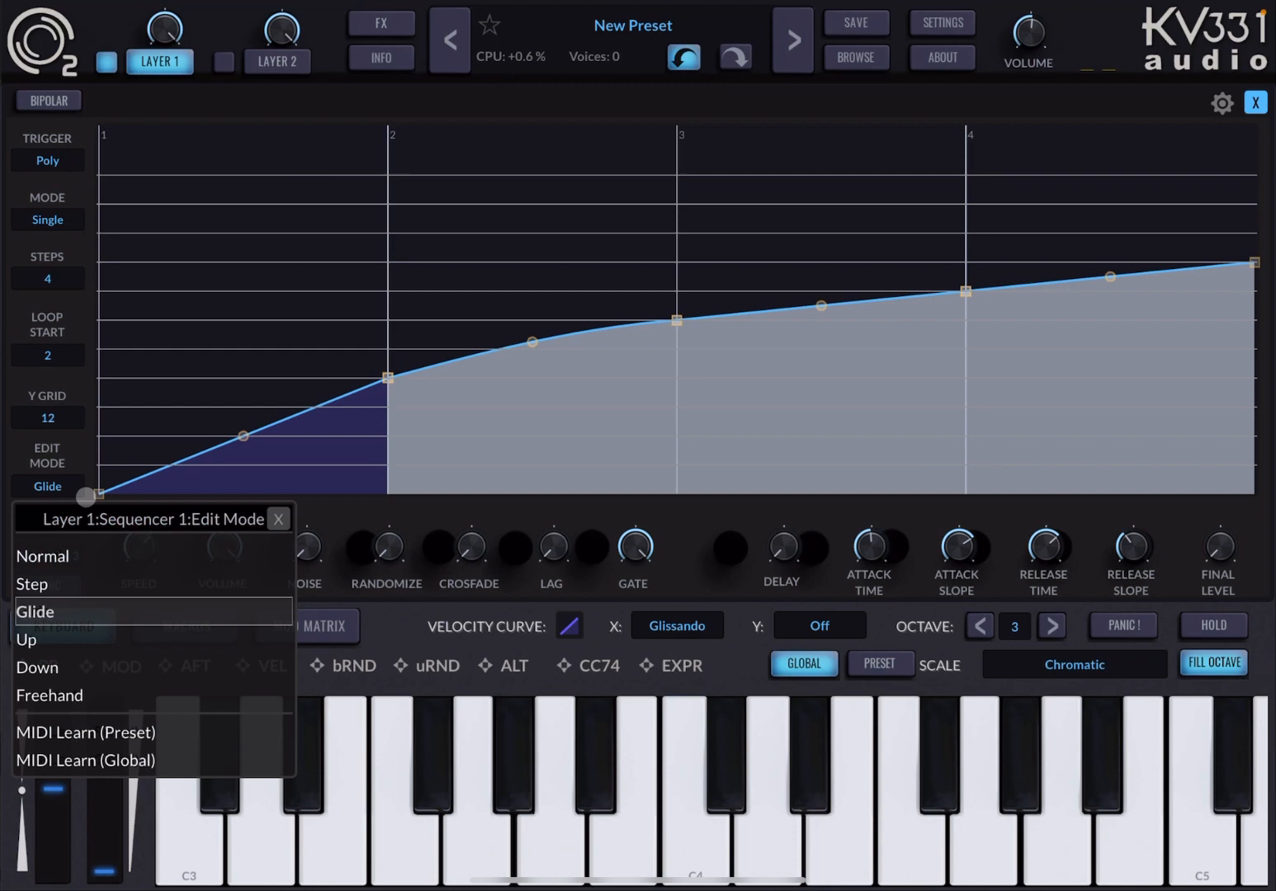
left_click(37, 666)
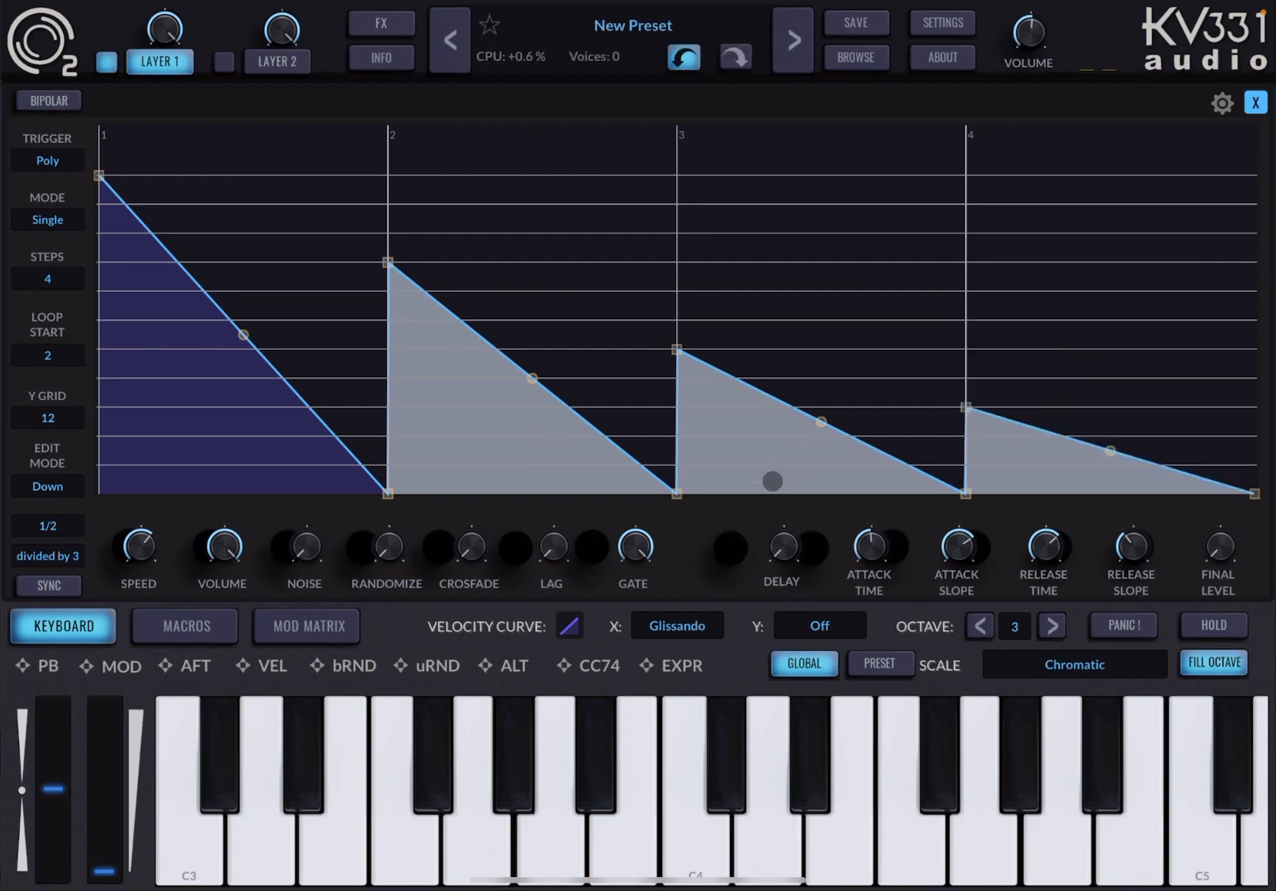
left_click(544, 784)
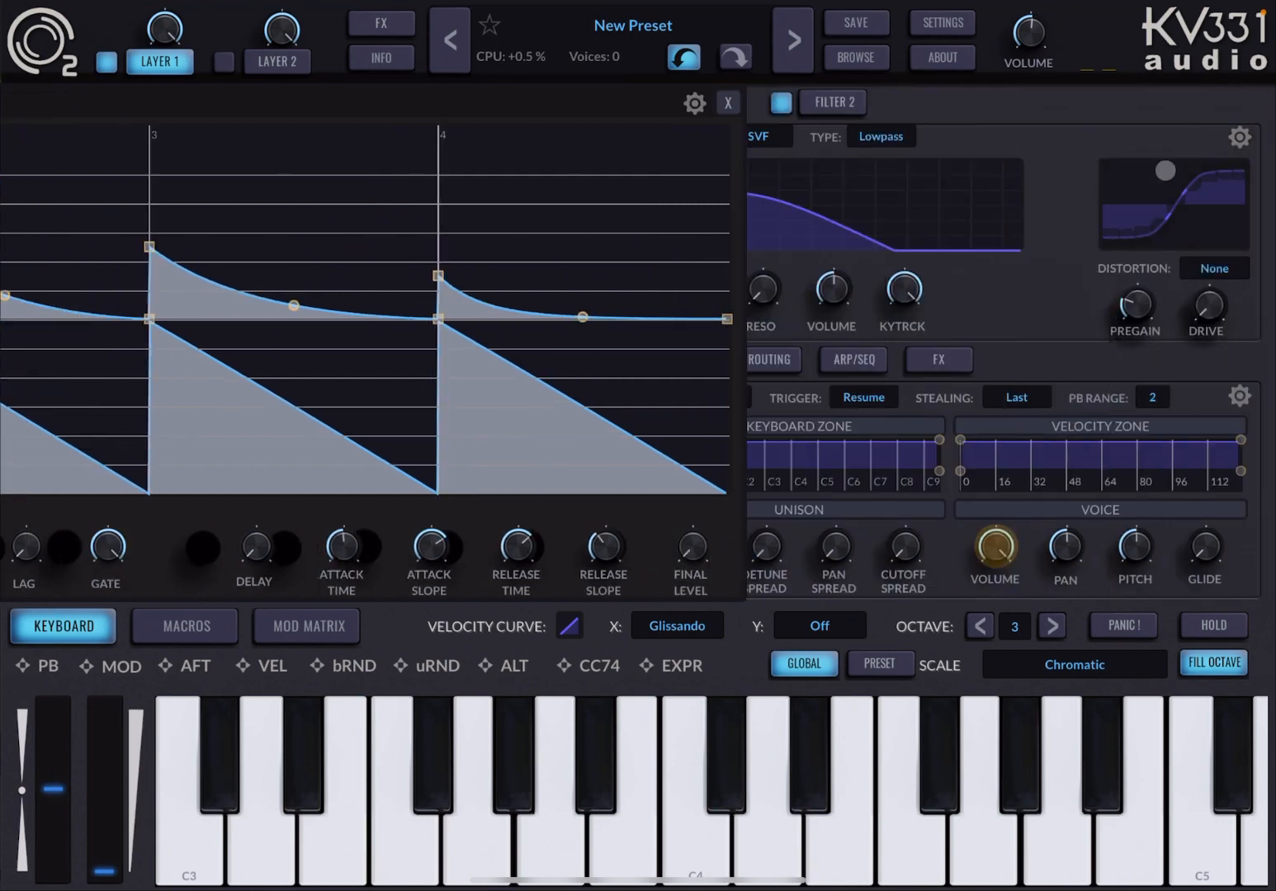
Close the expanded editor so SEQ 1 shows the pattern on the main panel, and audition the filter sweep.
left_click(727, 103)
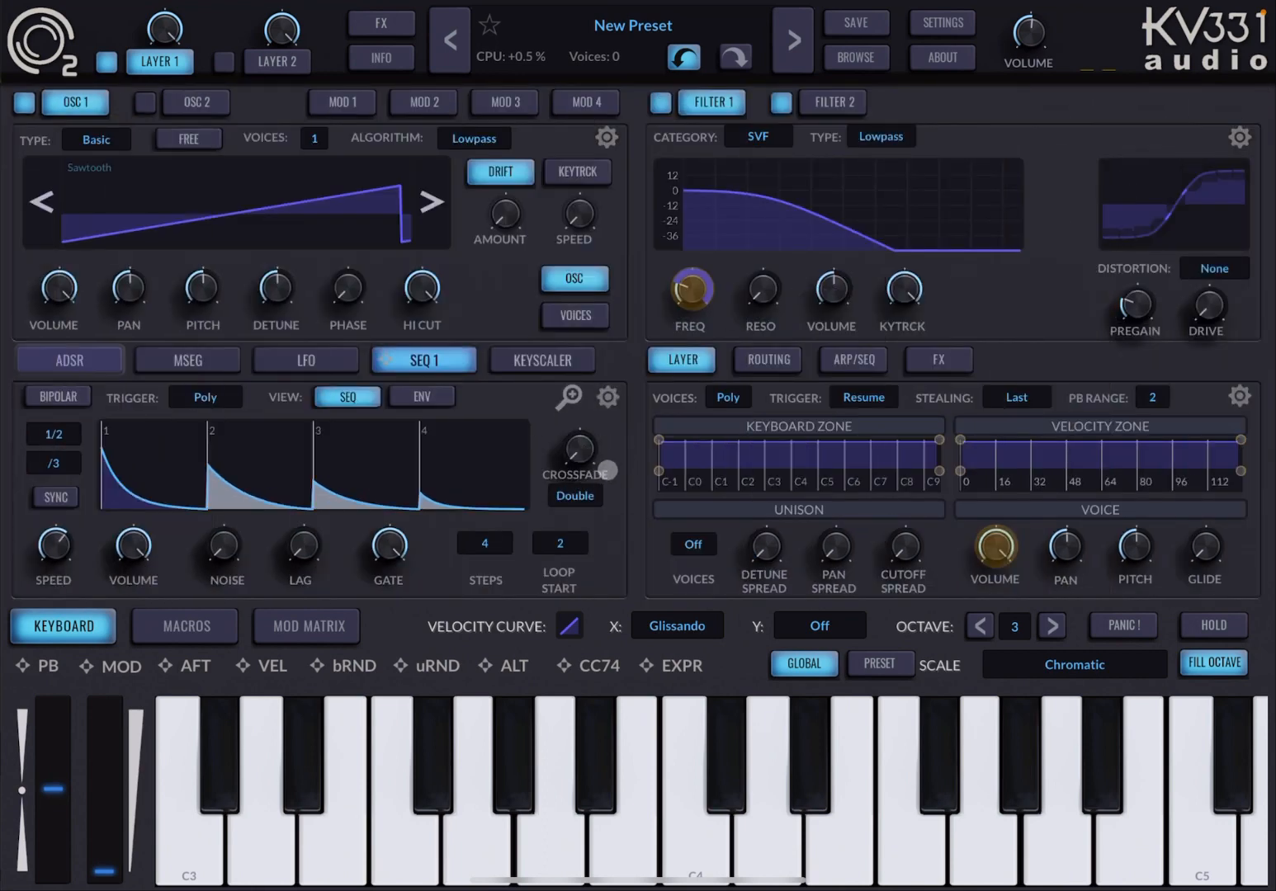
left_click(474, 784)
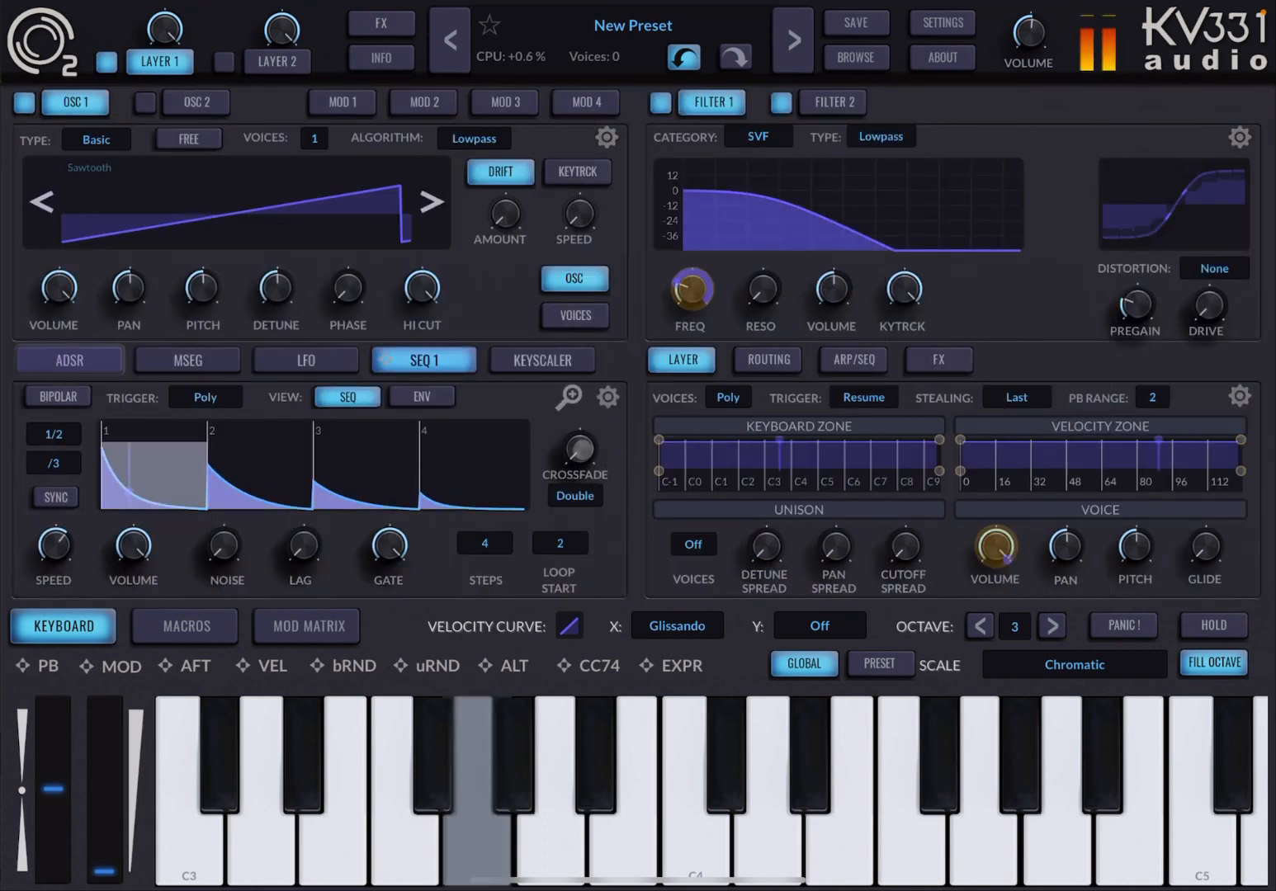